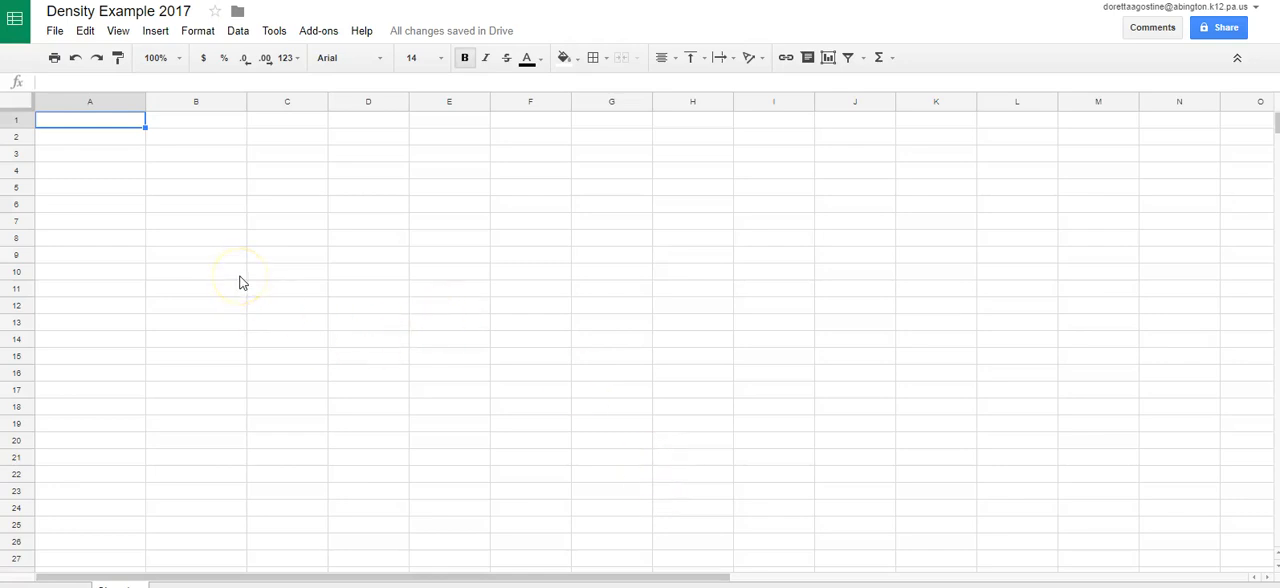
mouse_move(239, 162)
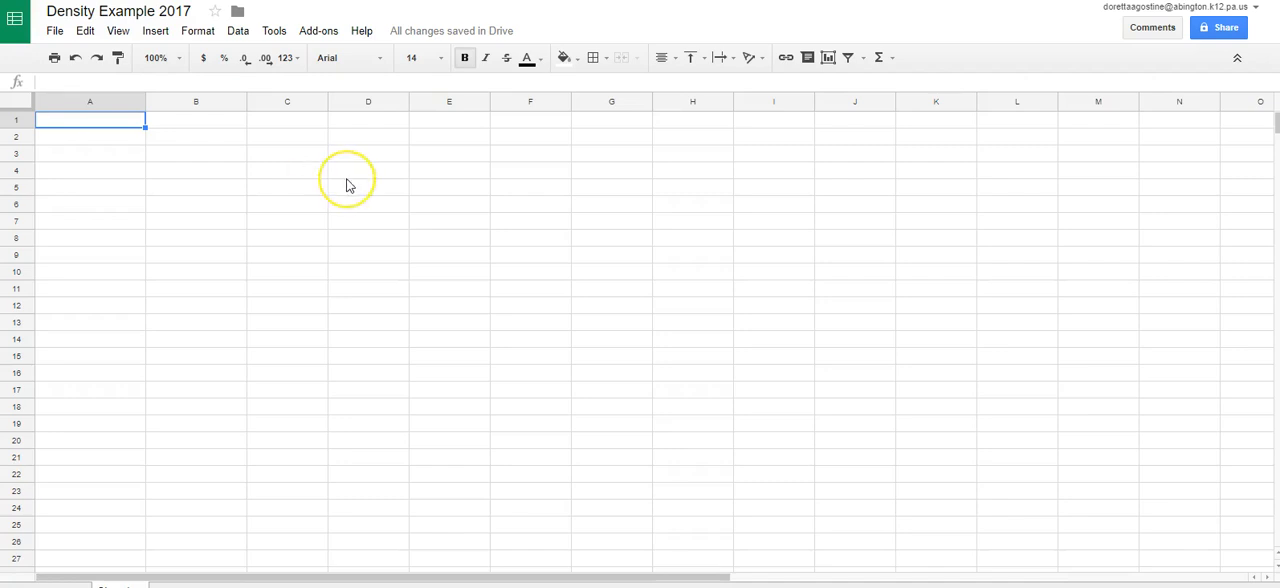
mouse_move(165, 217)
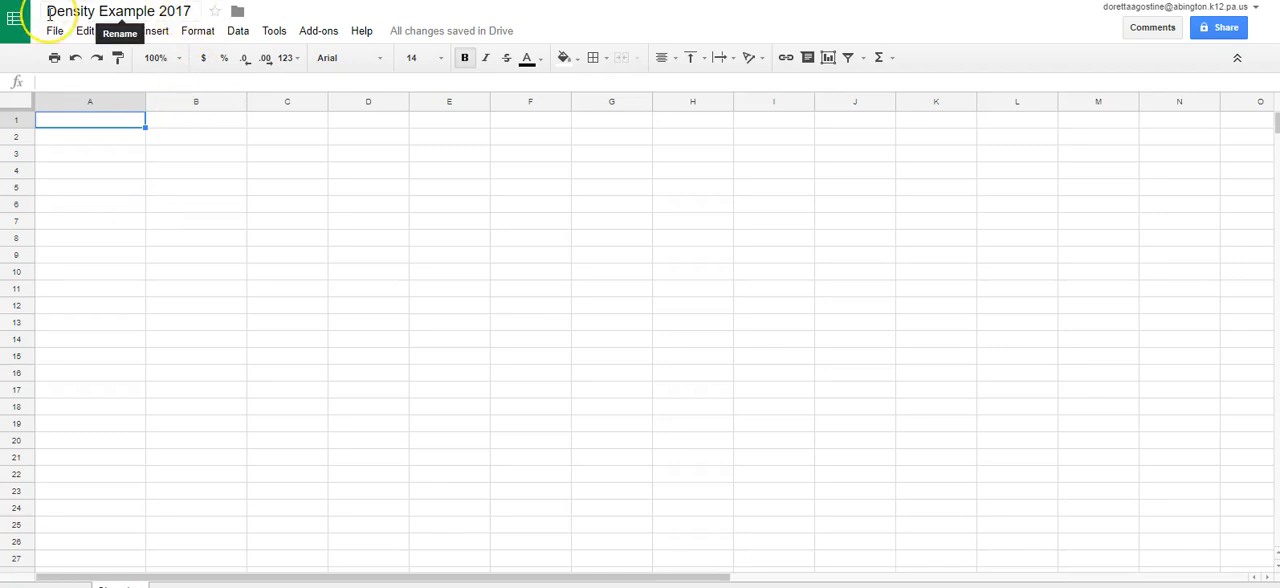
mouse_move(416, 267)
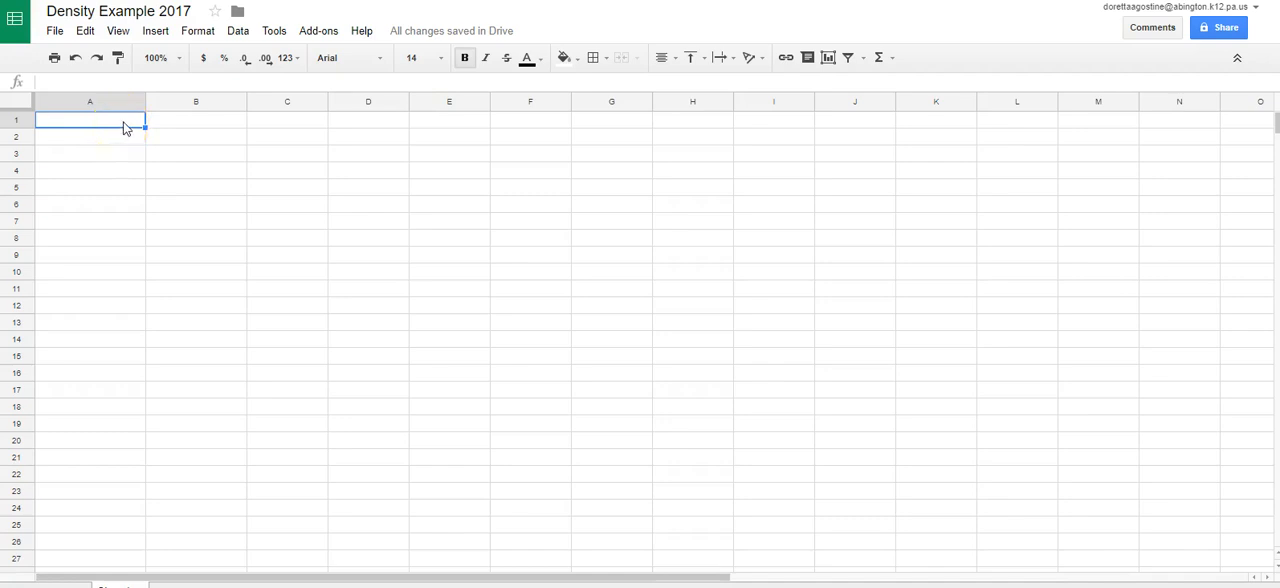
mouse_move(138, 124)
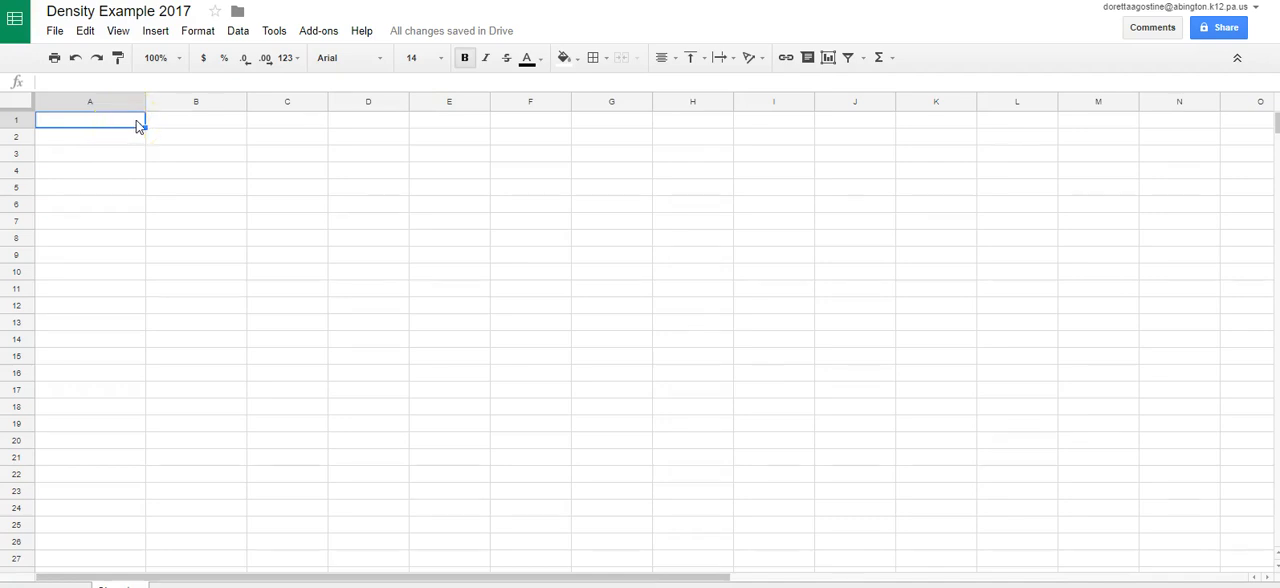
Step: Paste the ten-sample Volume (mL) and Mass (g) table into A1 and deselect it
key("ctrl+v")
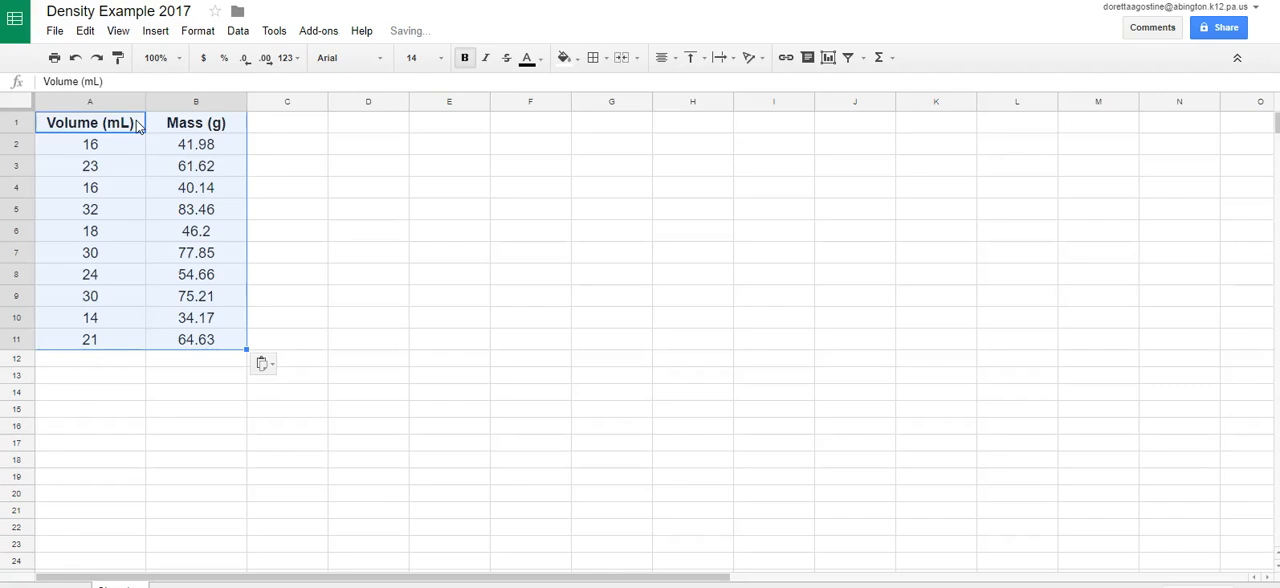
left_click(195, 393)
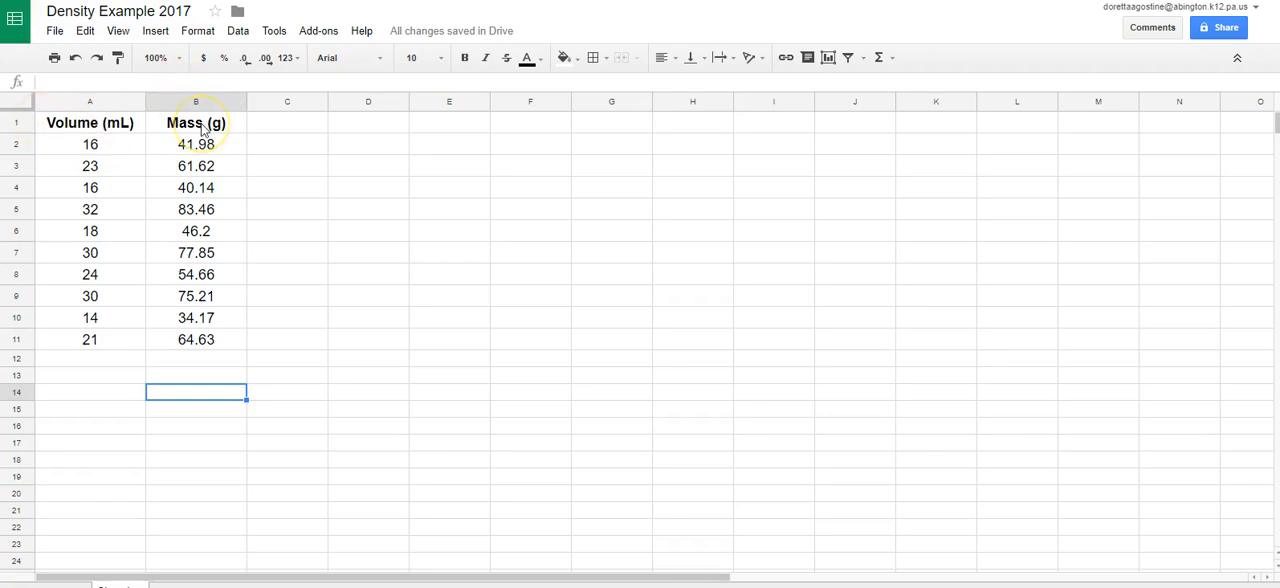
mouse_move(112, 134)
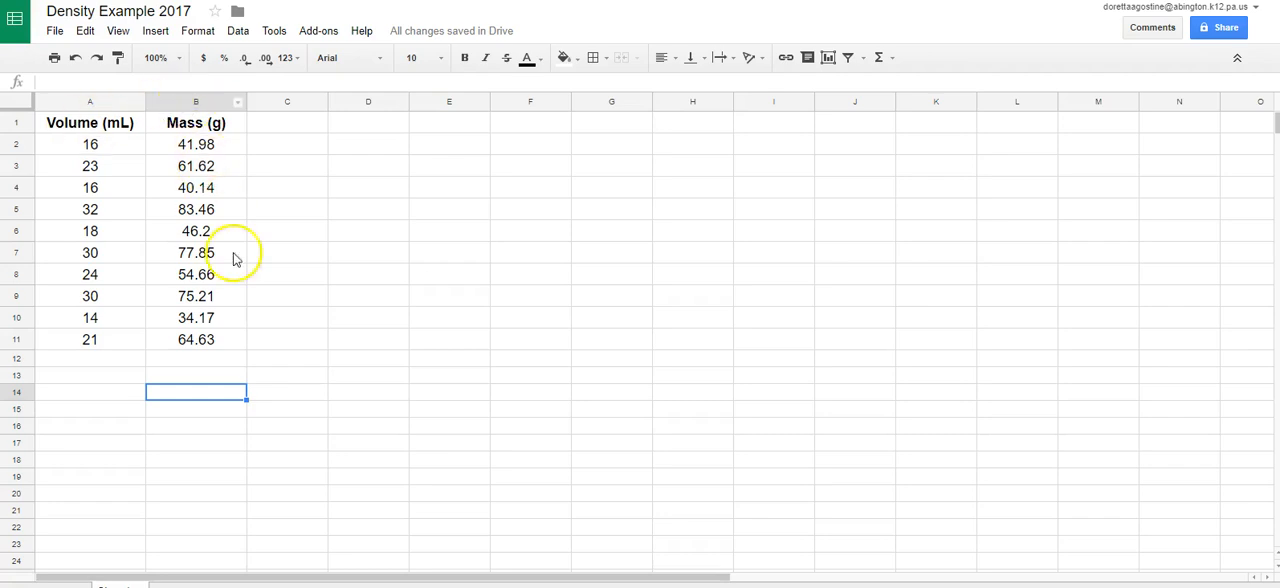
mouse_move(237, 279)
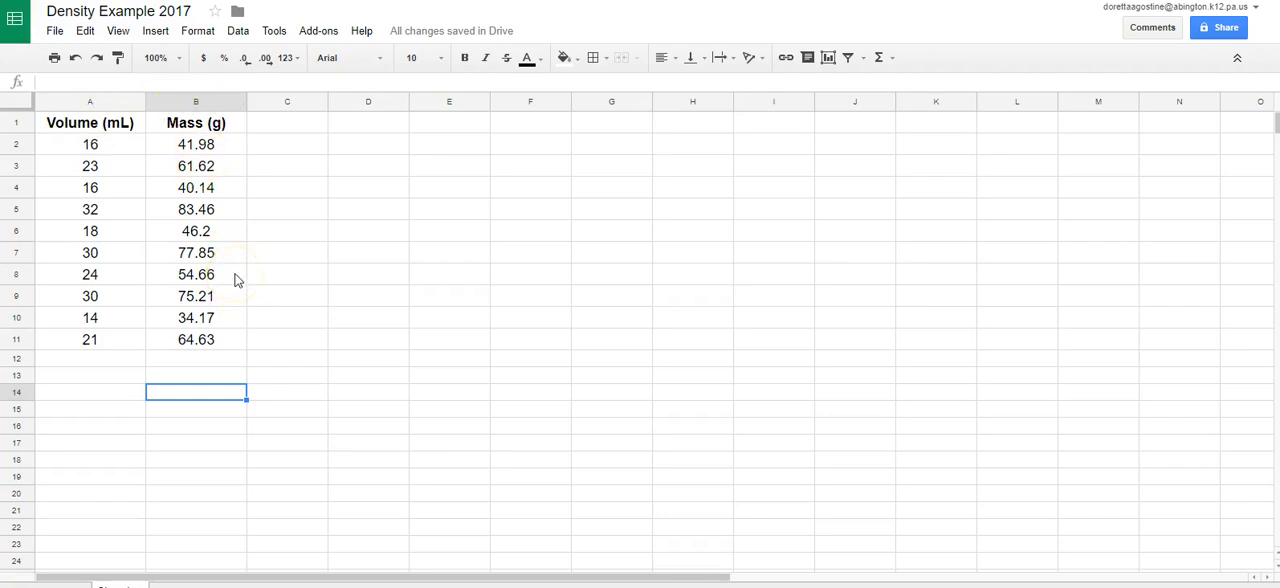
mouse_move(244, 272)
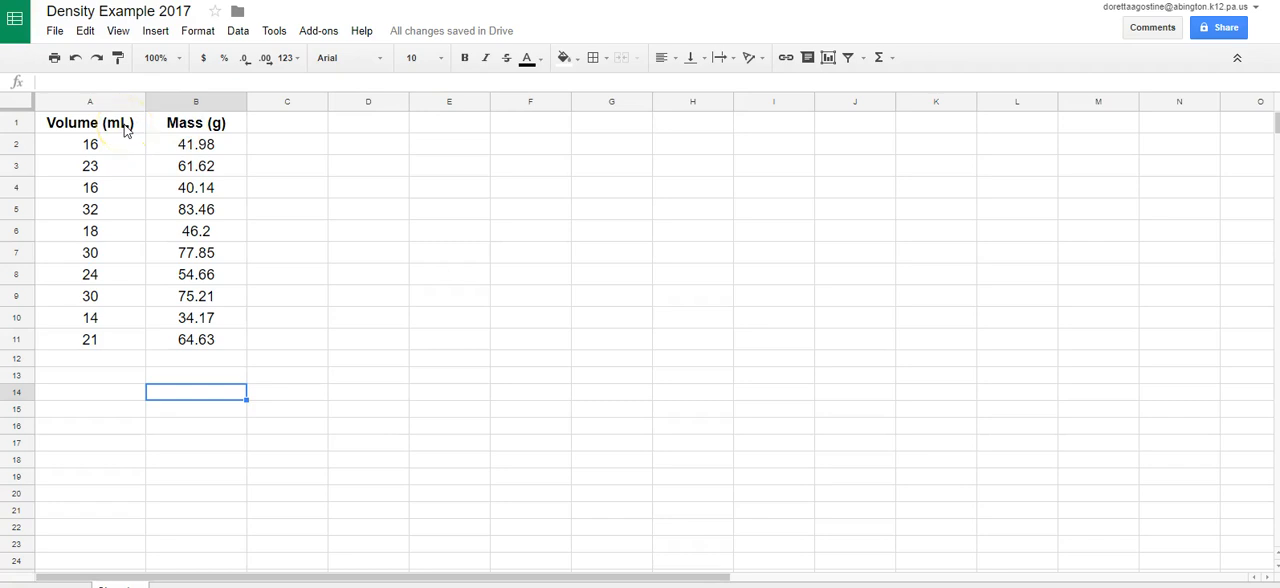
mouse_move(122, 148)
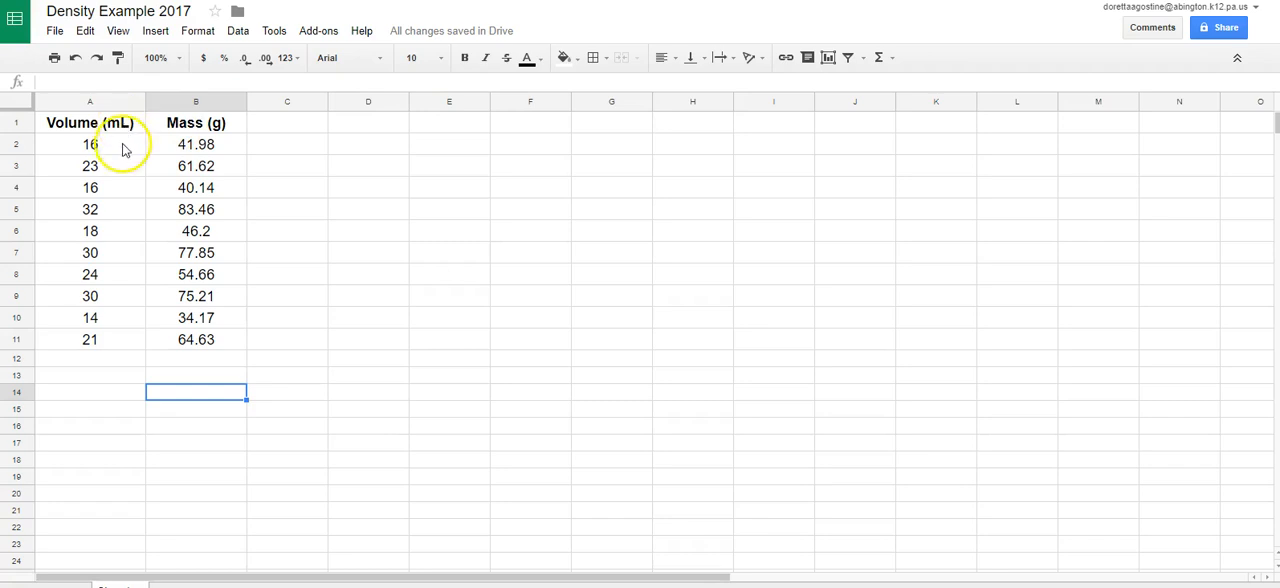
mouse_move(127, 311)
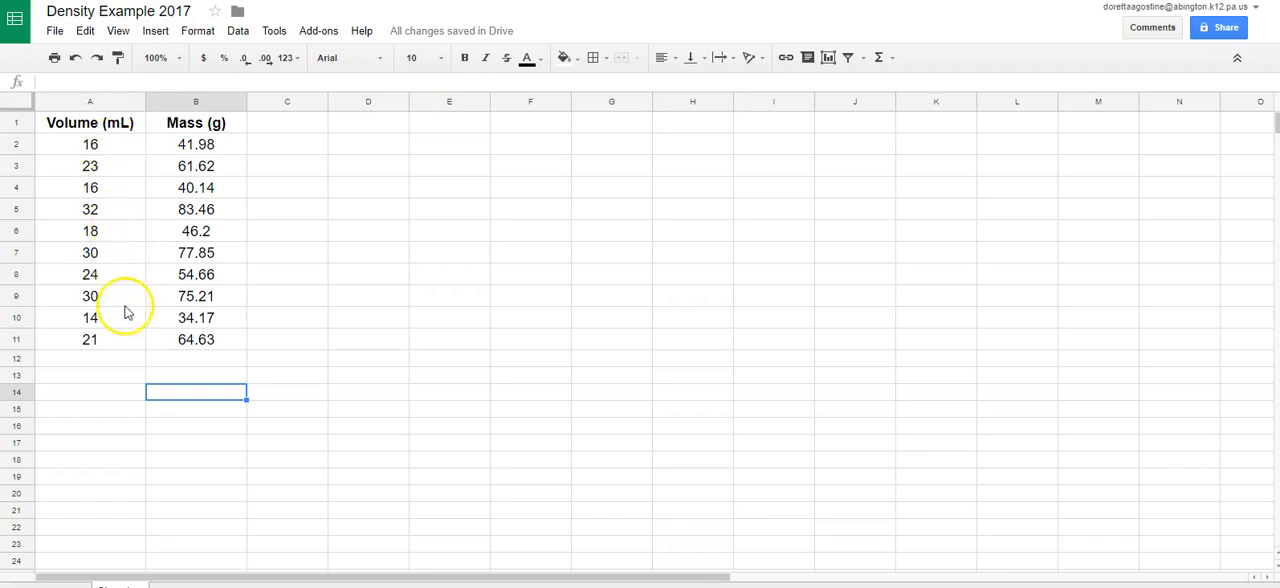
mouse_move(230, 344)
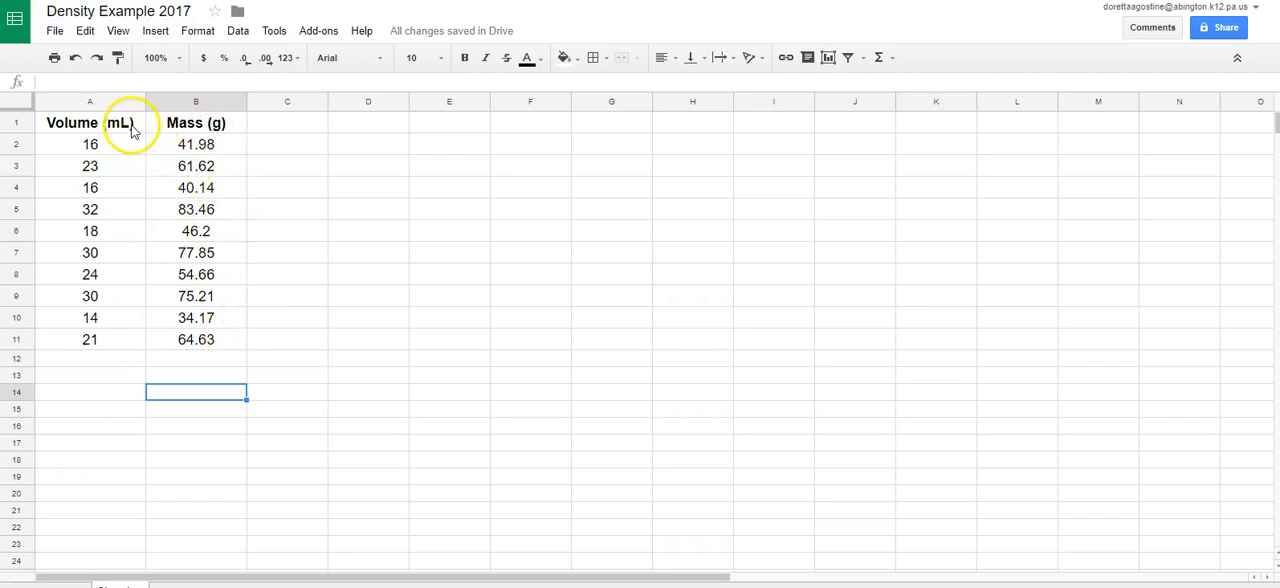
mouse_move(150, 131)
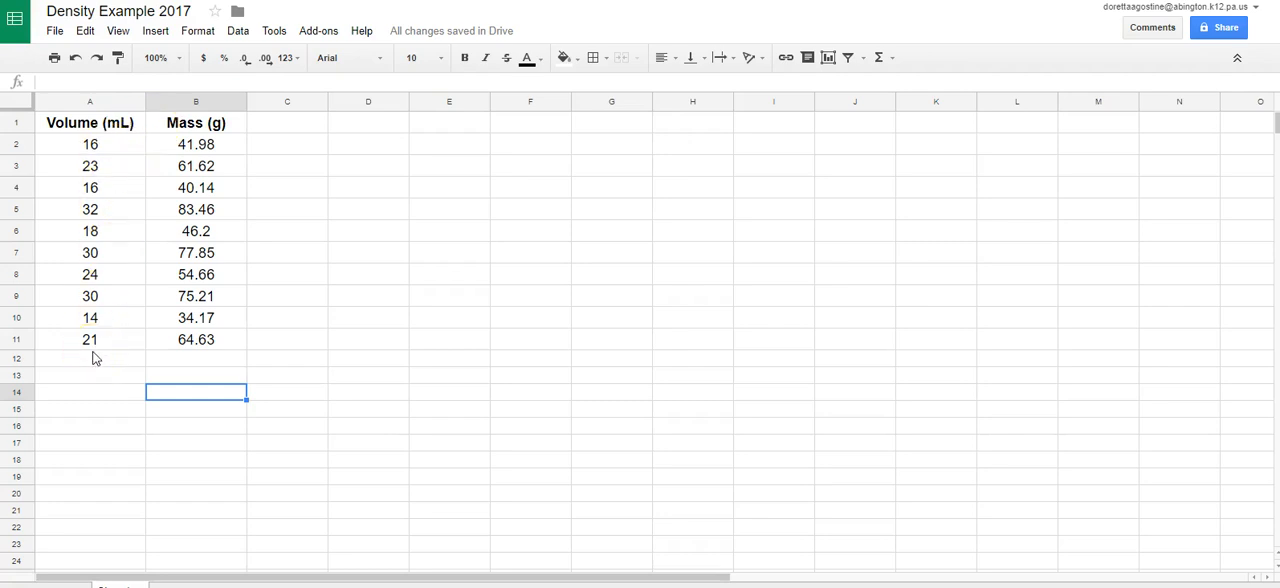
mouse_move(509, 255)
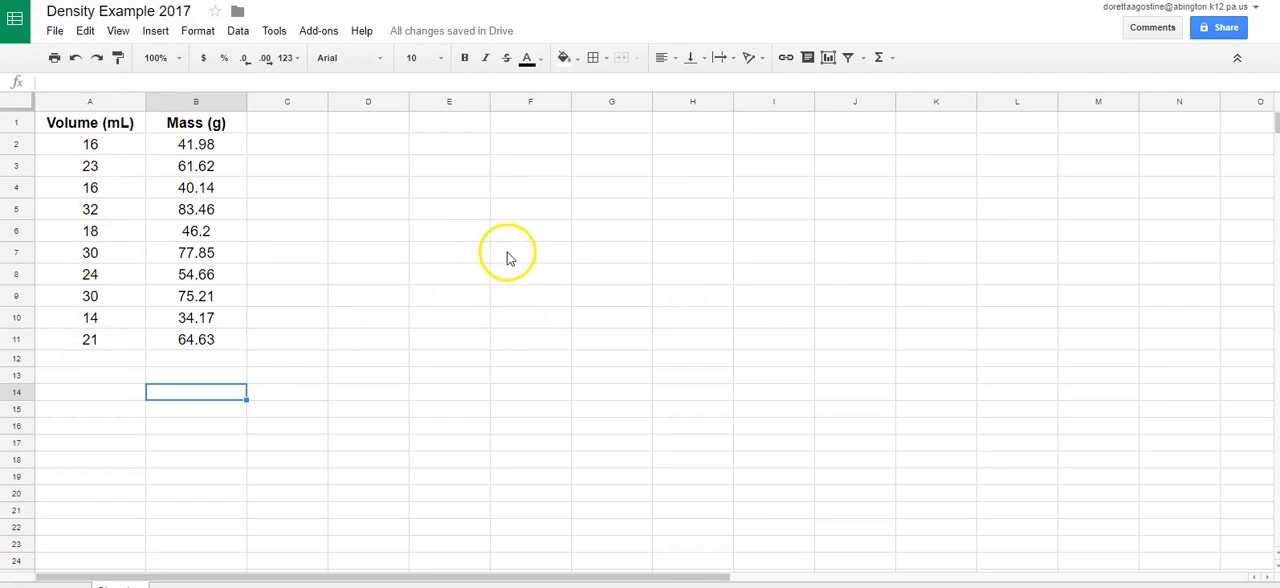
mouse_move(252, 358)
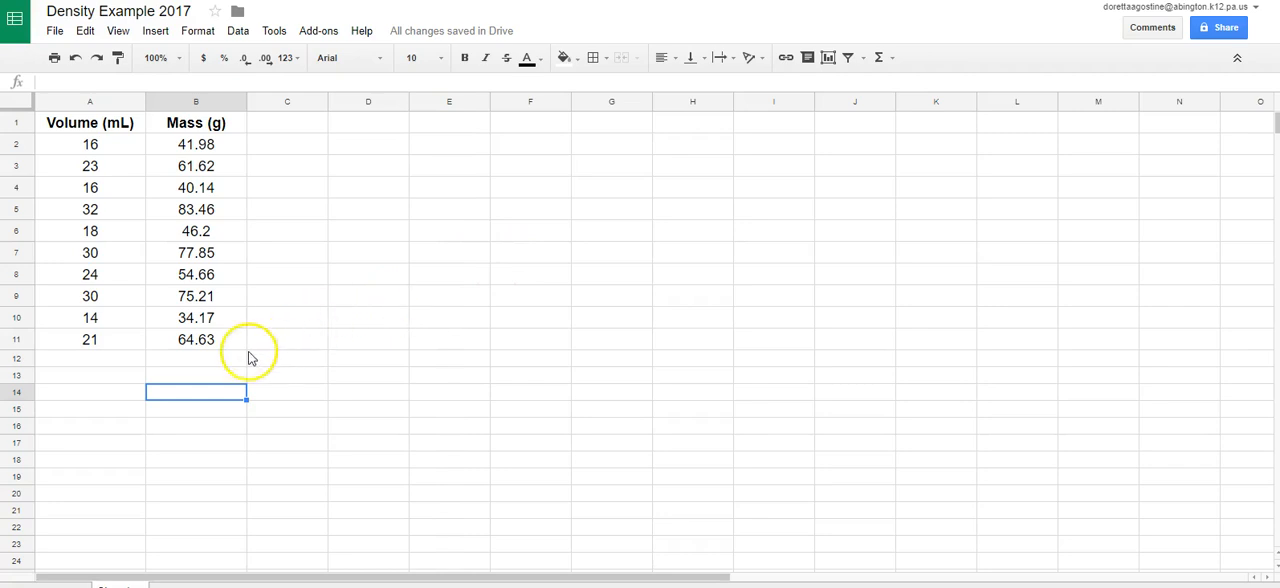
mouse_move(238, 347)
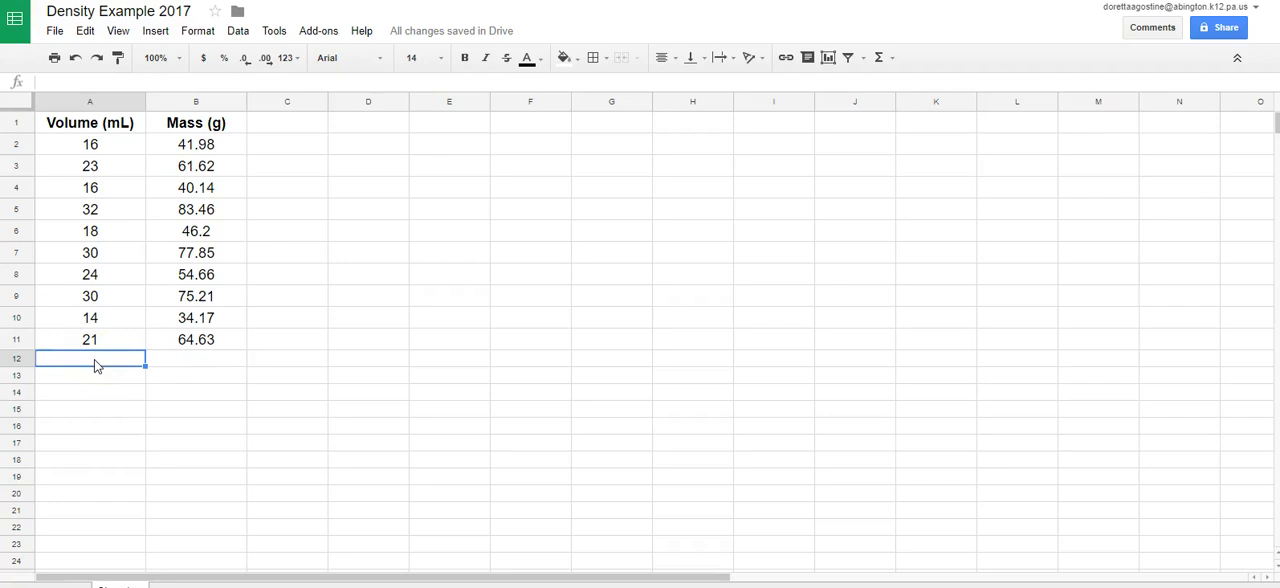
mouse_move(117, 370)
type("0")
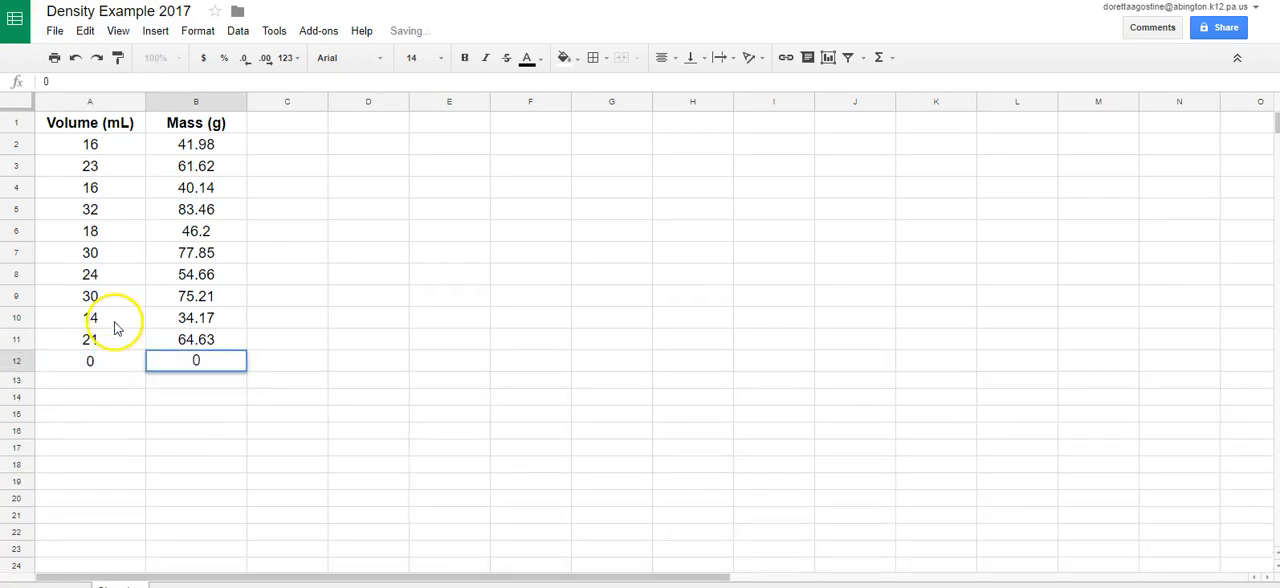
Step: Enter the 0 mL, 0 g data point in row 12 of the table
left_click(195, 382)
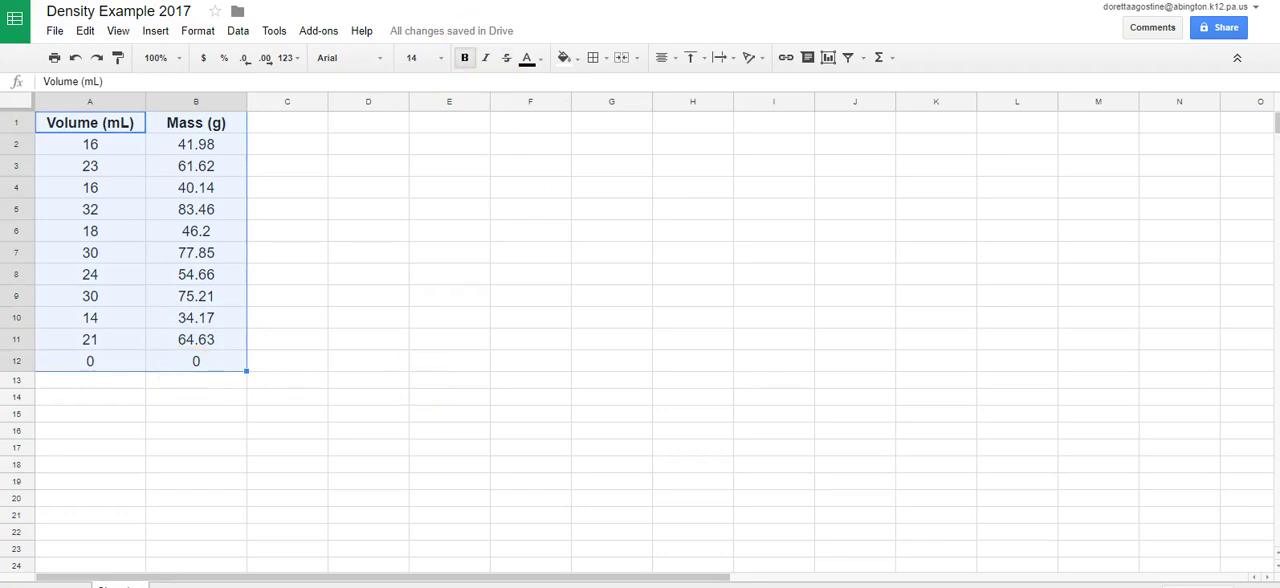
Step: Insert a Mass (g) vs. Volume (mL) chart from the table and show the chart type list
left_click(153, 30)
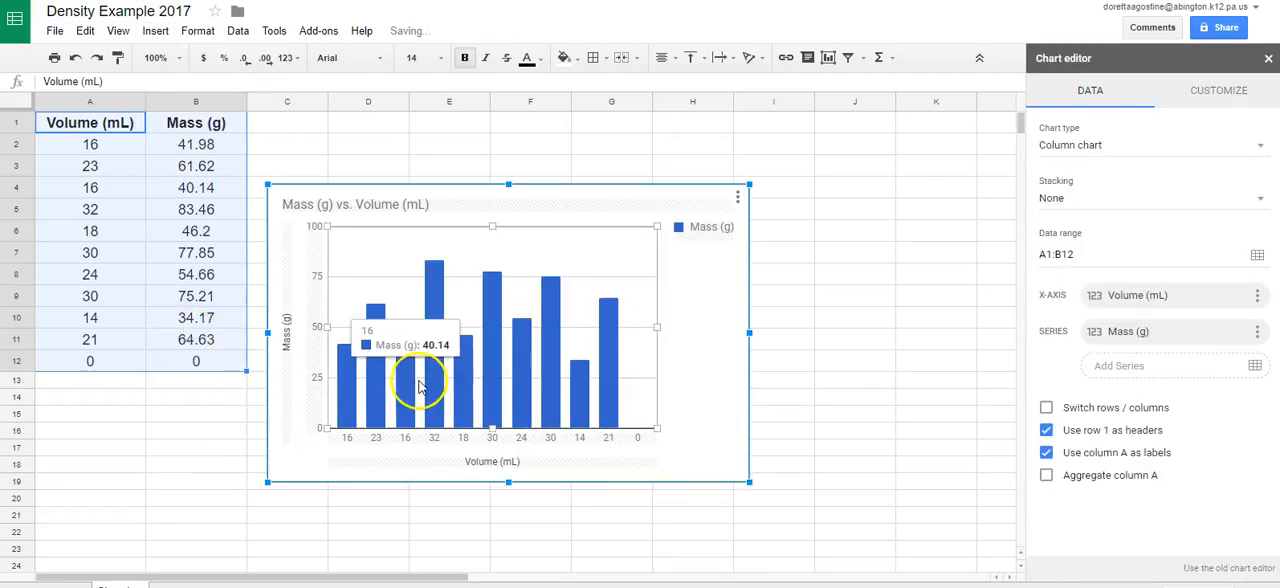
mouse_move(635, 272)
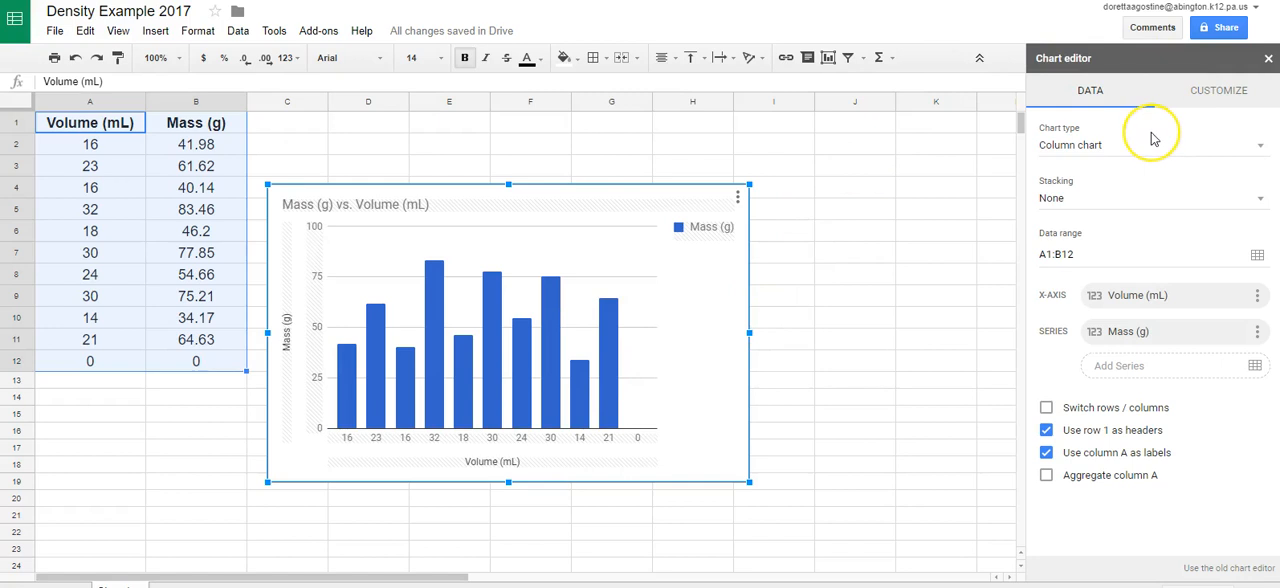
mouse_move(1105, 145)
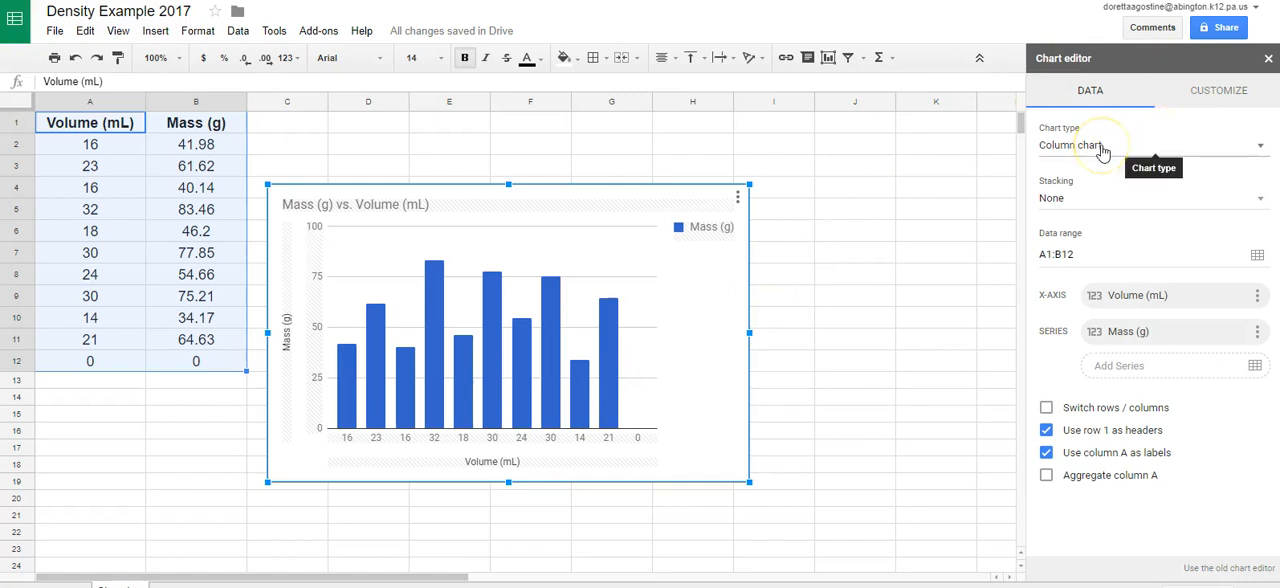
left_click(1257, 145)
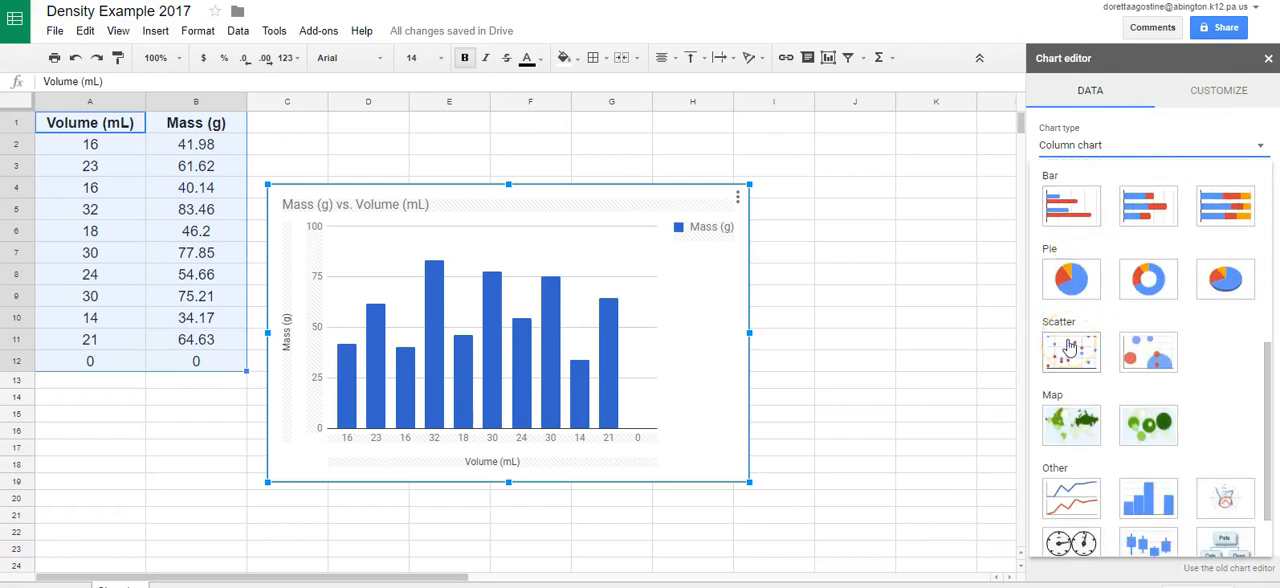
Step: Change the chart type to Scatter chart over range A1:B12
left_click(1071, 351)
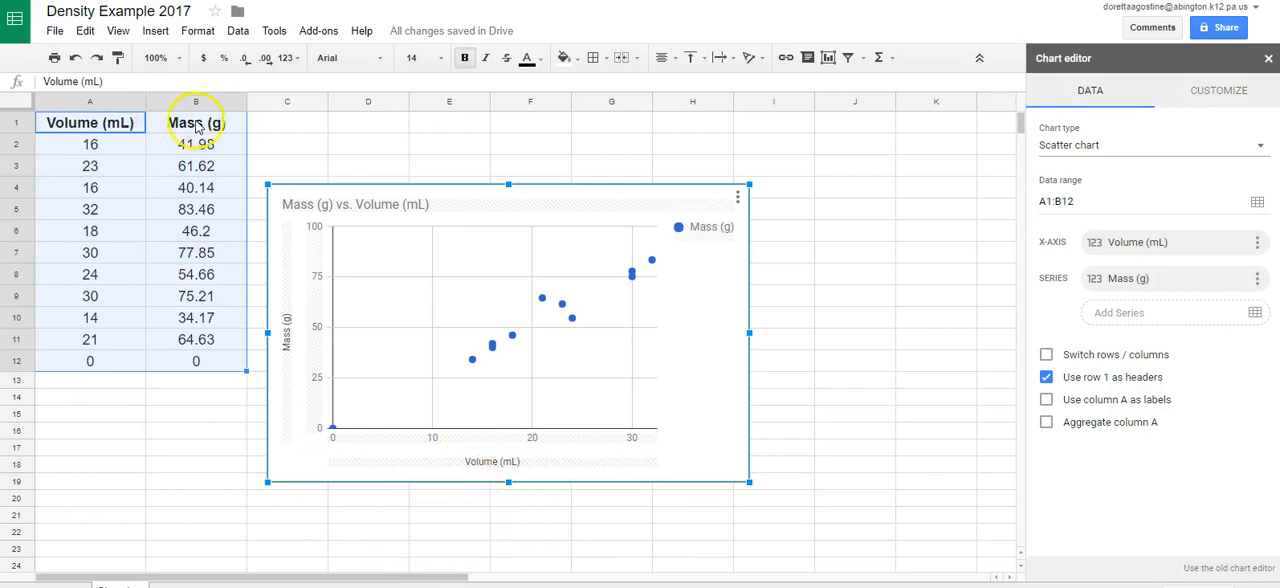
mouse_move(290, 353)
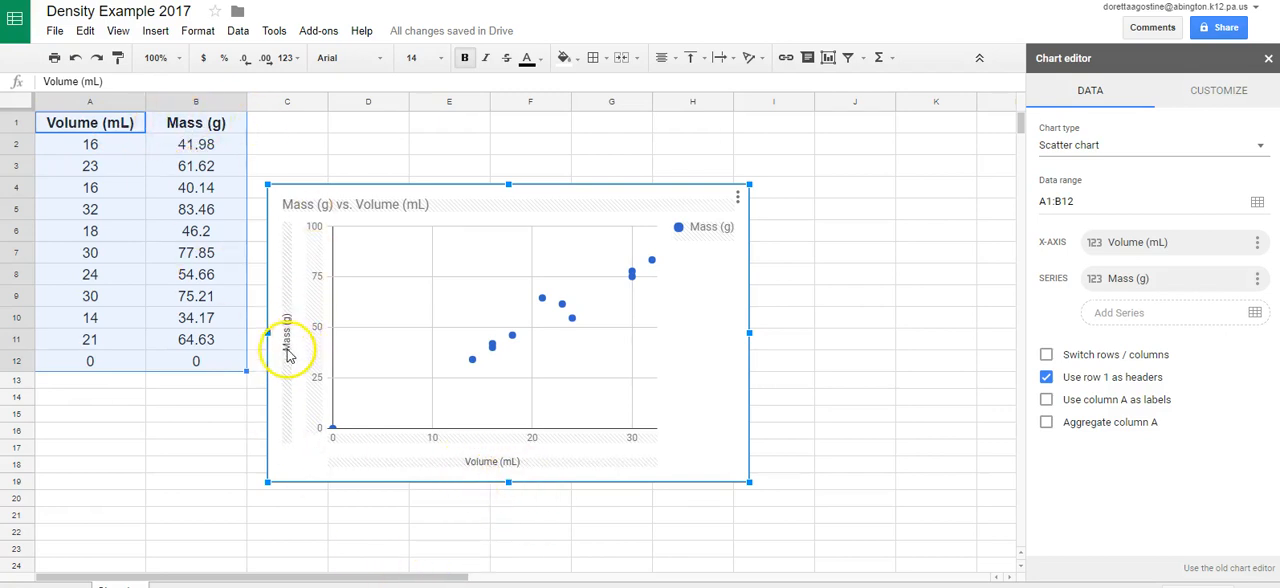
mouse_move(440, 210)
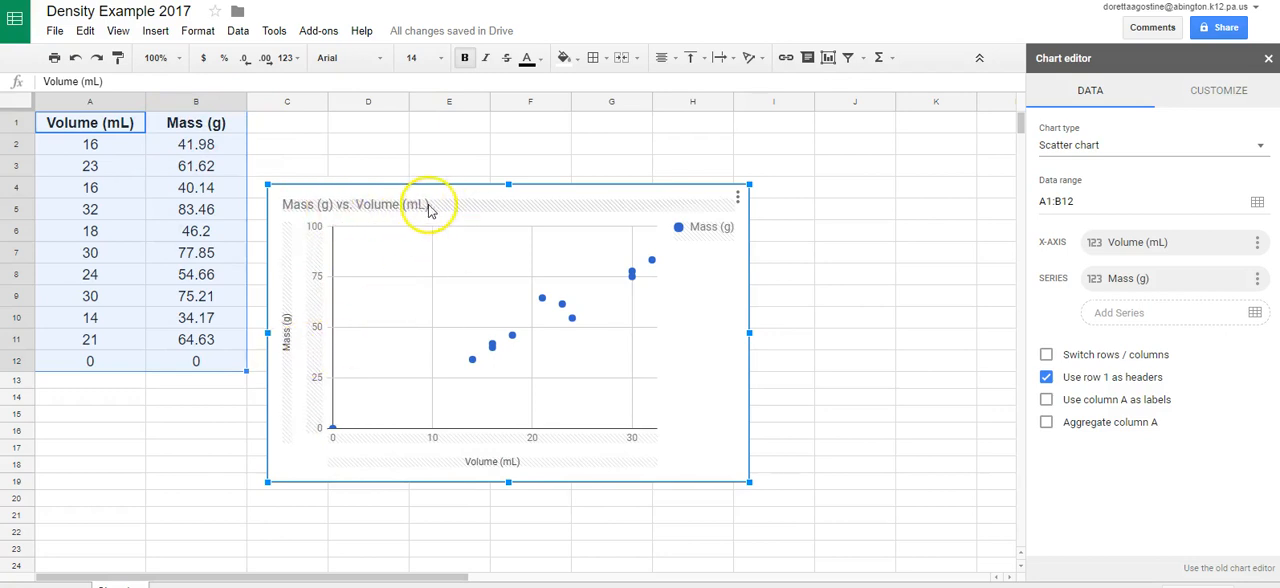
mouse_move(449, 210)
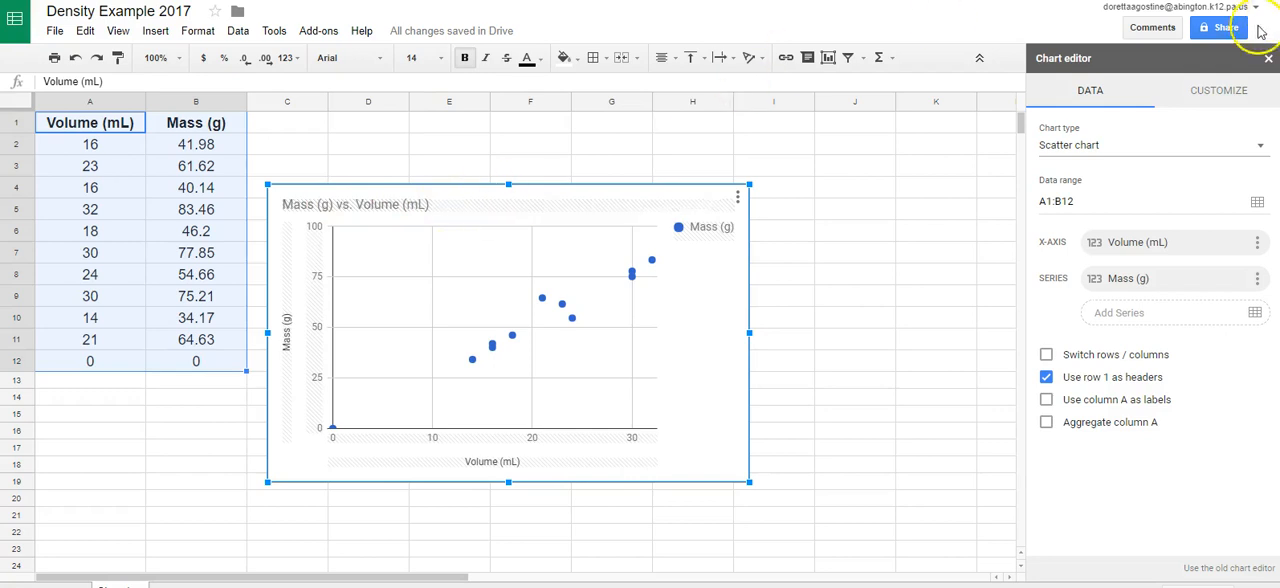
Step: Retitle the chart 'Mass (g) vs. Volume (mL) for Aluminum' in red italics
left_click(1222, 91)
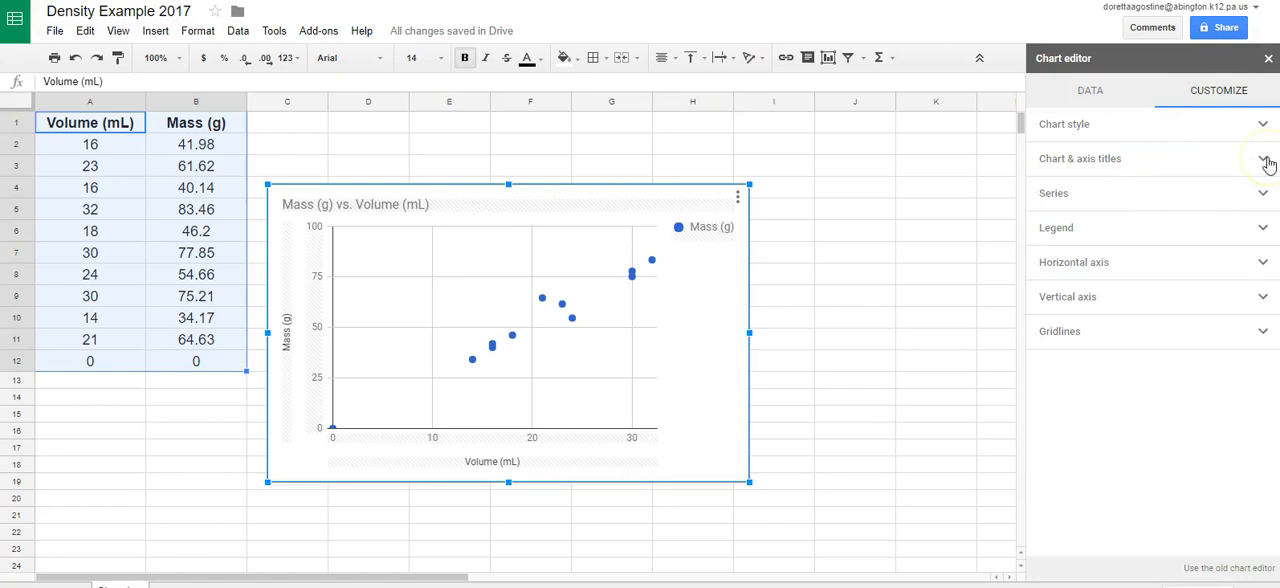
left_click(1268, 158)
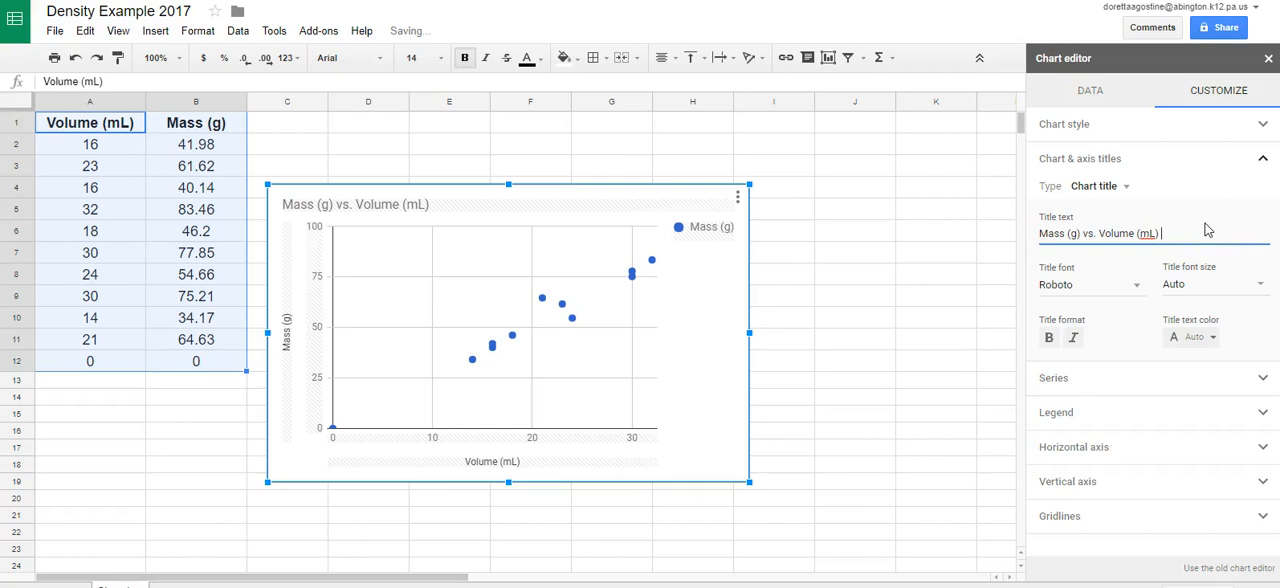
type("for")
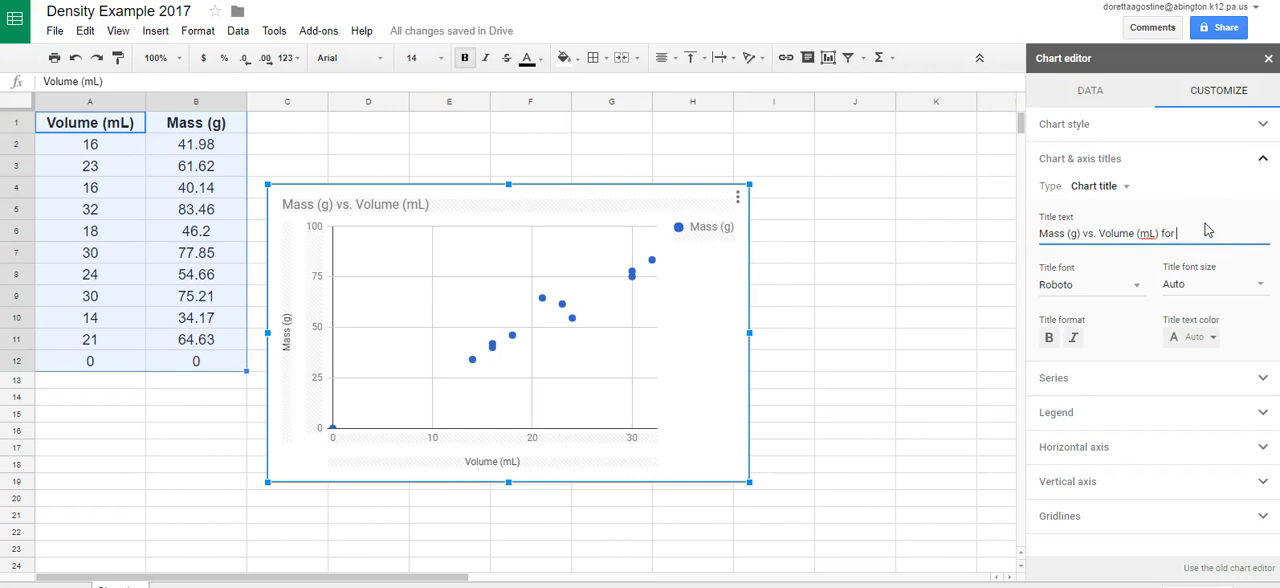
type("Al")
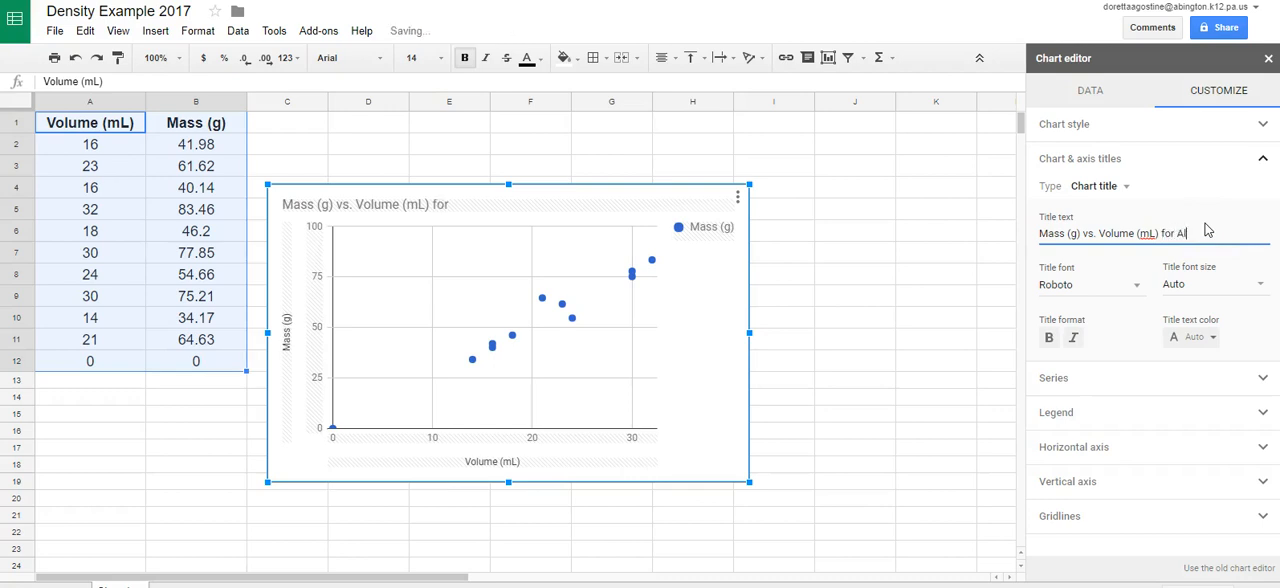
type("luminum")
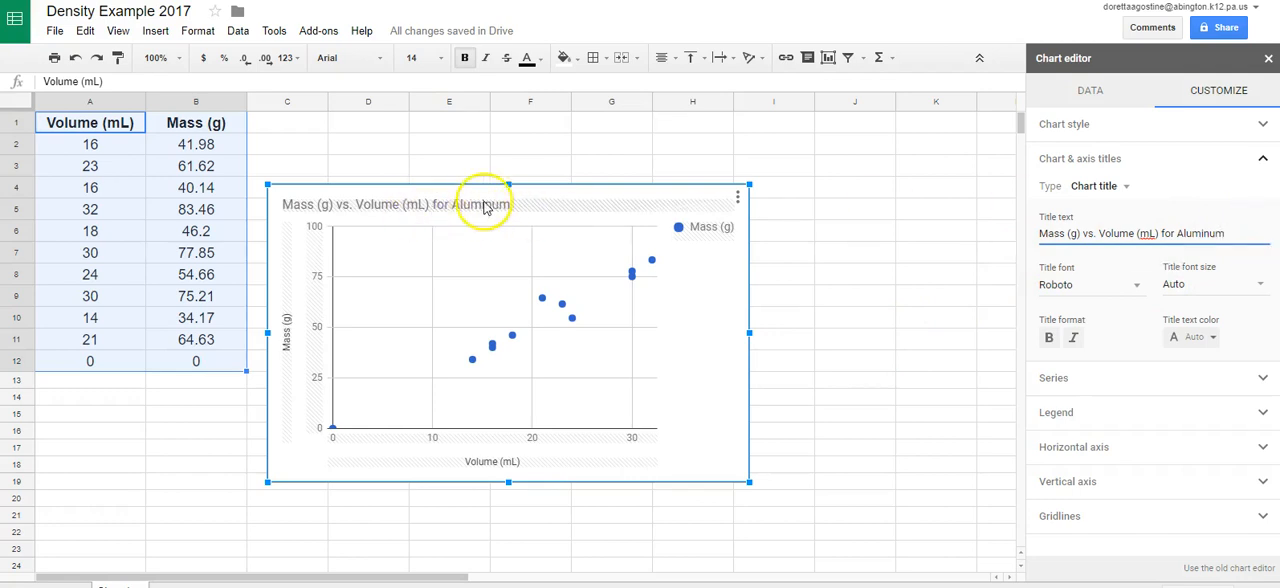
mouse_move(811, 370)
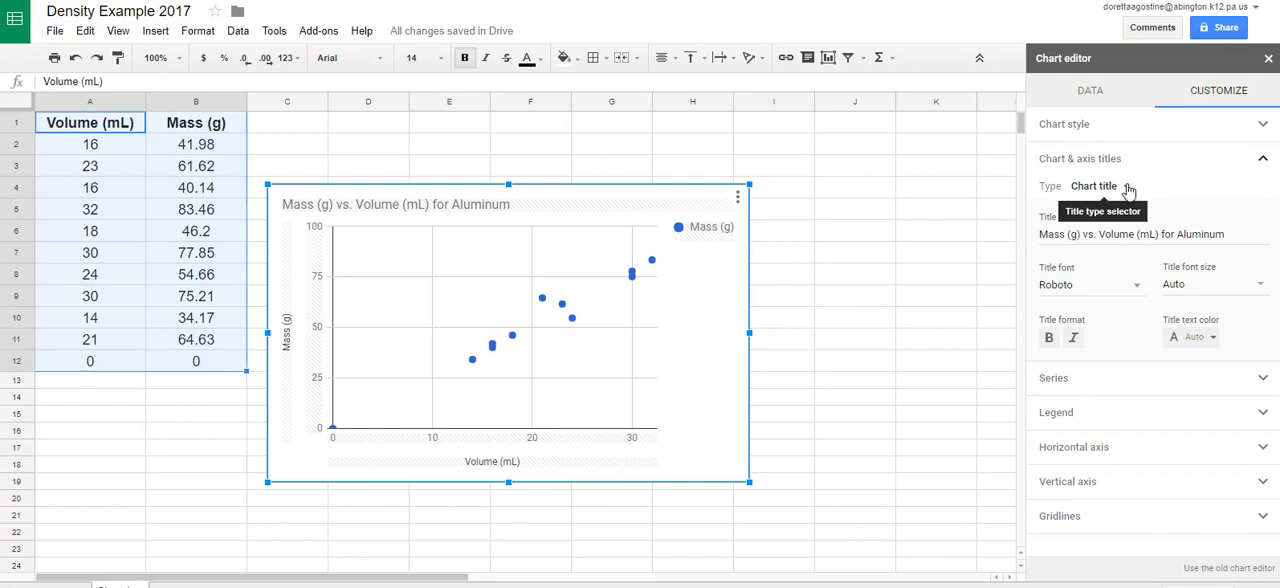
mouse_move(1038, 368)
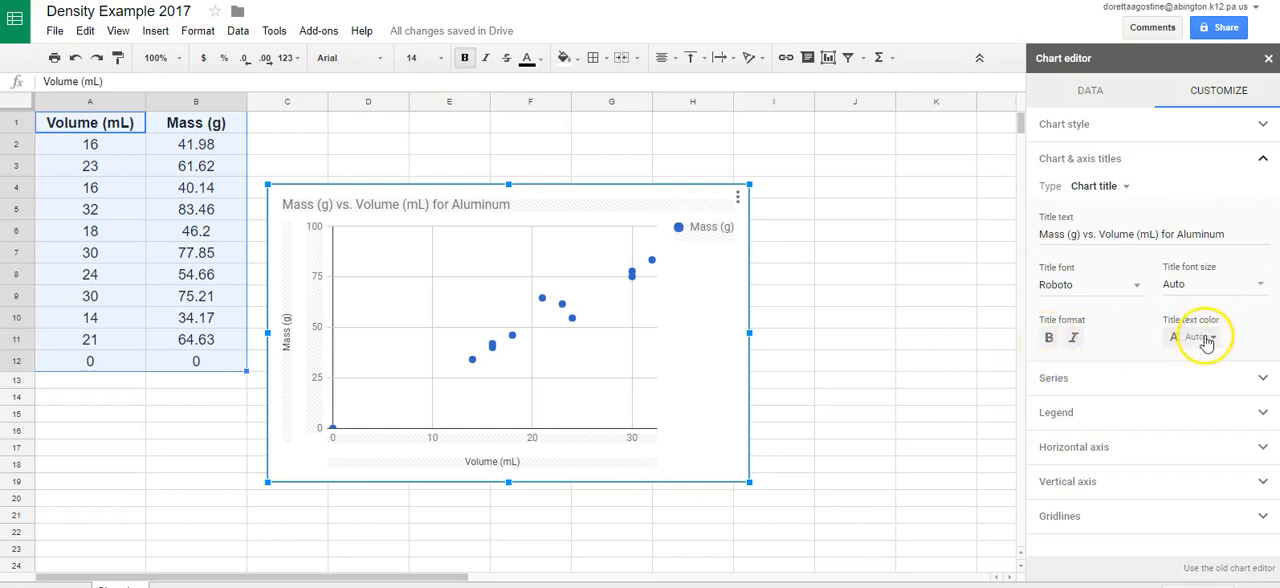
left_click(1195, 337)
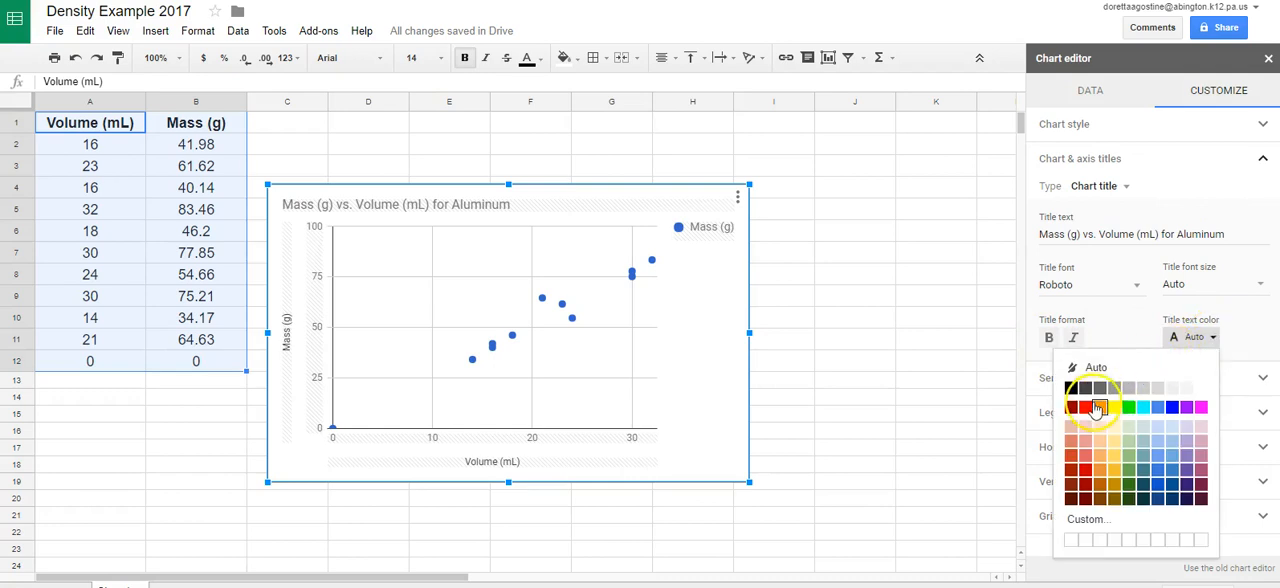
left_click(1085, 405)
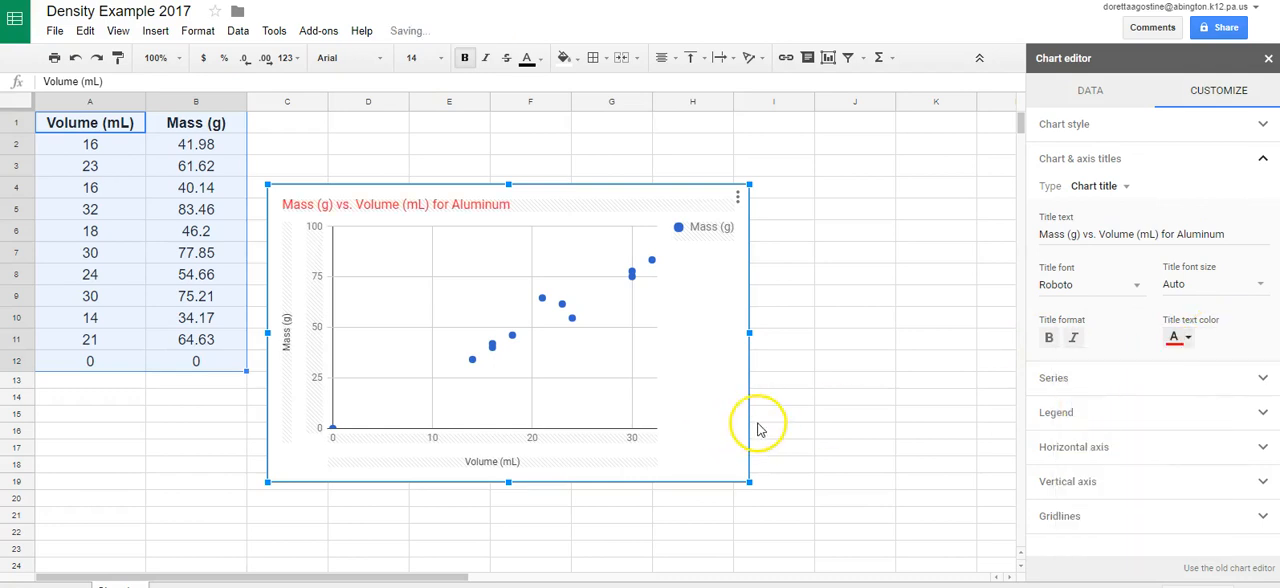
mouse_move(1075, 338)
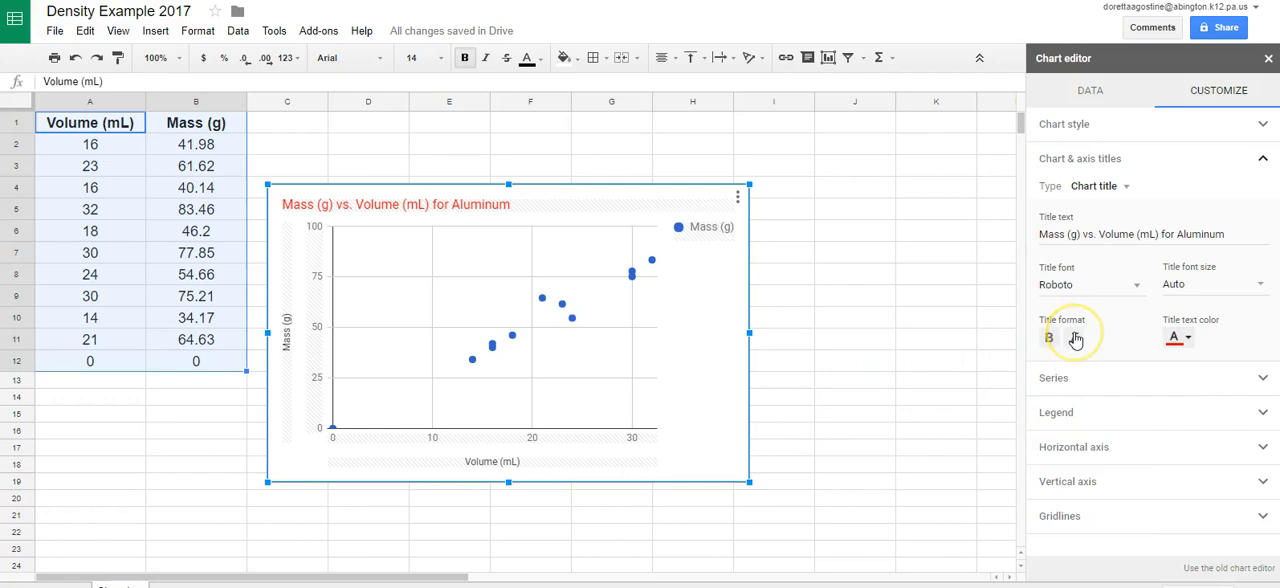
left_click(1048, 337)
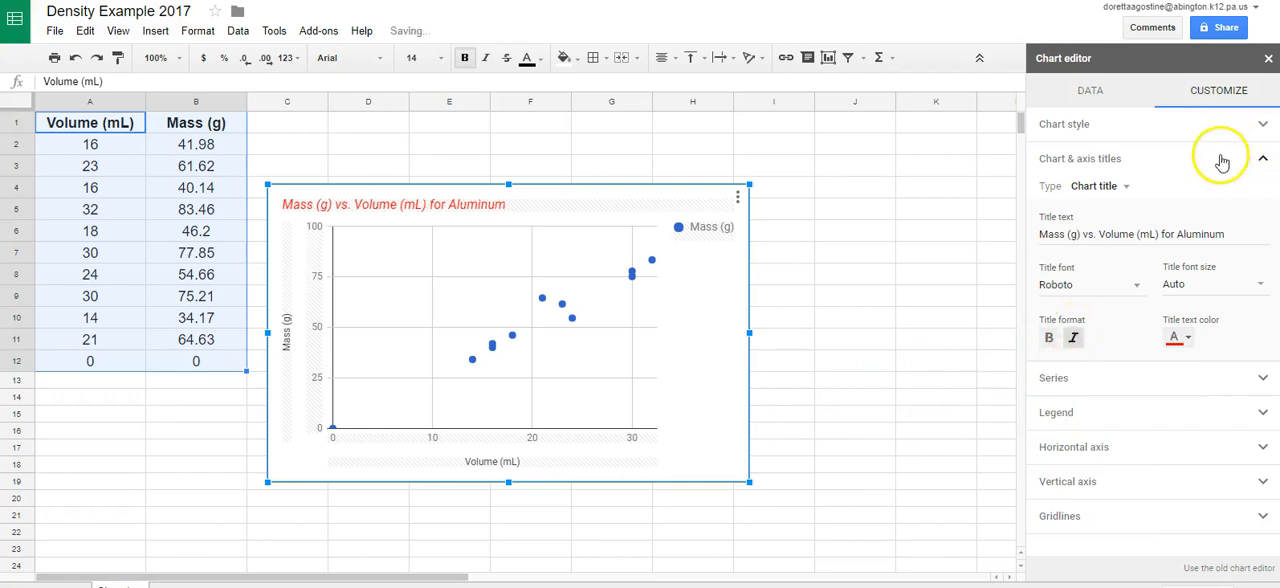
Step: Colour the horizontal axis title purple and the vertical axis title magenta
left_click(1097, 186)
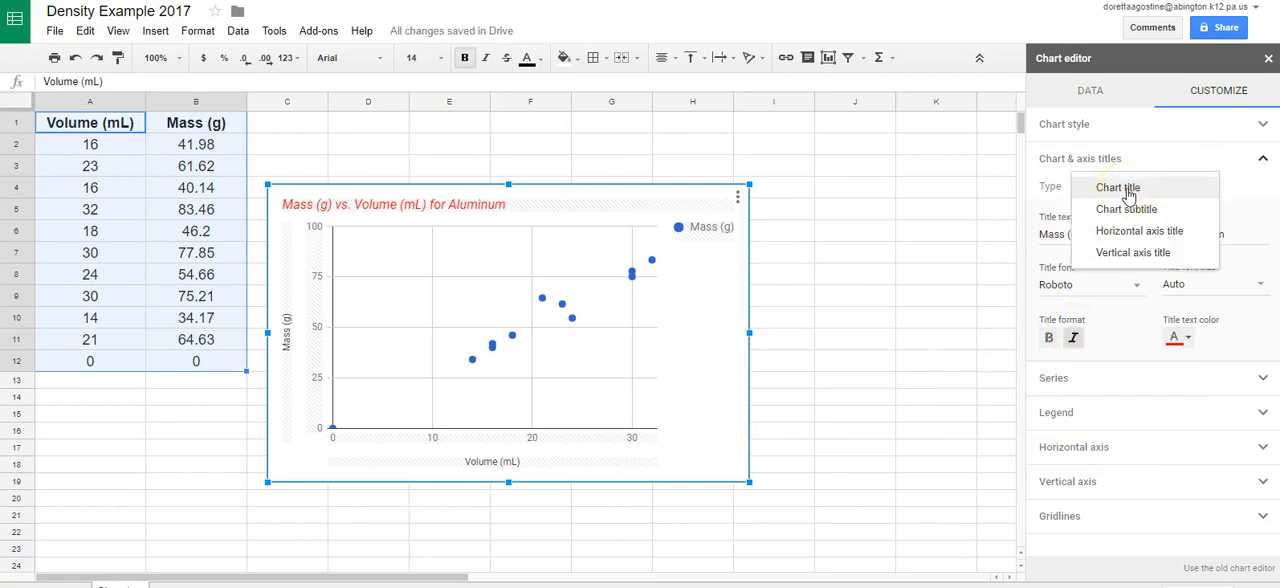
mouse_move(1139, 231)
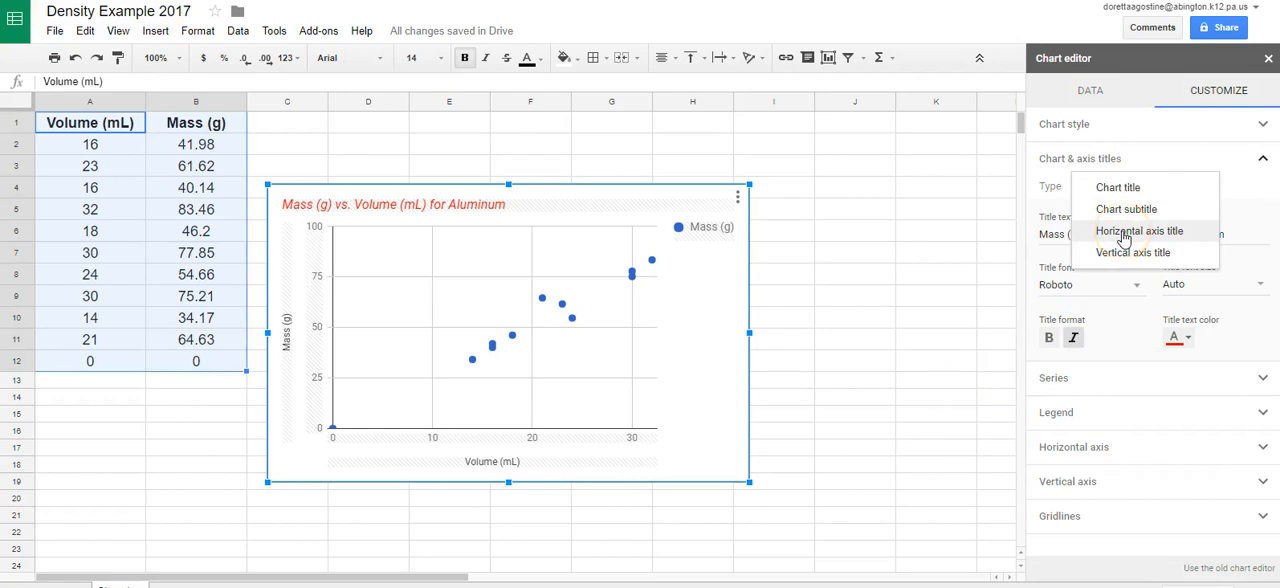
left_click(1197, 337)
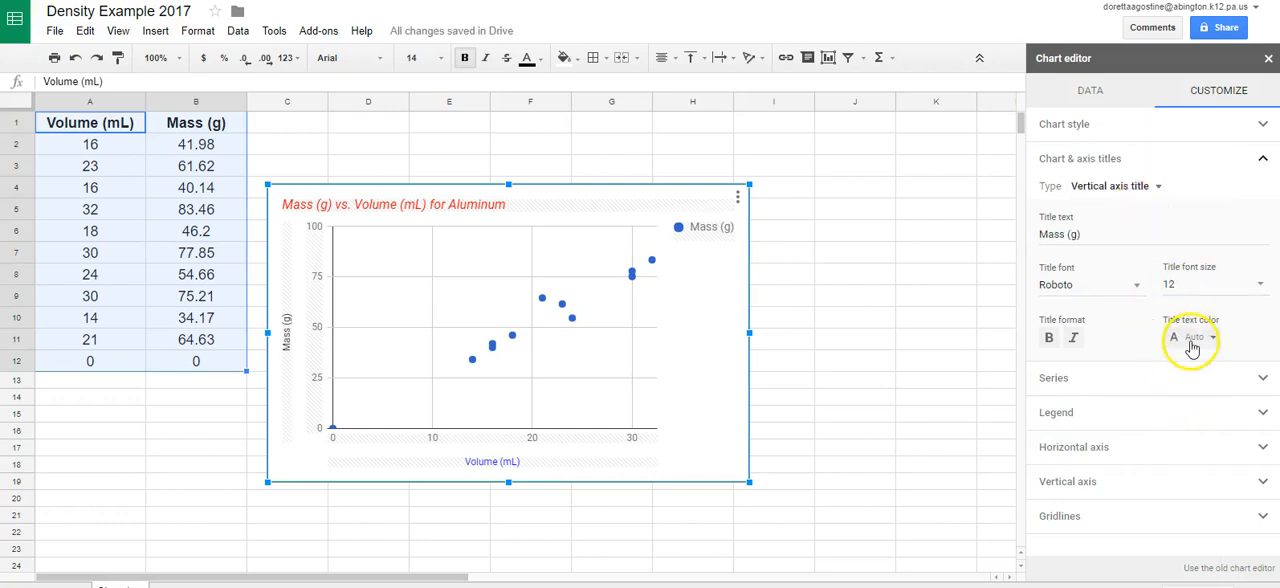
left_click(1192, 337)
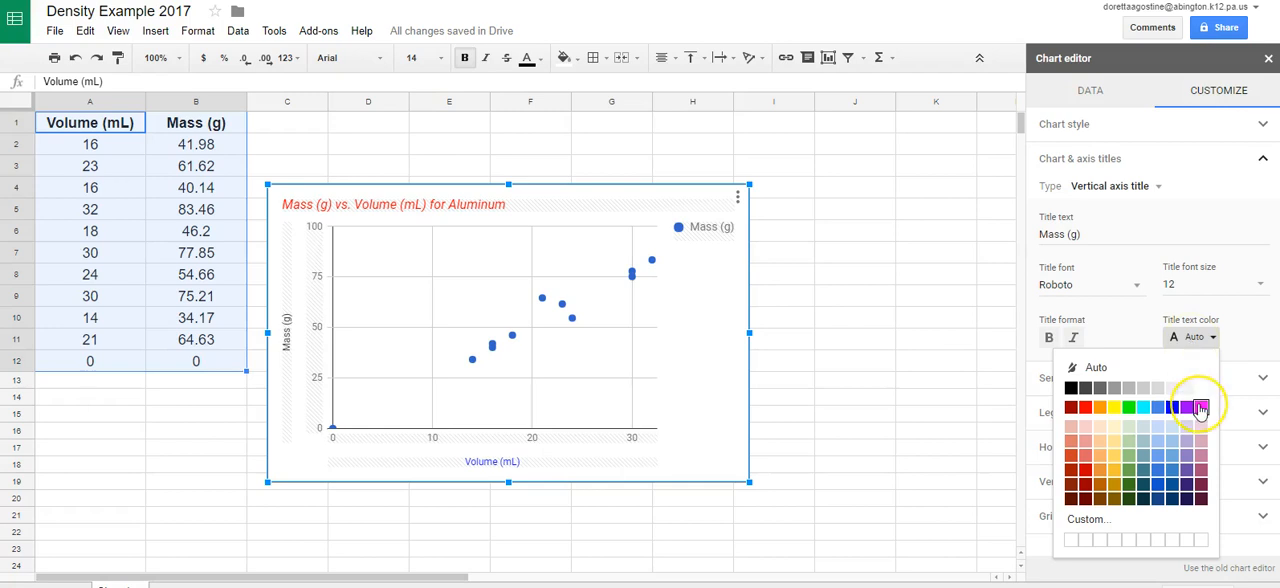
left_click(1208, 406)
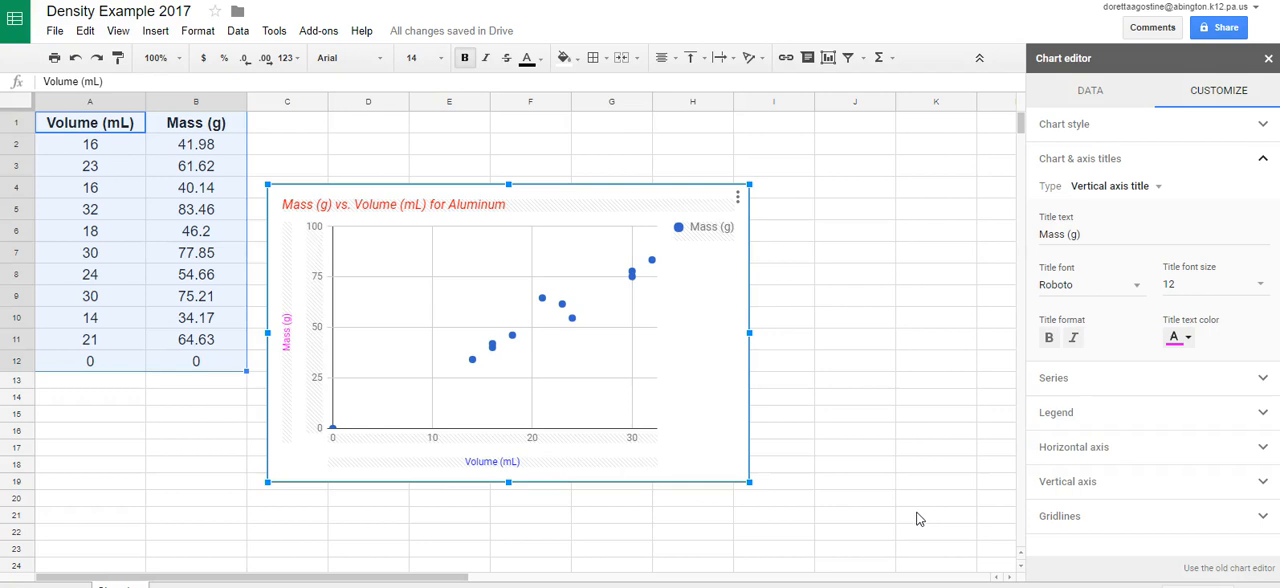
mouse_move(845, 385)
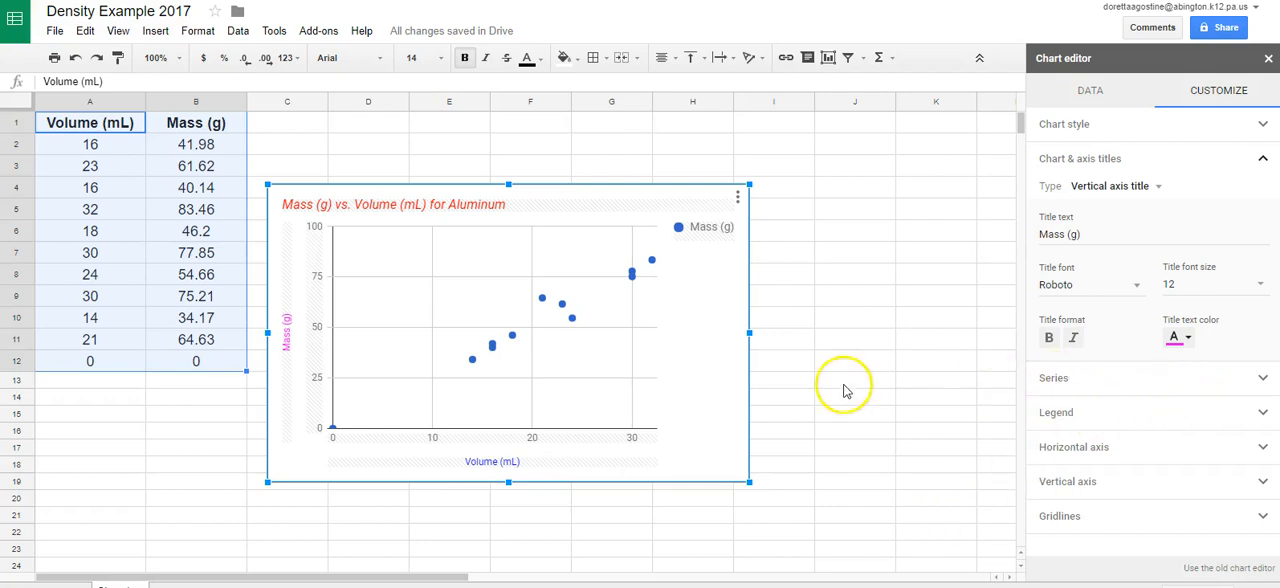
mouse_move(1257, 377)
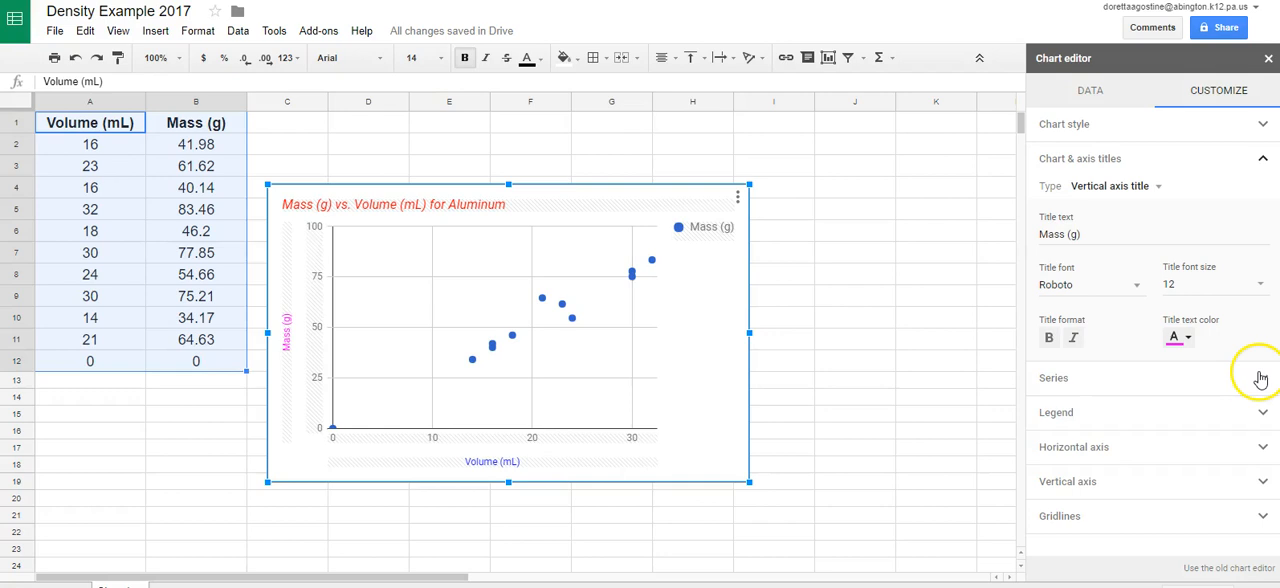
Step: Add a trendline to the mass series, labelled with its equation 2.57x + 0.306
left_click(1264, 160)
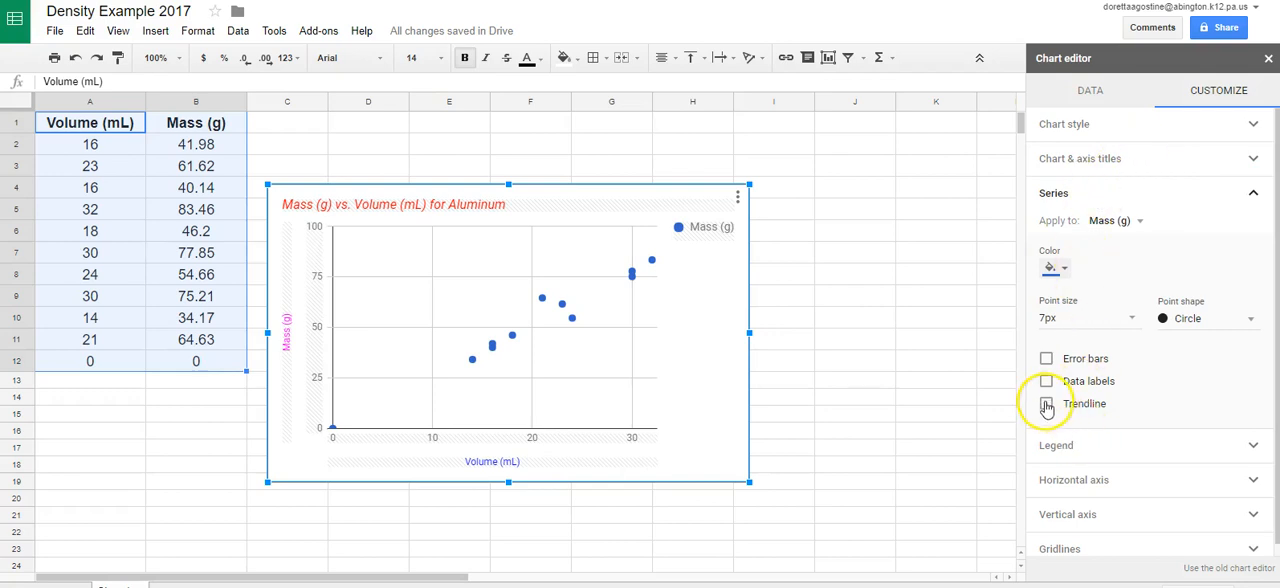
left_click(1047, 403)
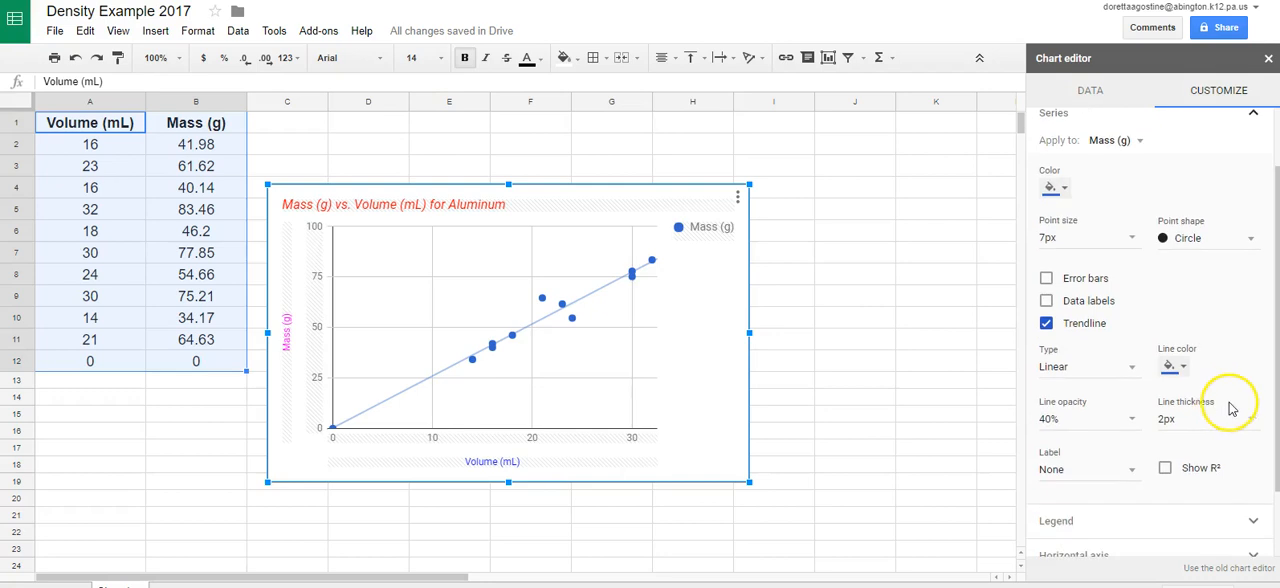
mouse_move(1053, 373)
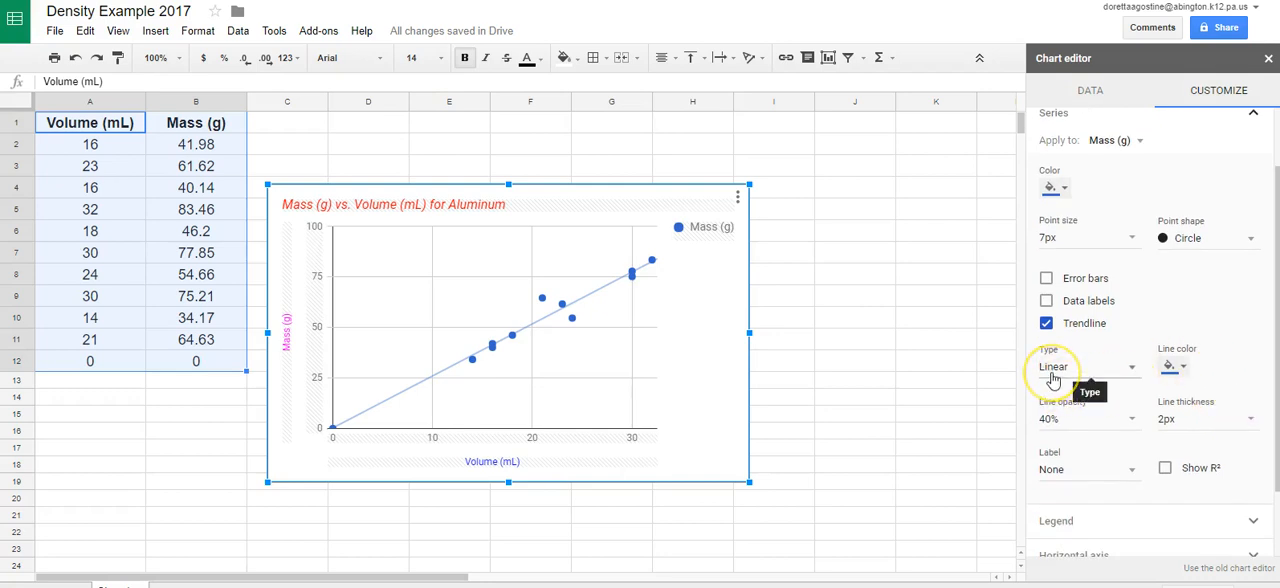
mouse_move(1130, 426)
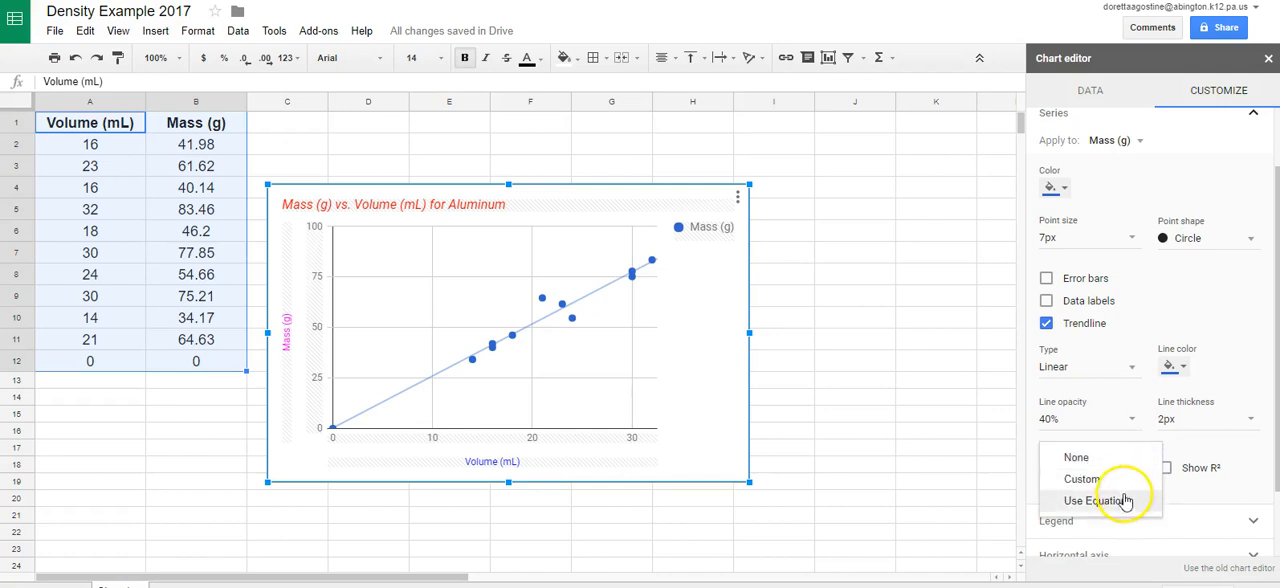
mouse_move(1120, 506)
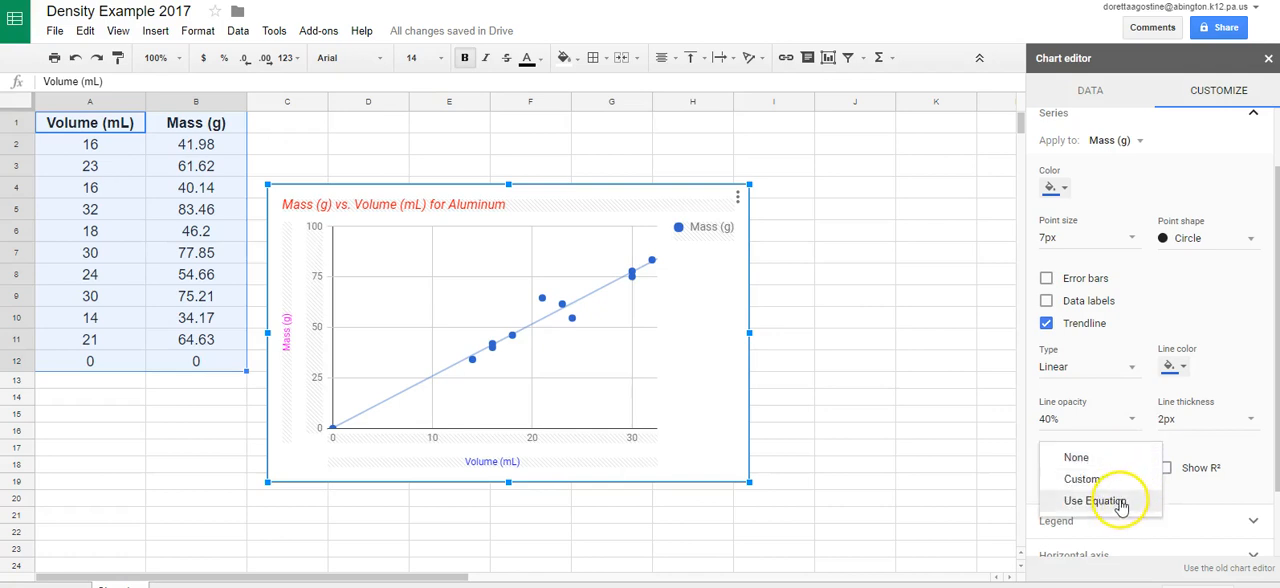
mouse_move(1143, 500)
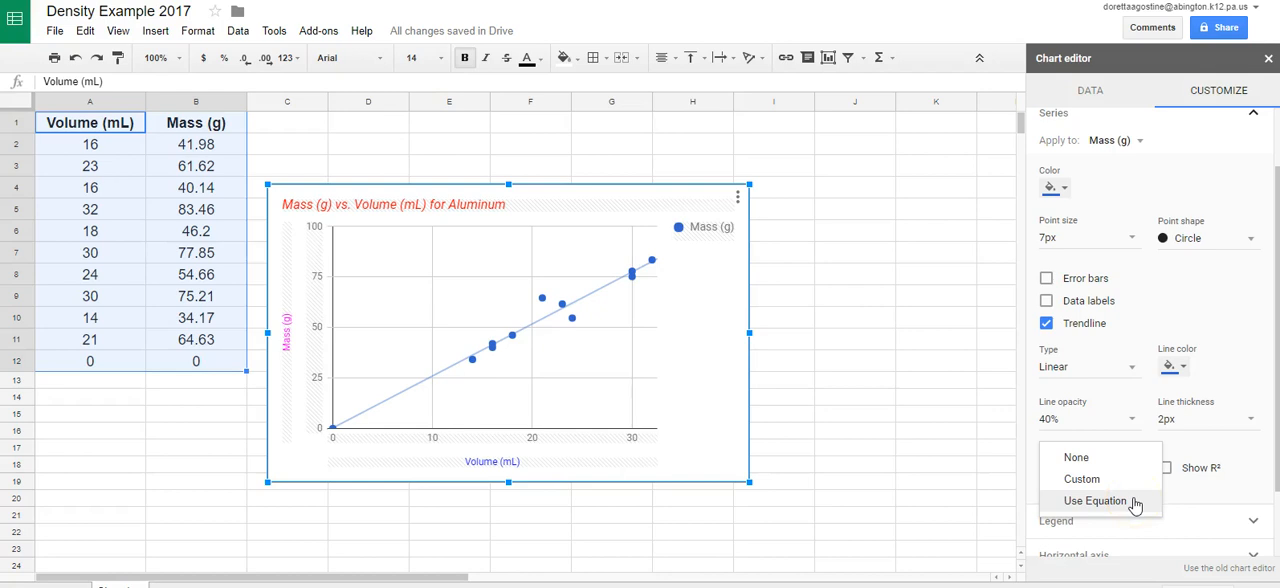
left_click(1090, 502)
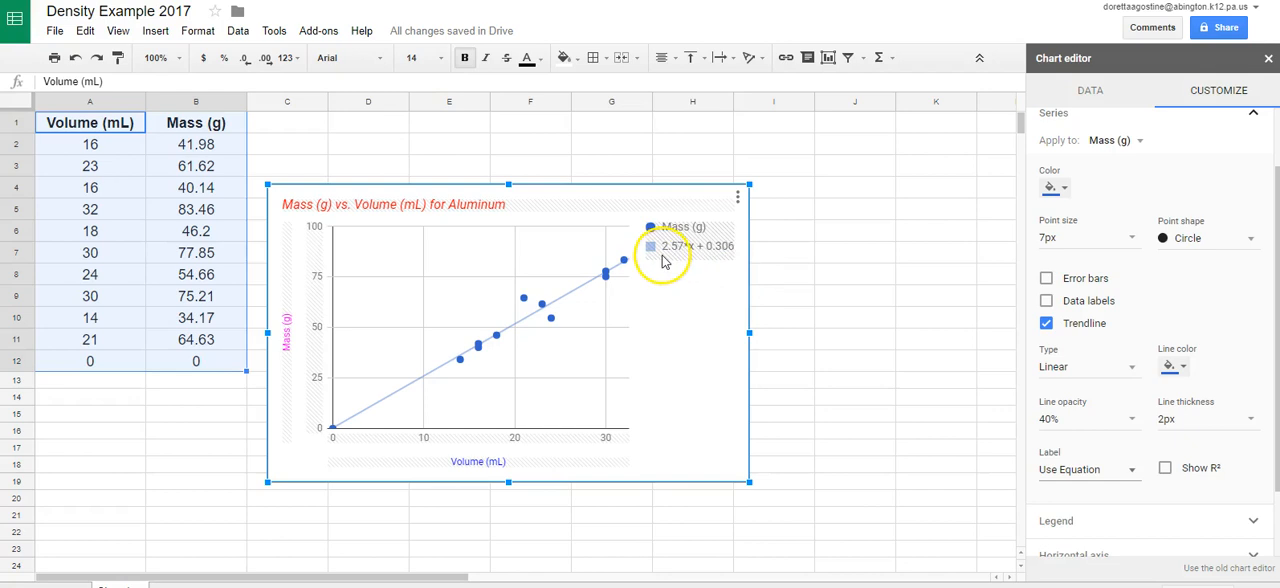
mouse_move(685, 260)
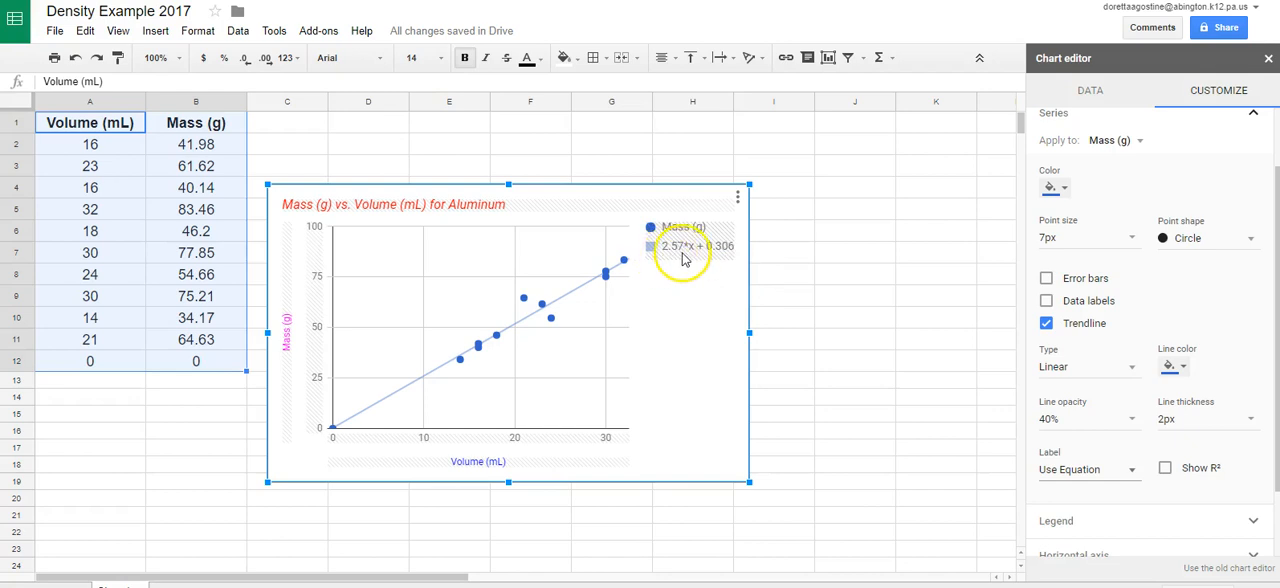
mouse_move(727, 258)
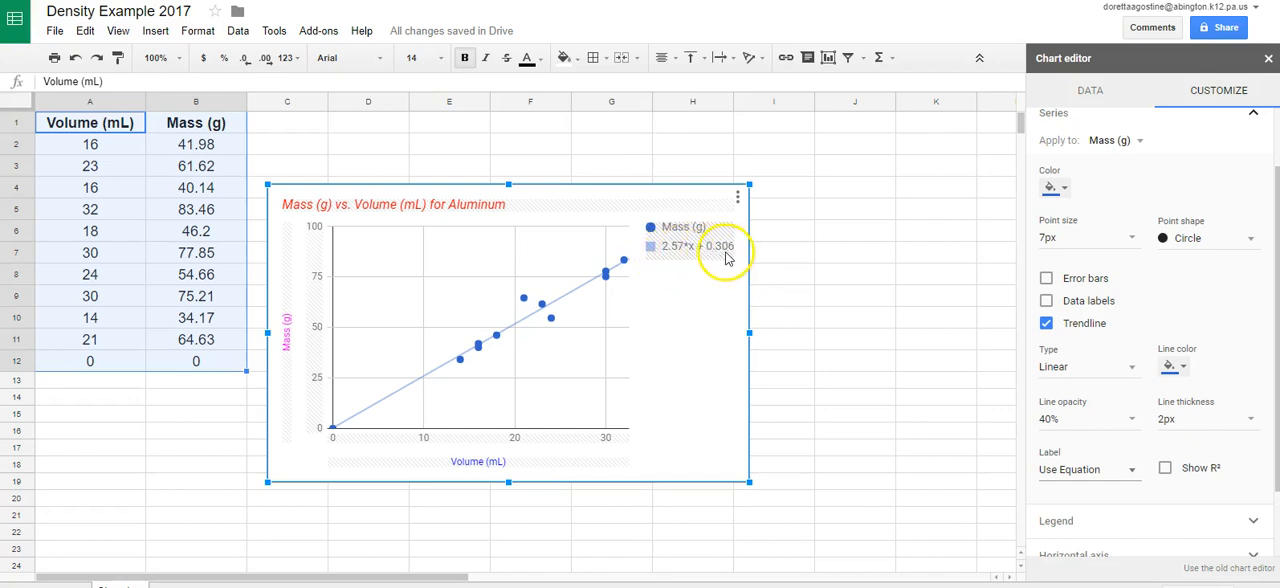
mouse_move(678, 262)
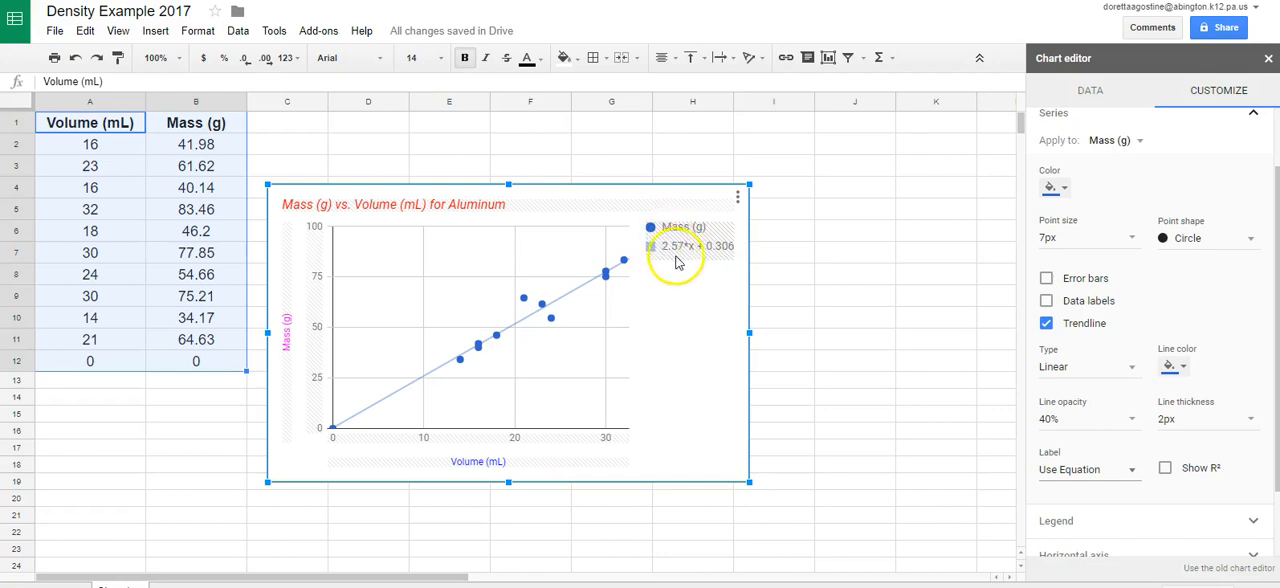
mouse_move(657, 273)
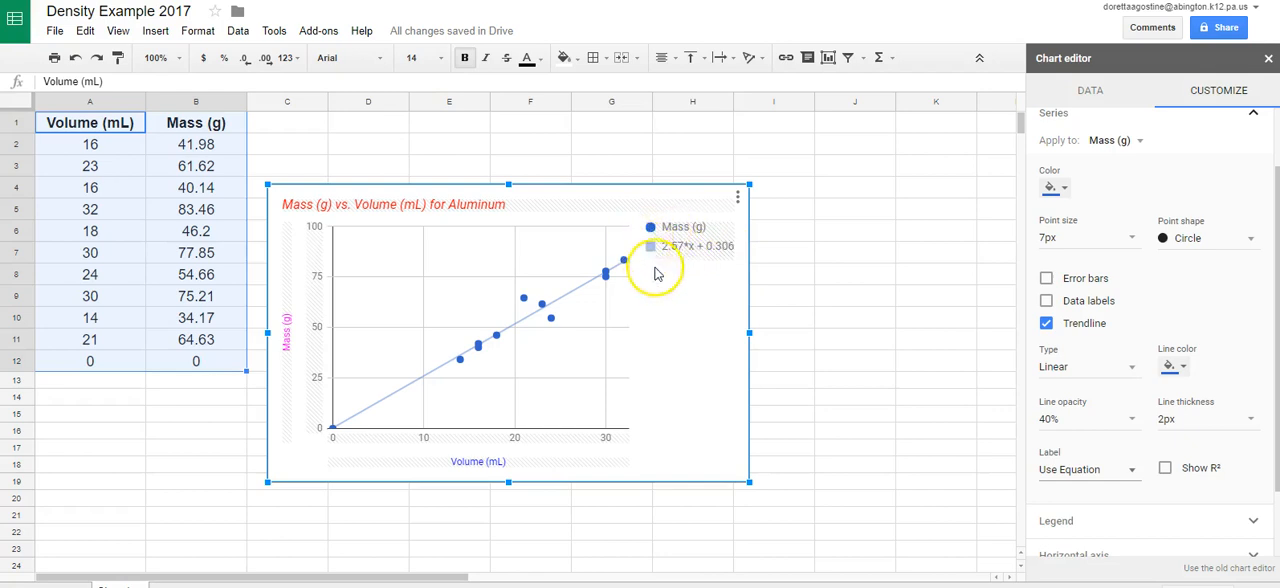
mouse_move(675, 280)
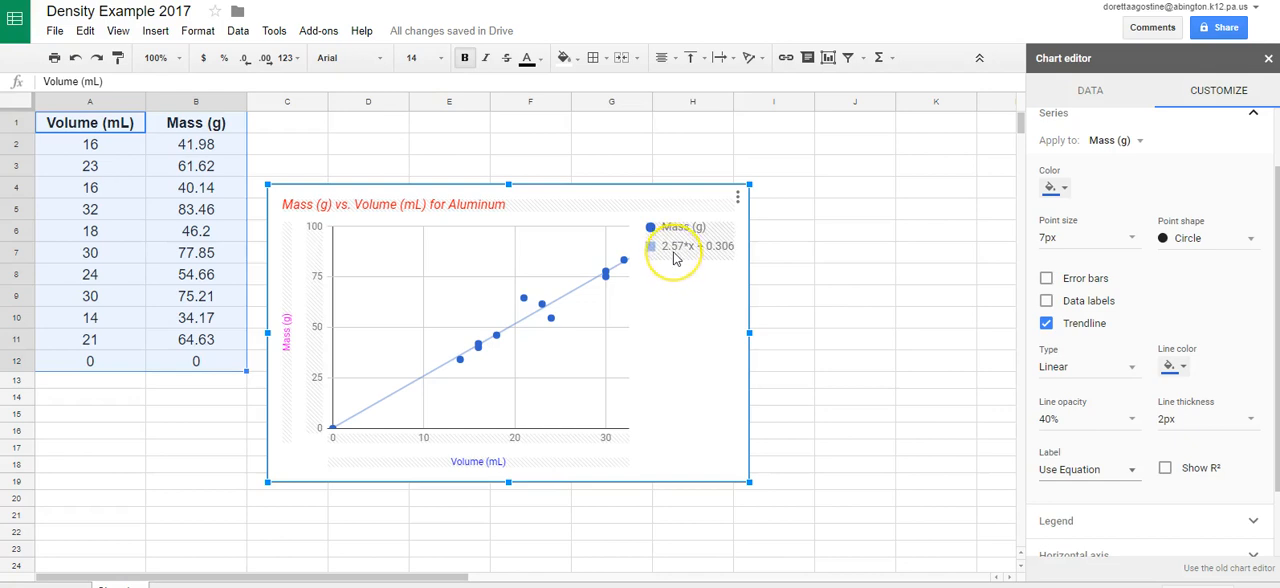
mouse_move(680, 262)
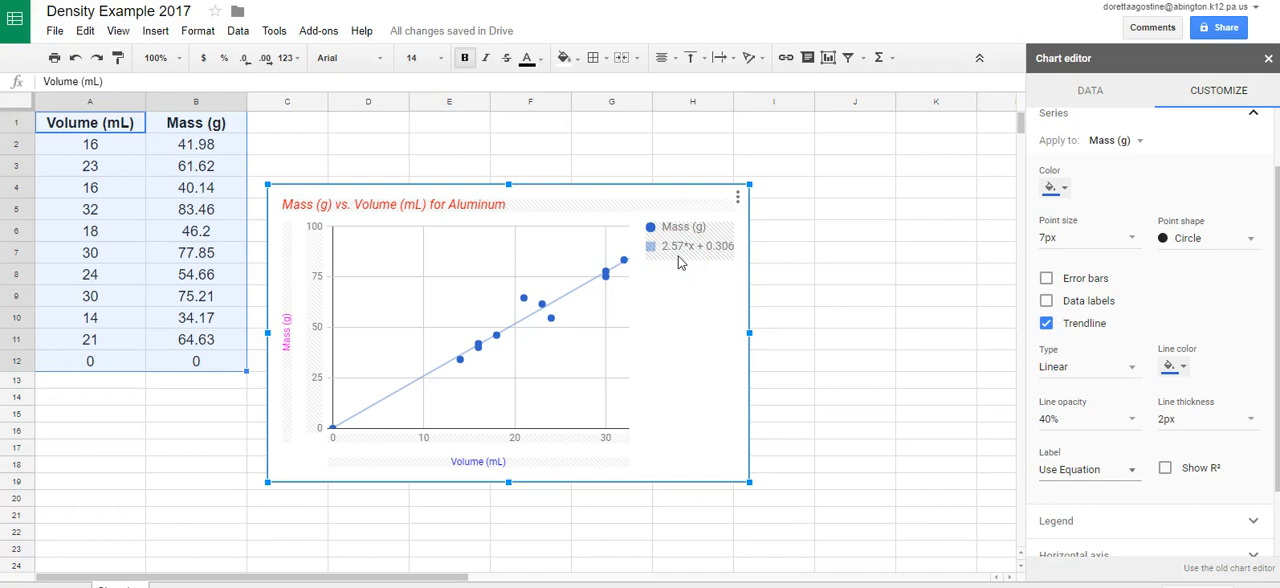
mouse_move(700, 315)
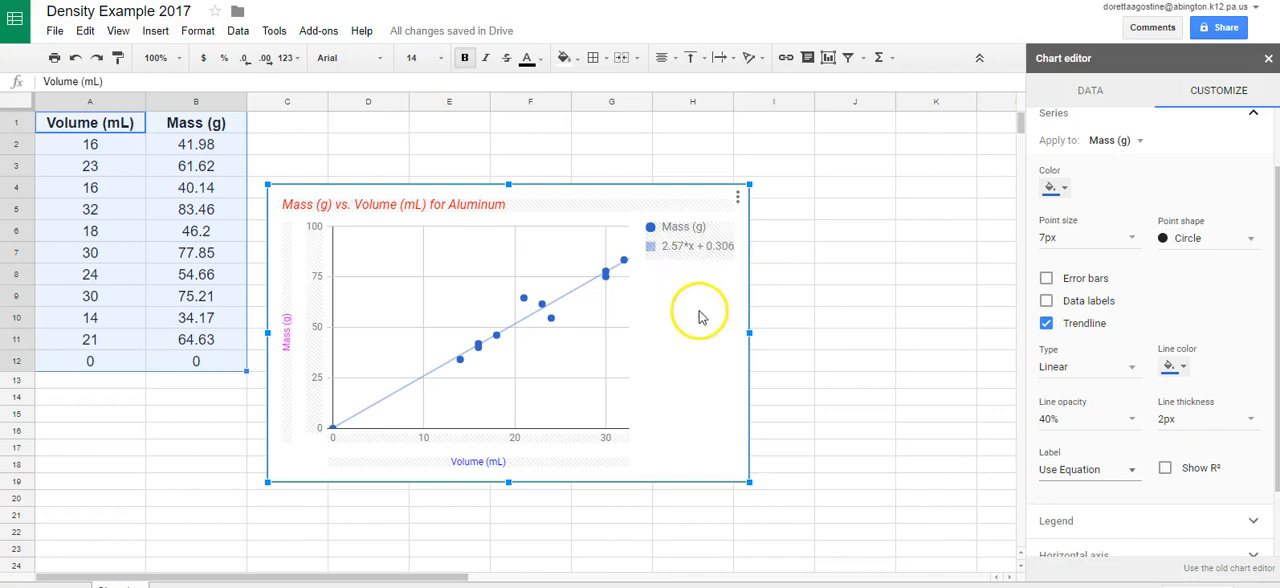
mouse_move(560, 120)
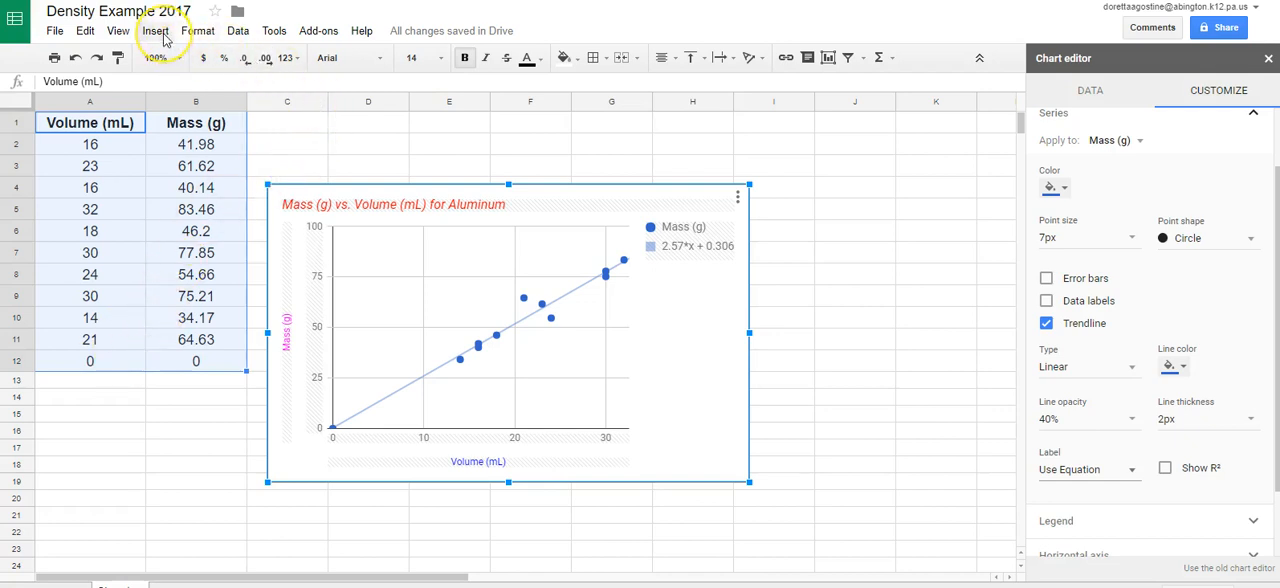
mouse_move(175, 45)
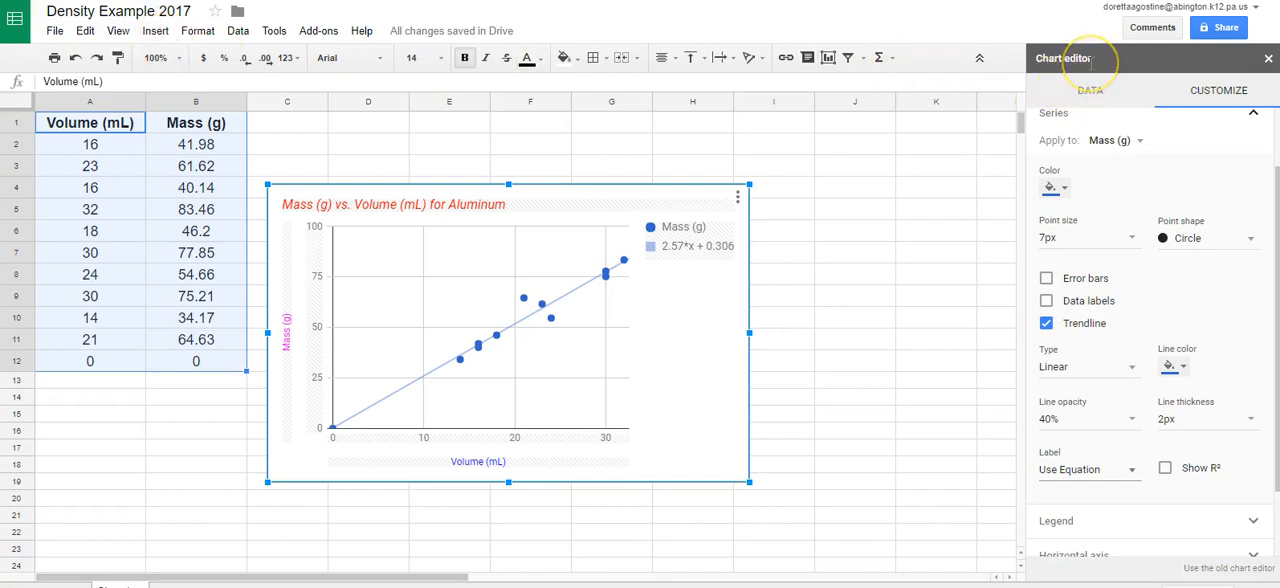
mouse_move(893, 315)
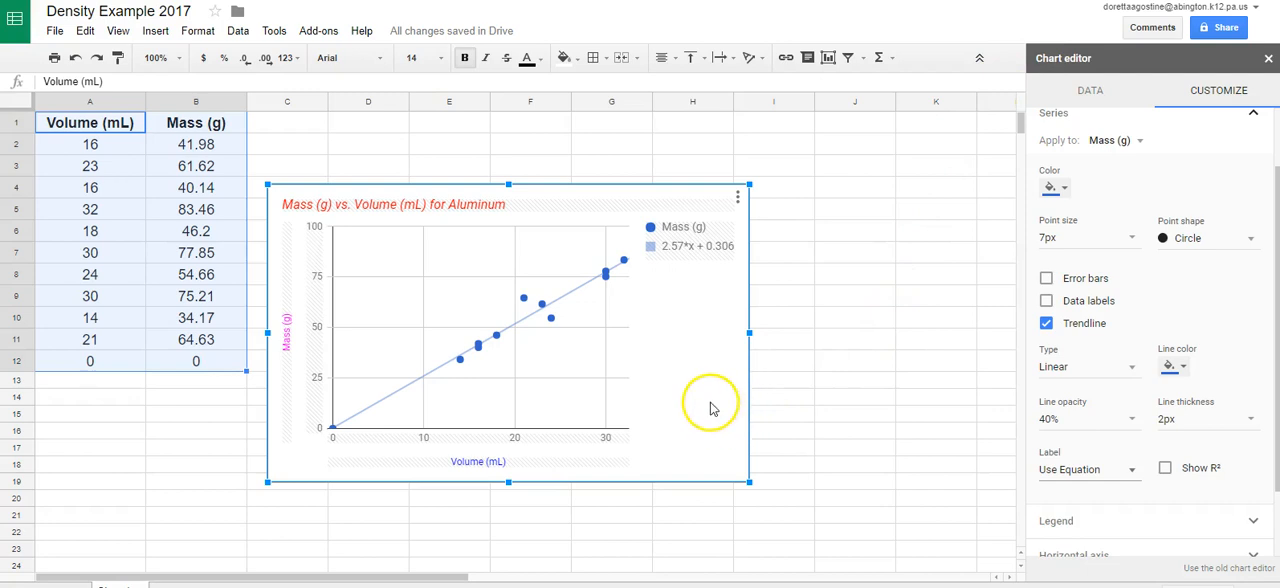
mouse_move(984, 268)
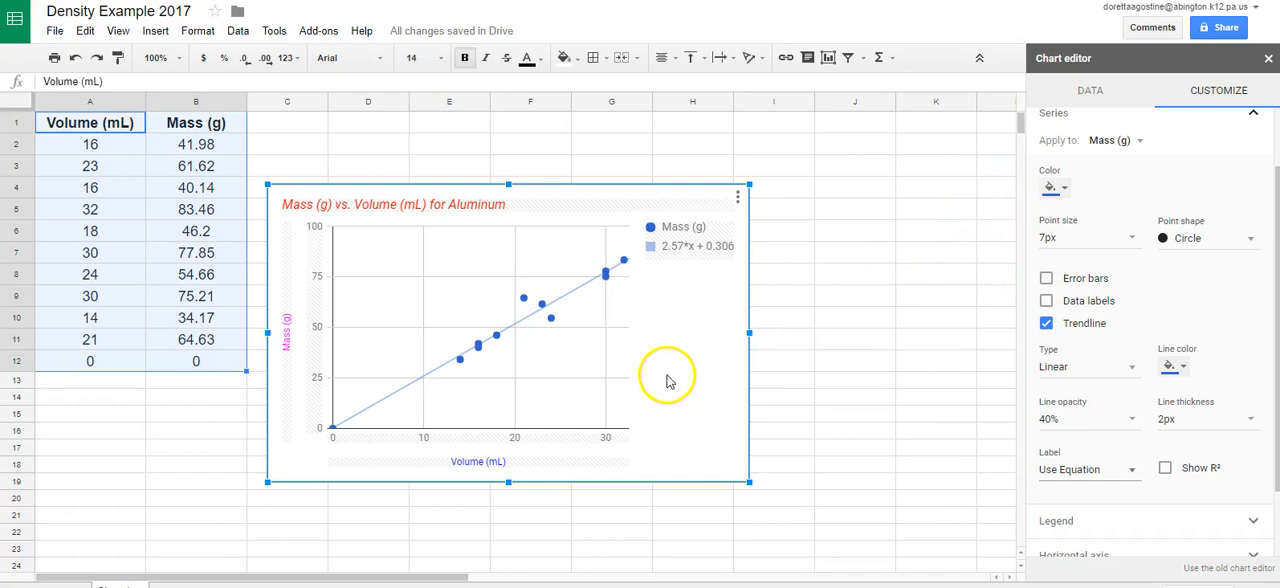
mouse_move(668, 382)
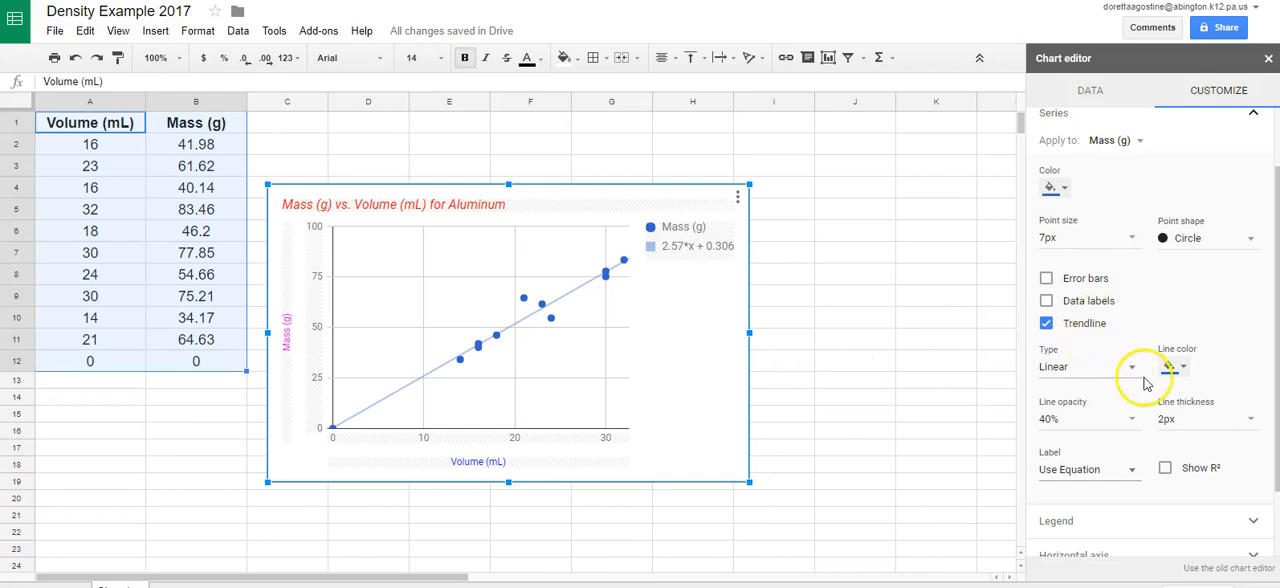
mouse_move(1132, 473)
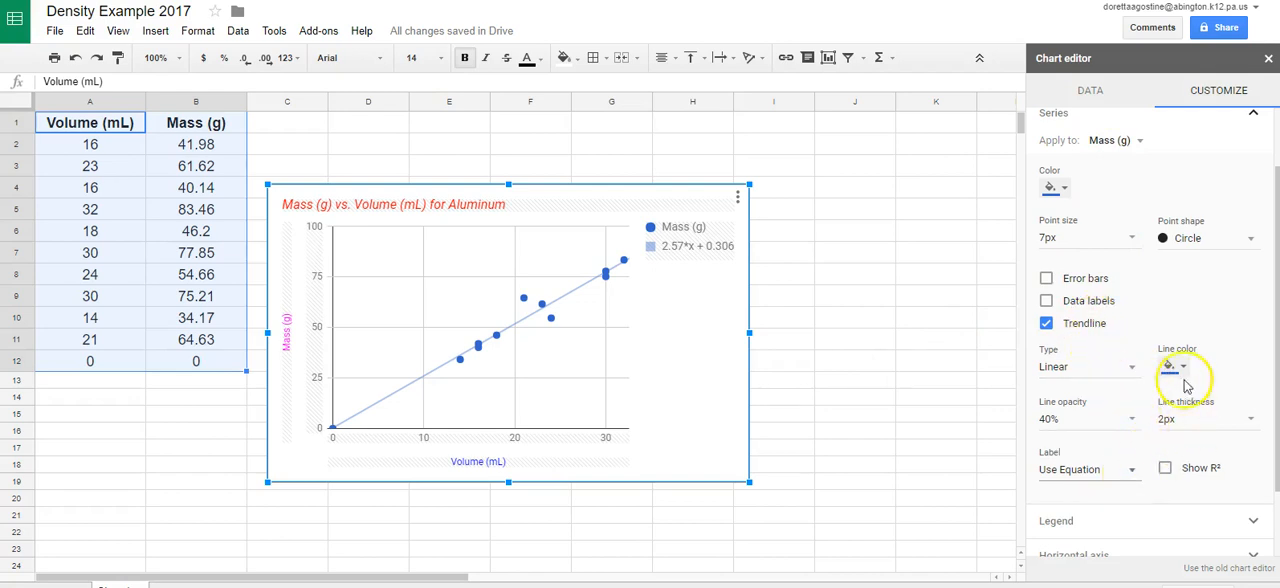
mouse_move(1173, 366)
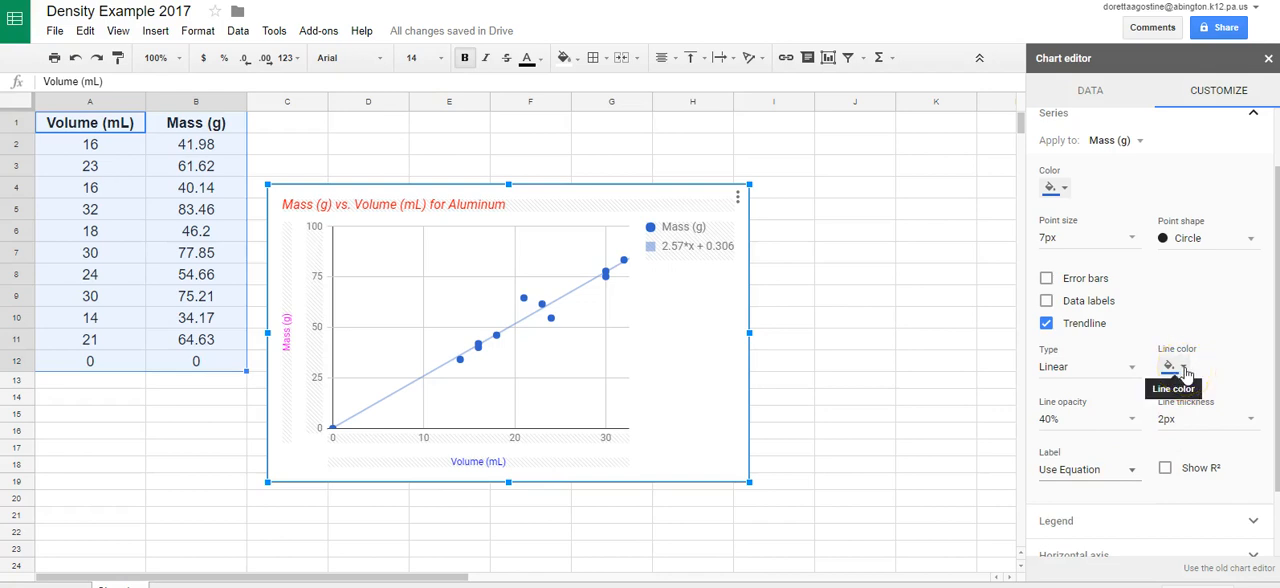
Step: Make the trendline purple, with error bars turned on and back off
left_click(1170, 365)
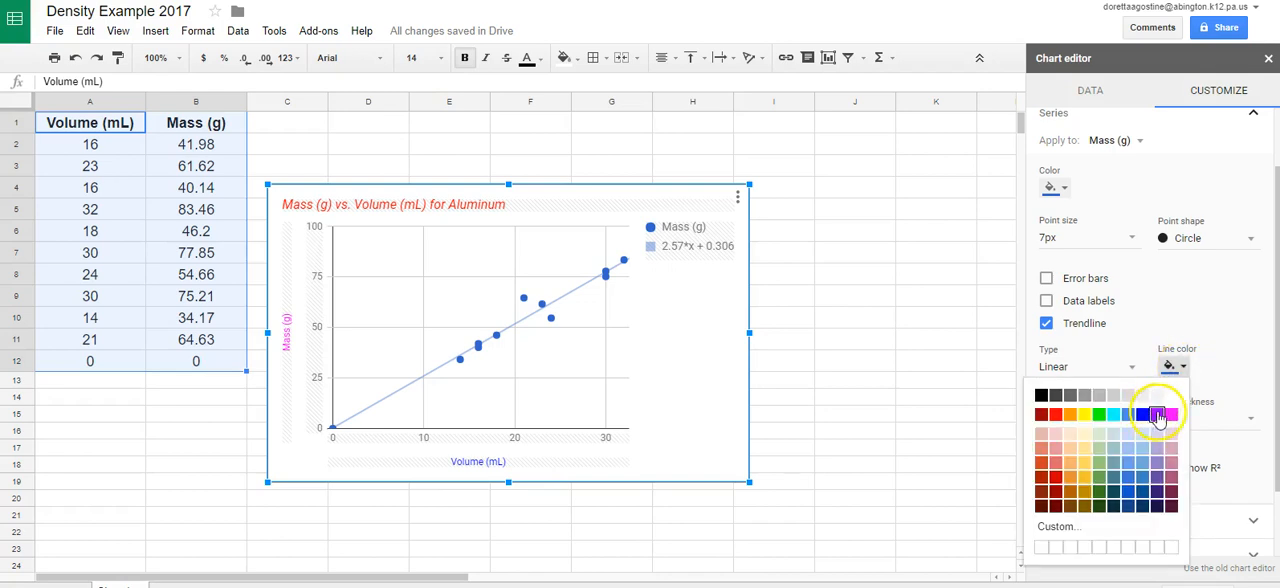
left_click(1153, 412)
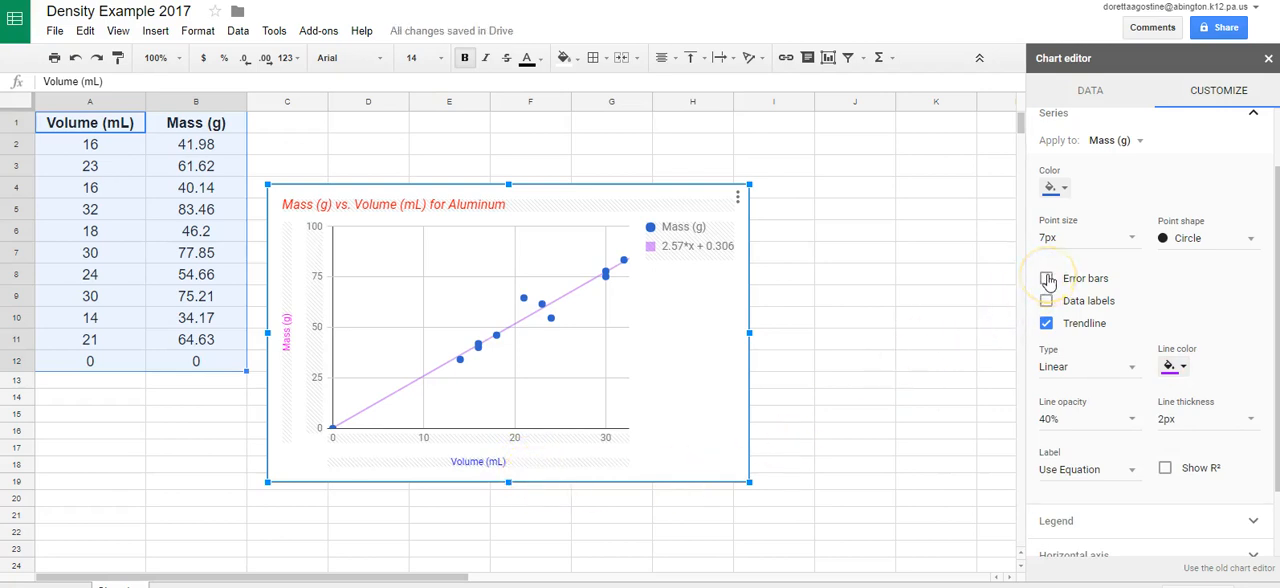
left_click(1046, 278)
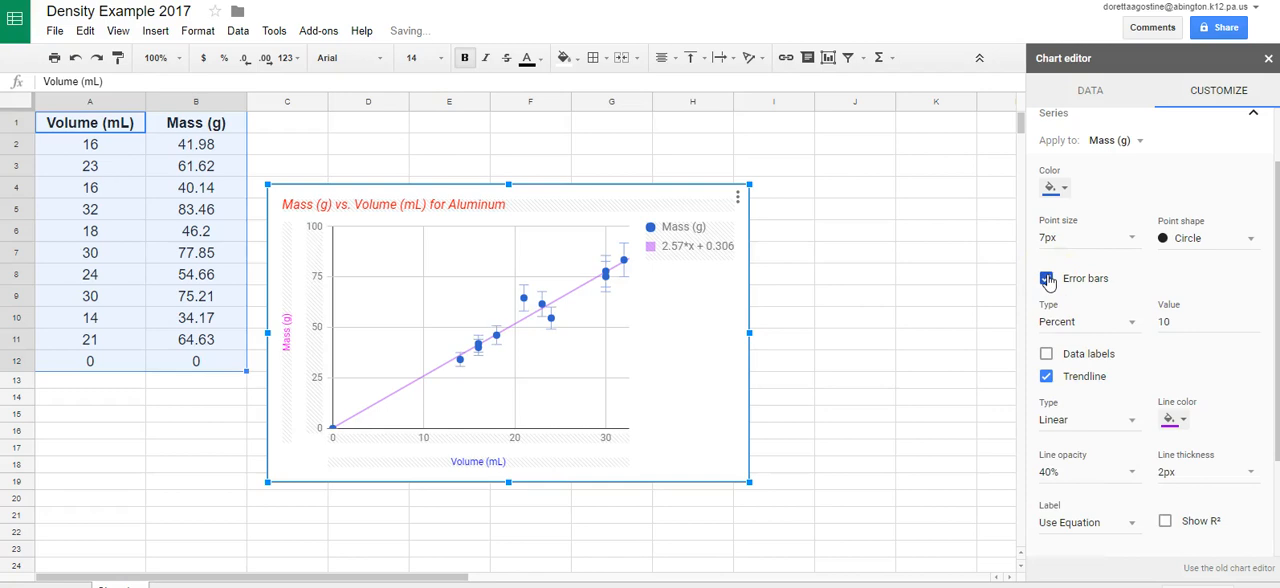
left_click(1046, 278)
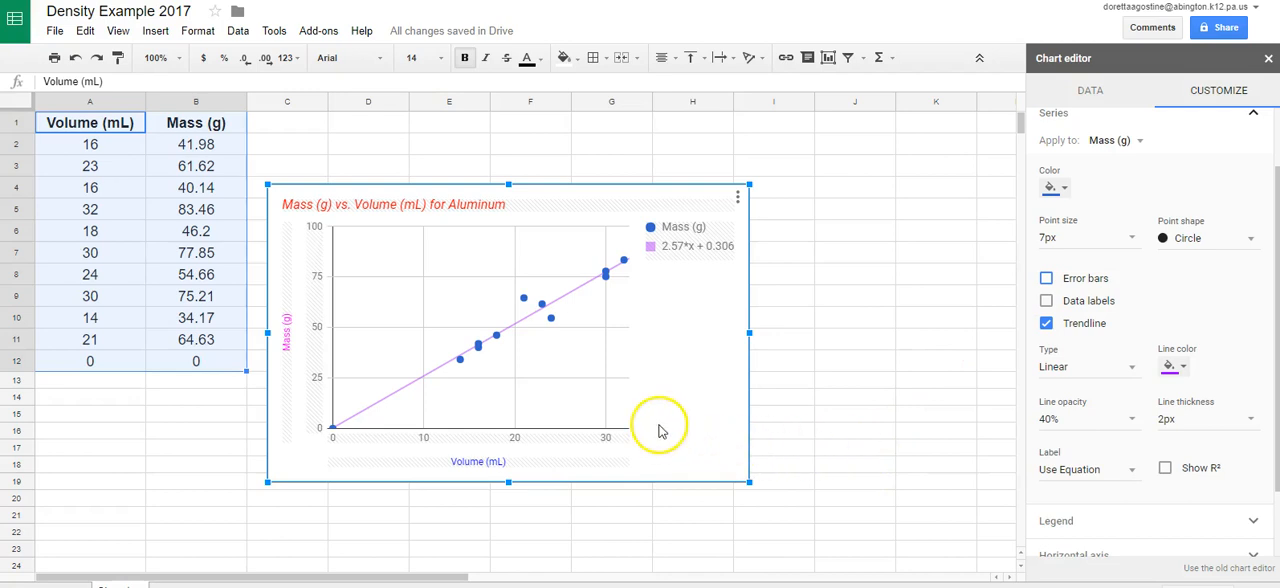
mouse_move(662, 398)
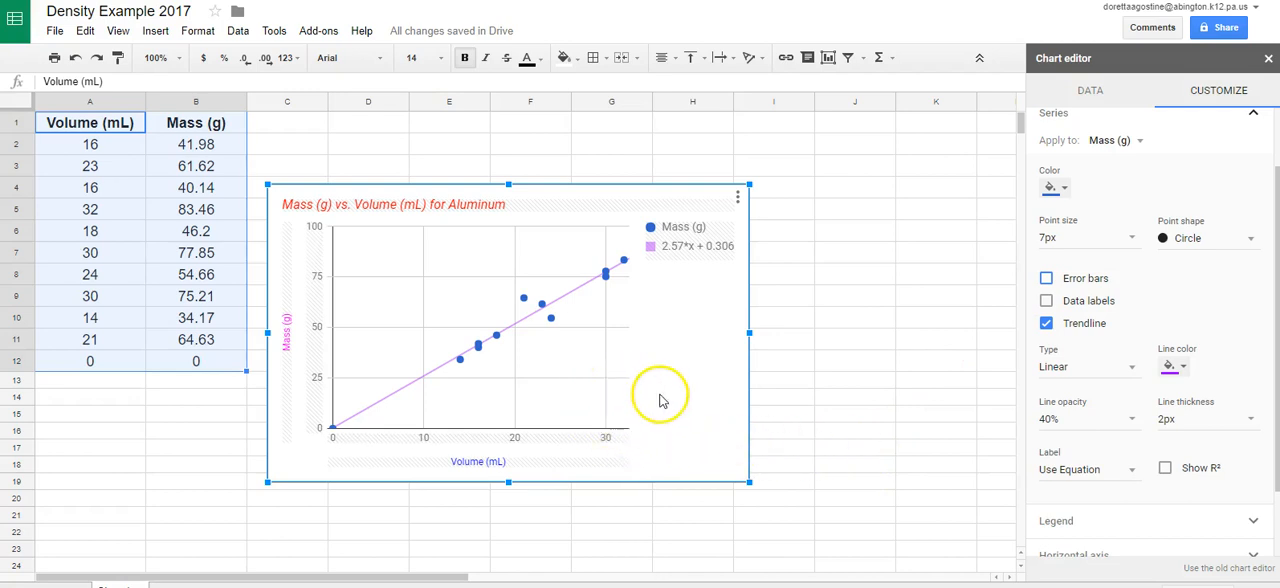
mouse_move(667, 398)
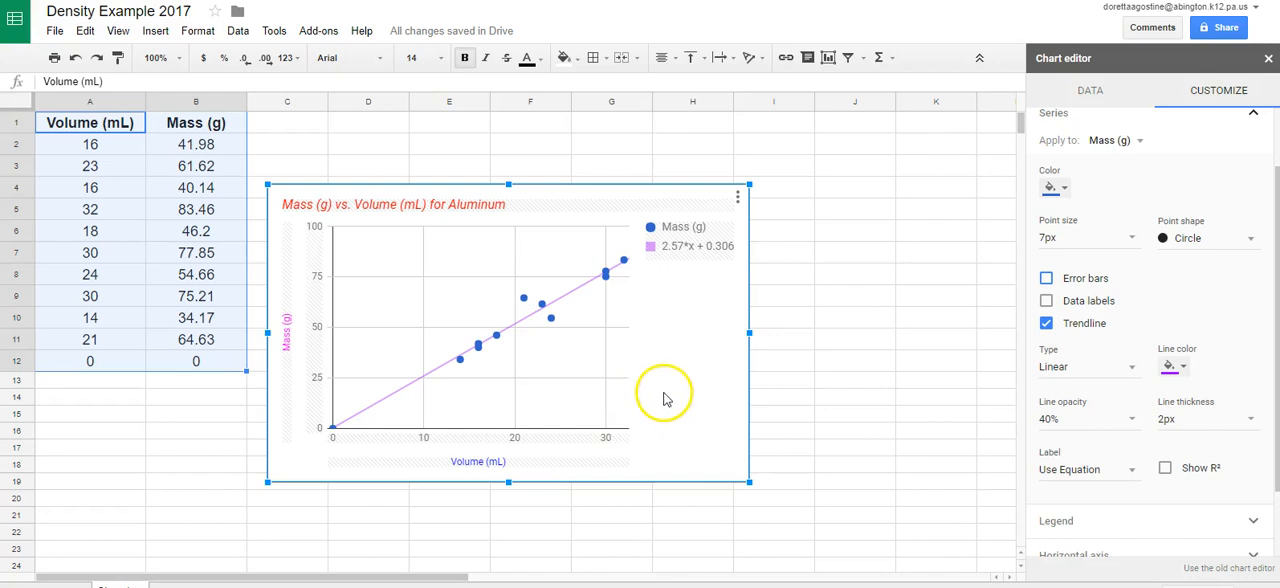
mouse_move(669, 375)
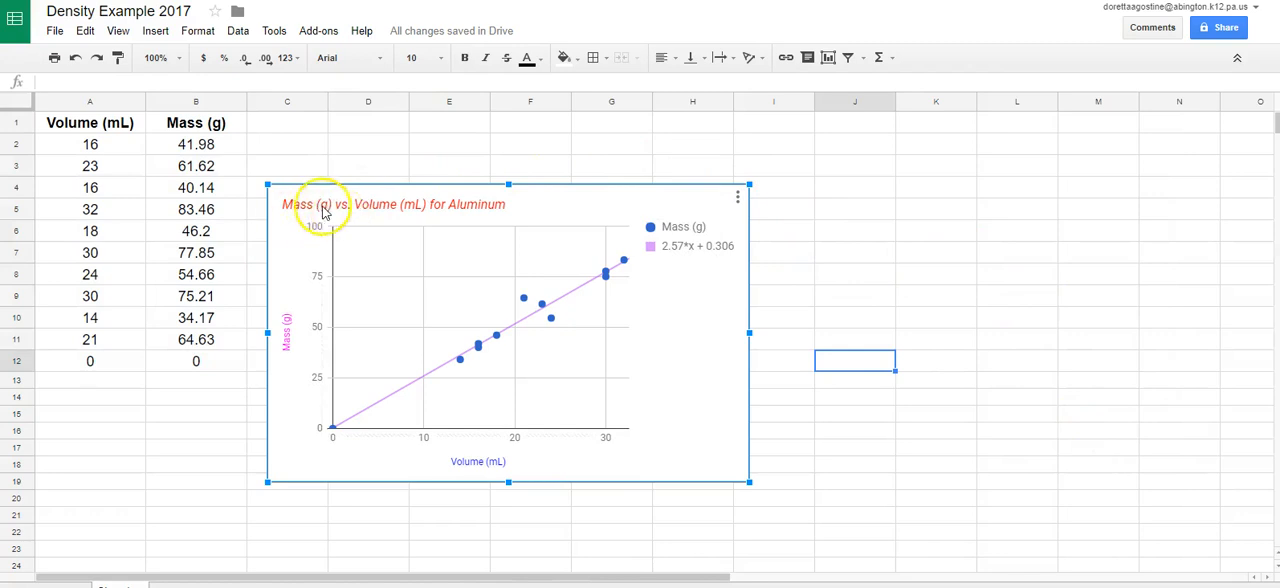
mouse_move(332, 210)
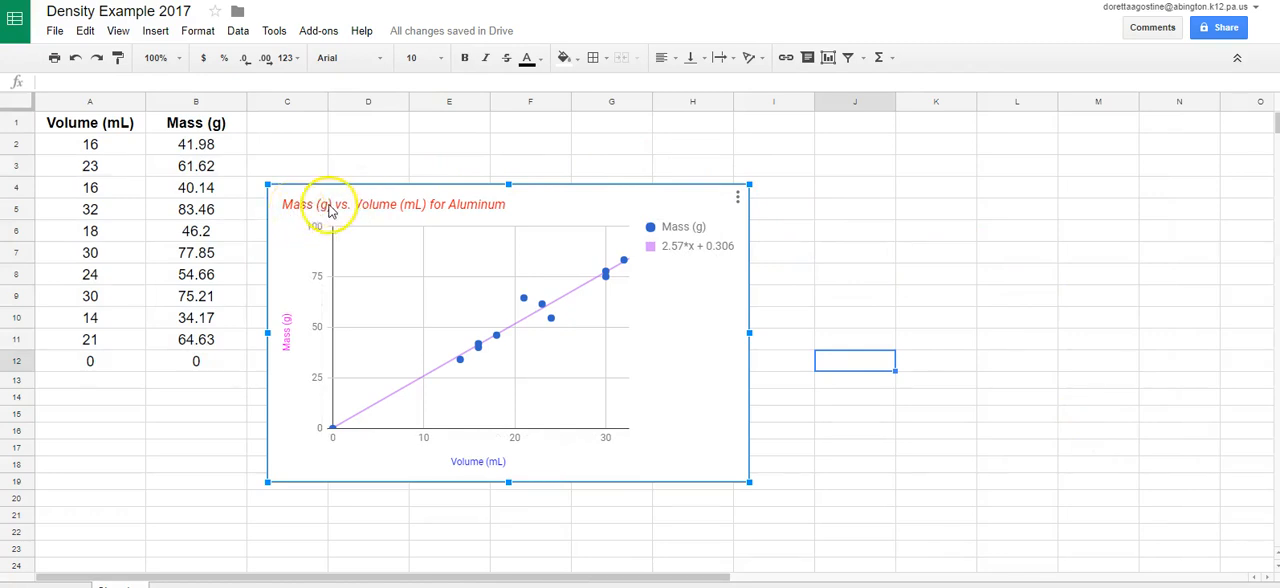
mouse_move(488, 204)
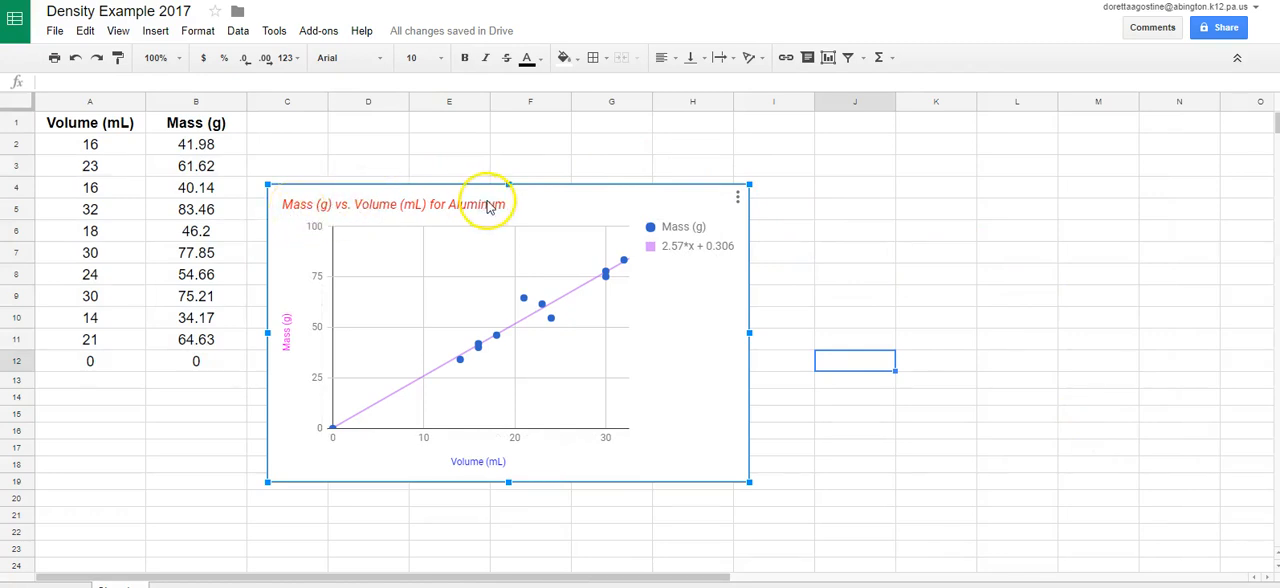
mouse_move(743, 325)
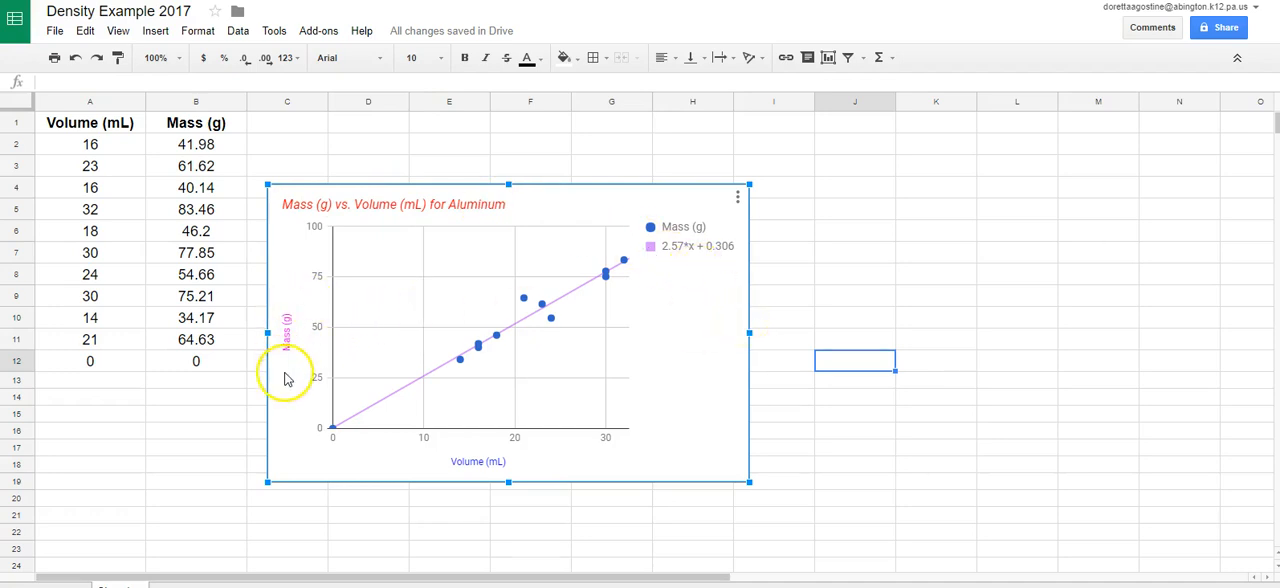
mouse_move(710, 381)
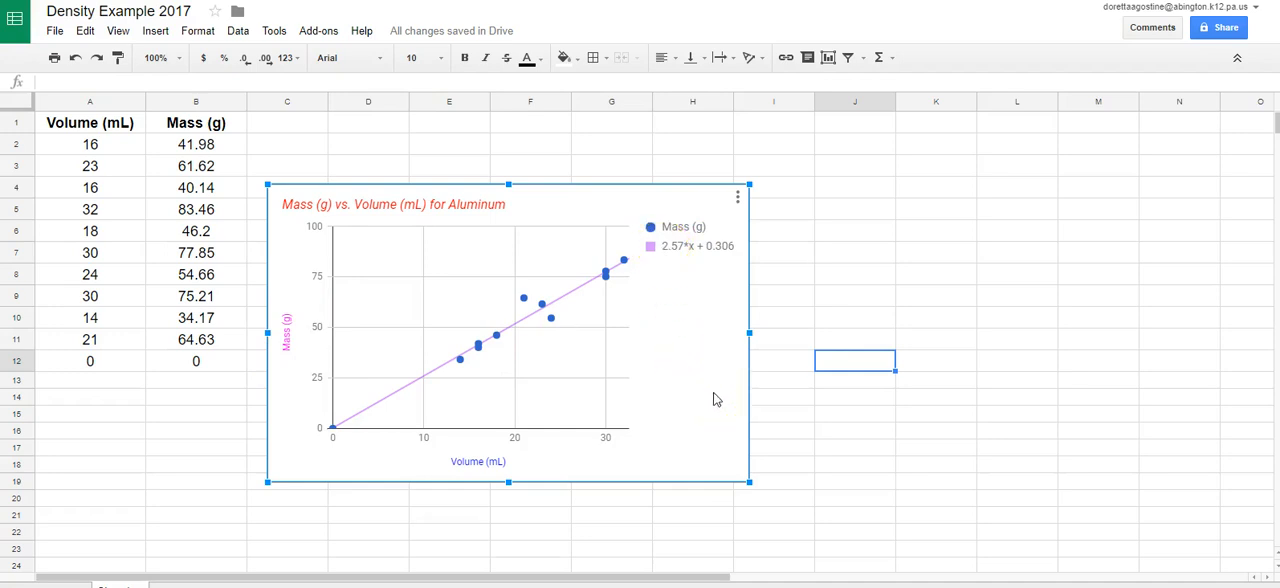
mouse_move(717, 407)
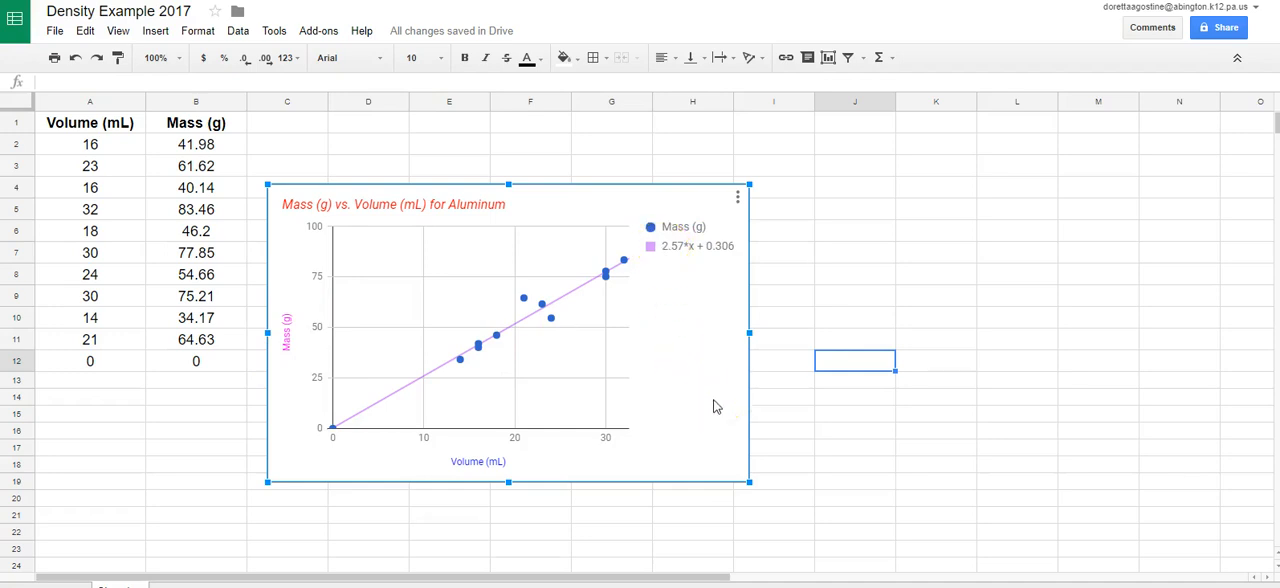
mouse_move(716, 406)
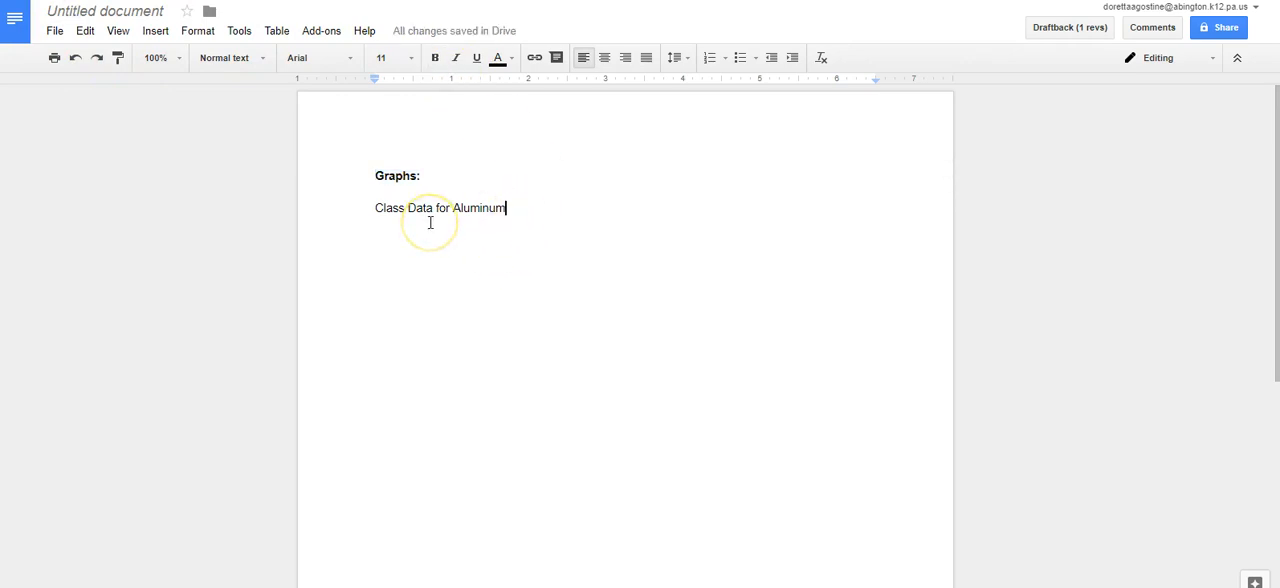
mouse_move(551, 247)
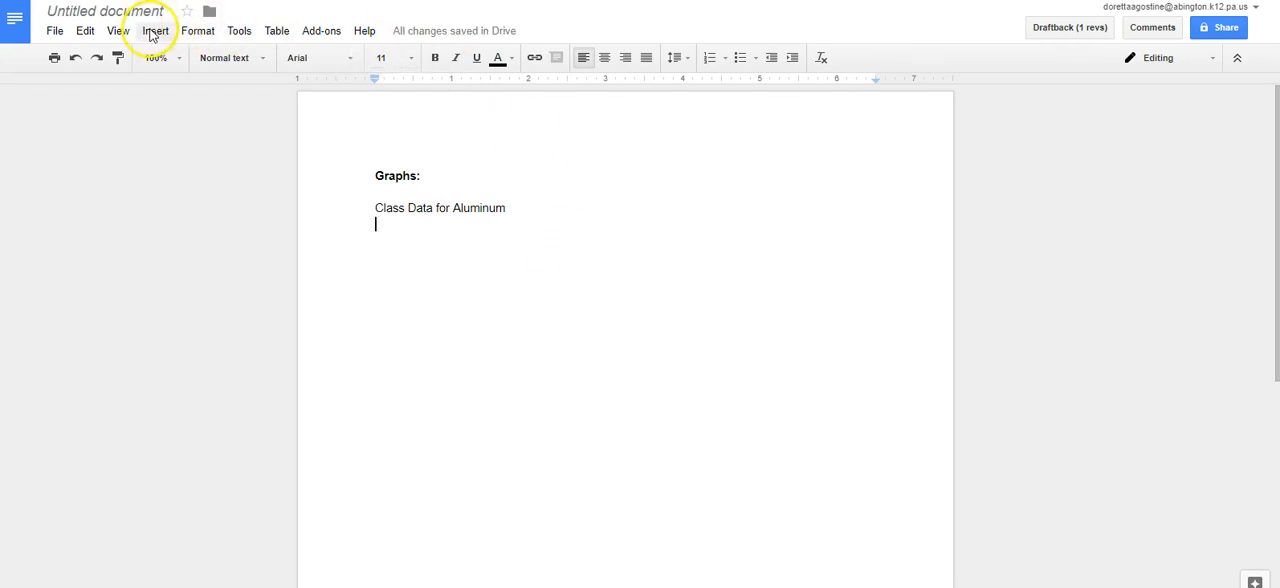
Step: Import the linked Aluminum mass-vs-volume chart from Density Example 2017 into the document
left_click(155, 30)
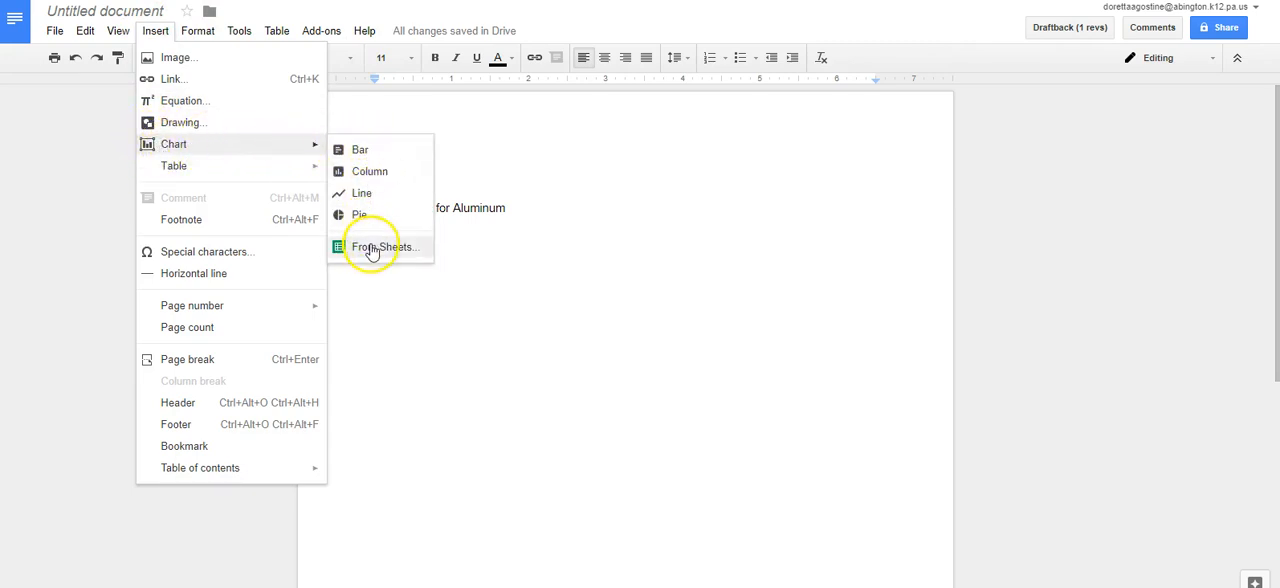
left_click(385, 247)
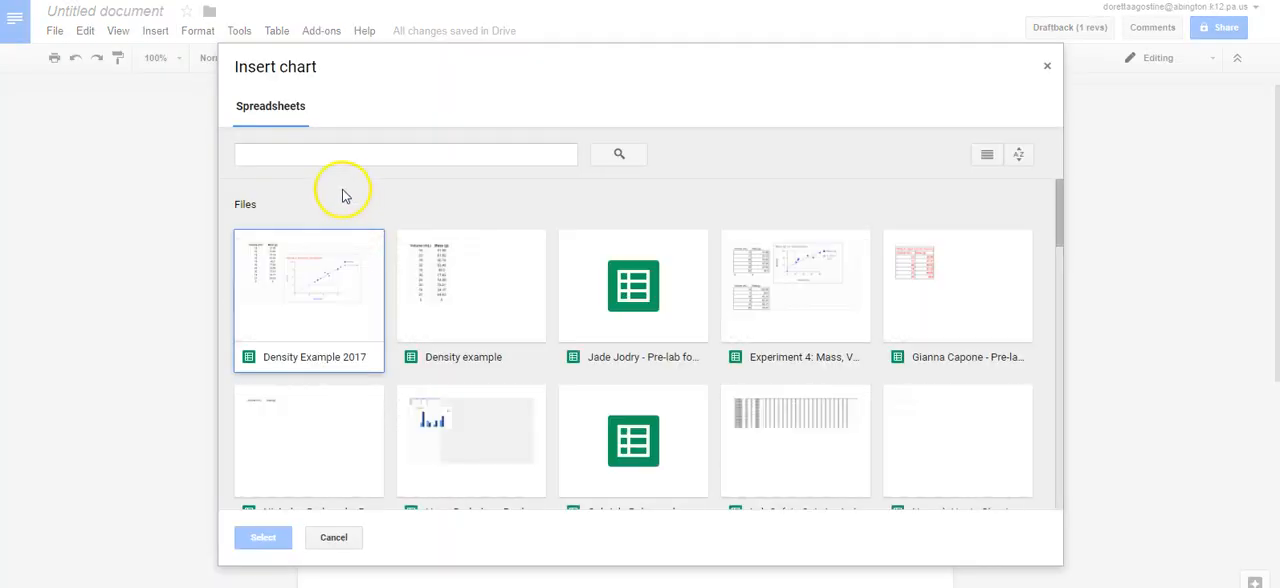
left_click(308, 287)
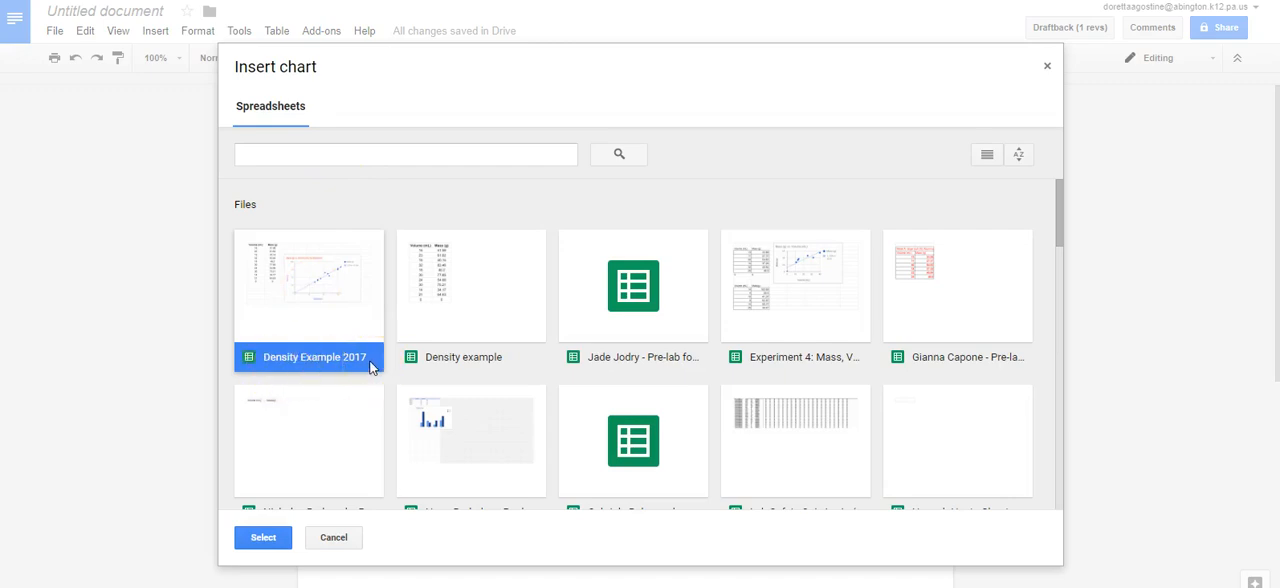
left_click(295, 300)
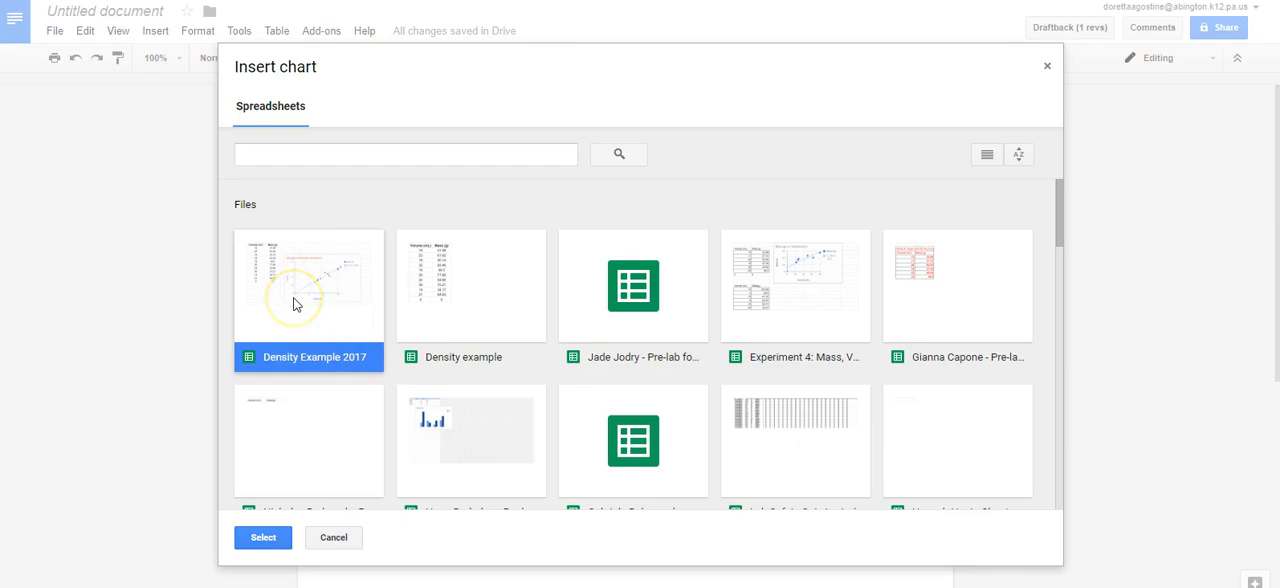
left_click(262, 537)
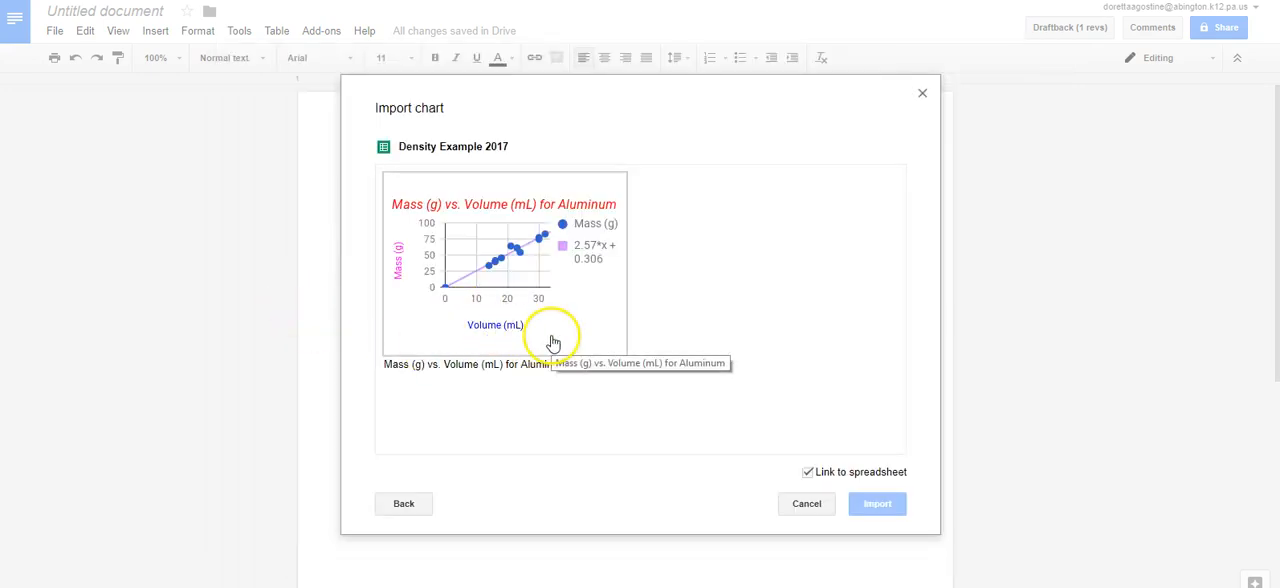
mouse_move(564, 336)
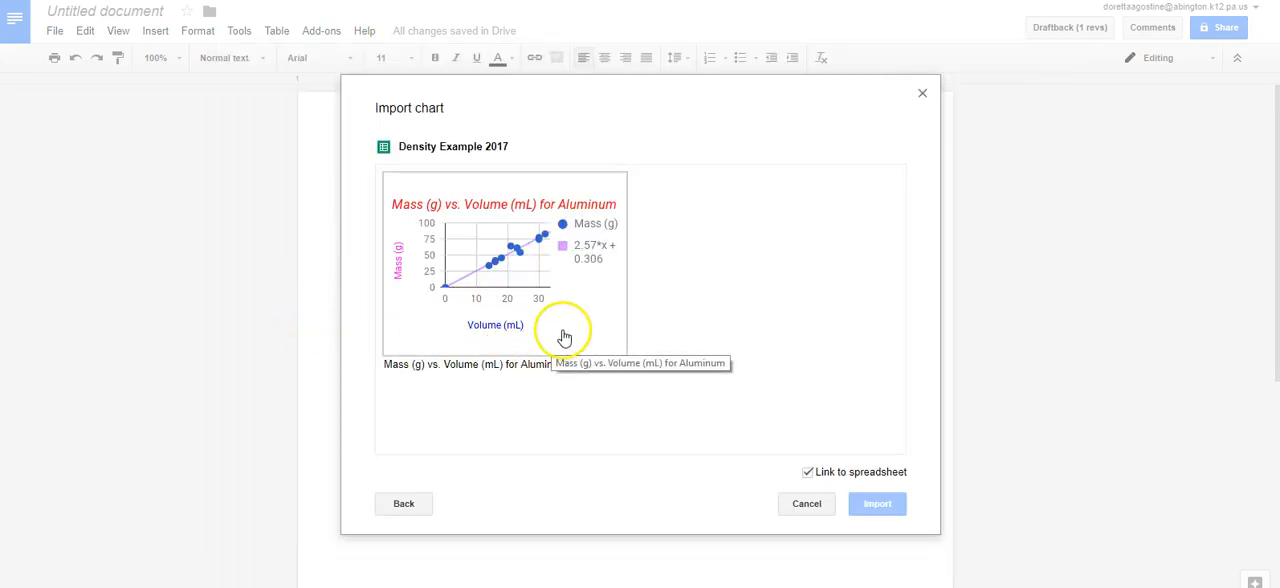
left_click(504, 263)
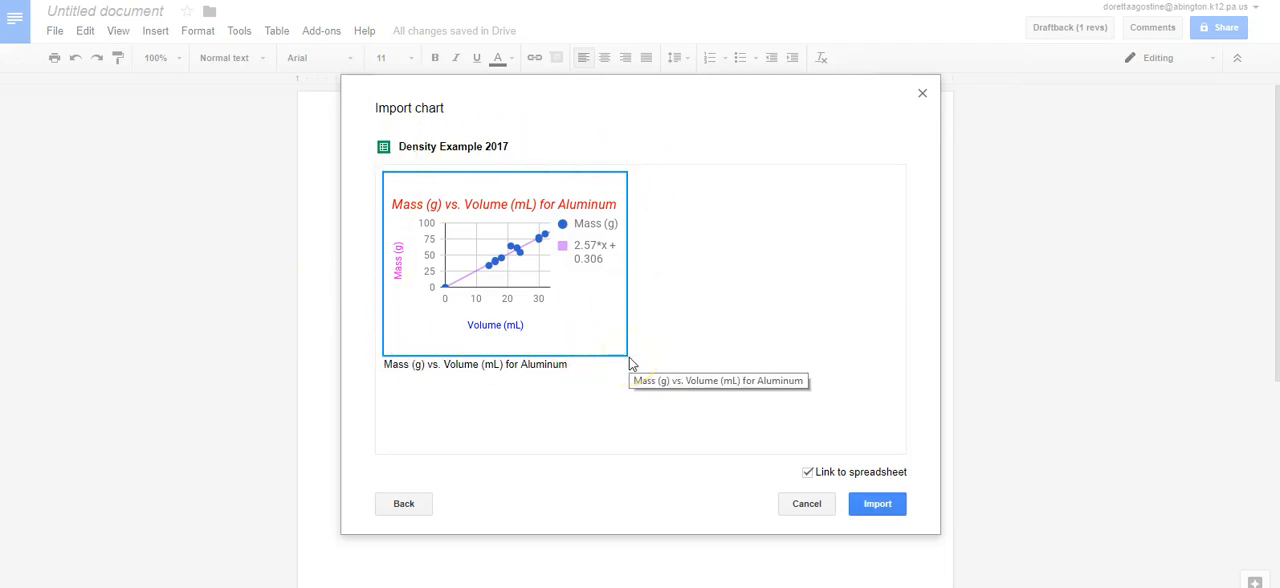
left_click(877, 503)
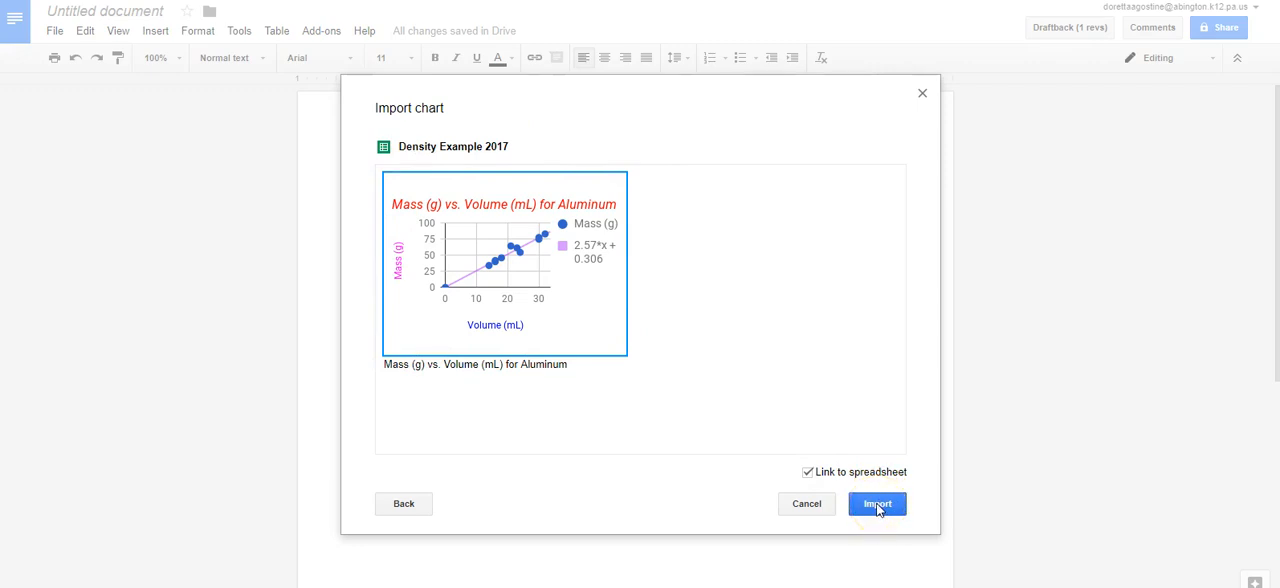
left_click(877, 503)
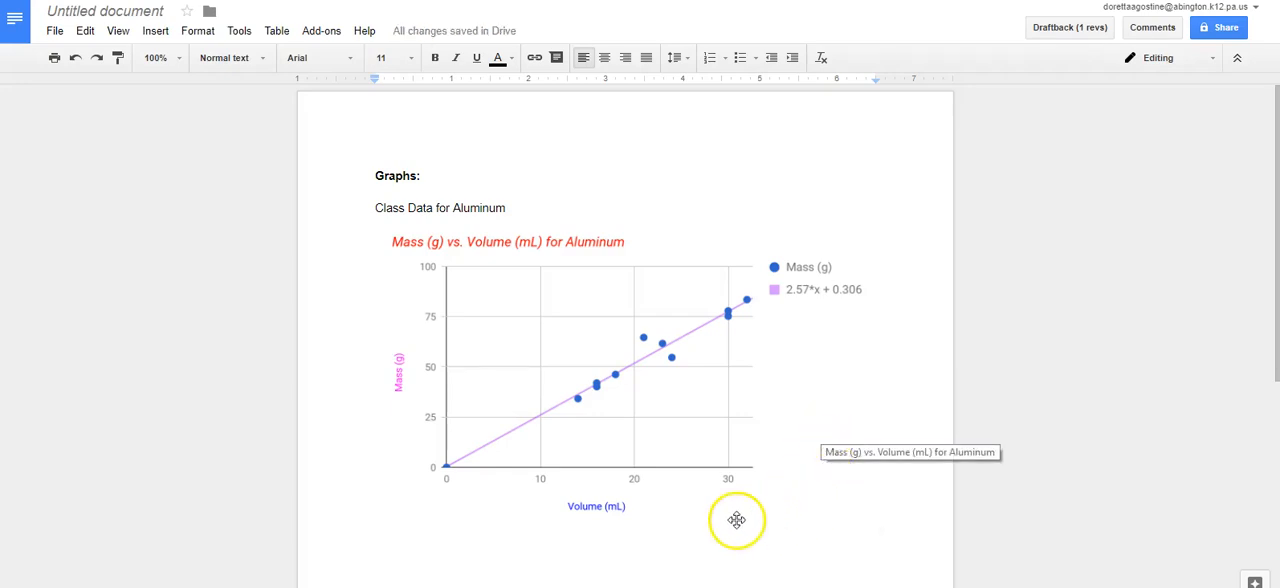
mouse_move(564, 451)
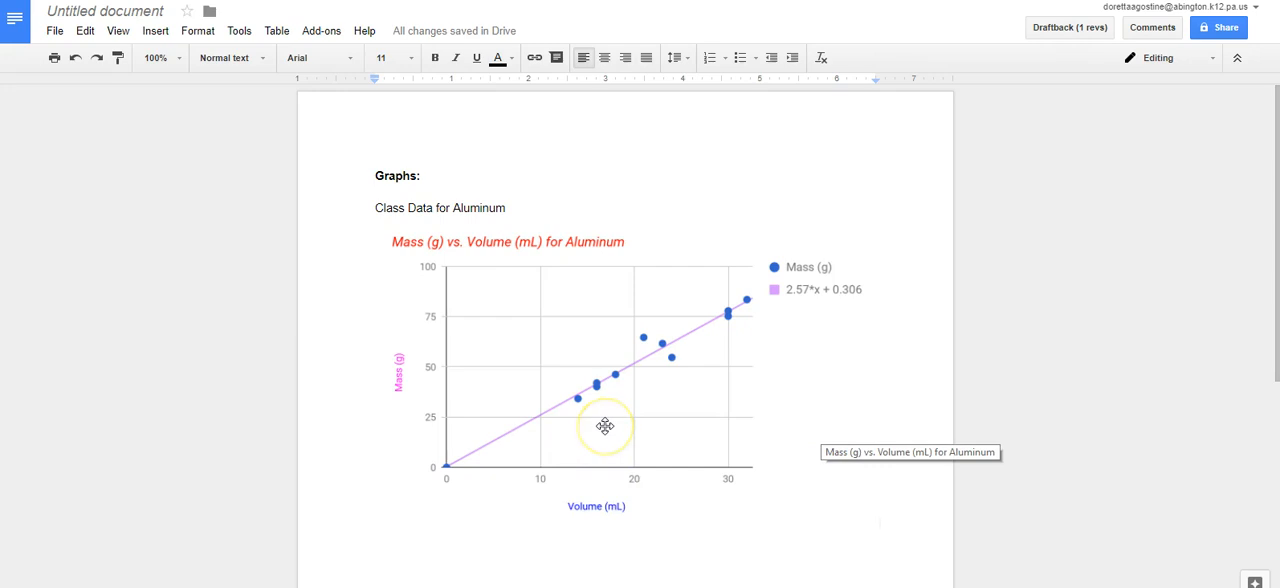
mouse_move(1012, 515)
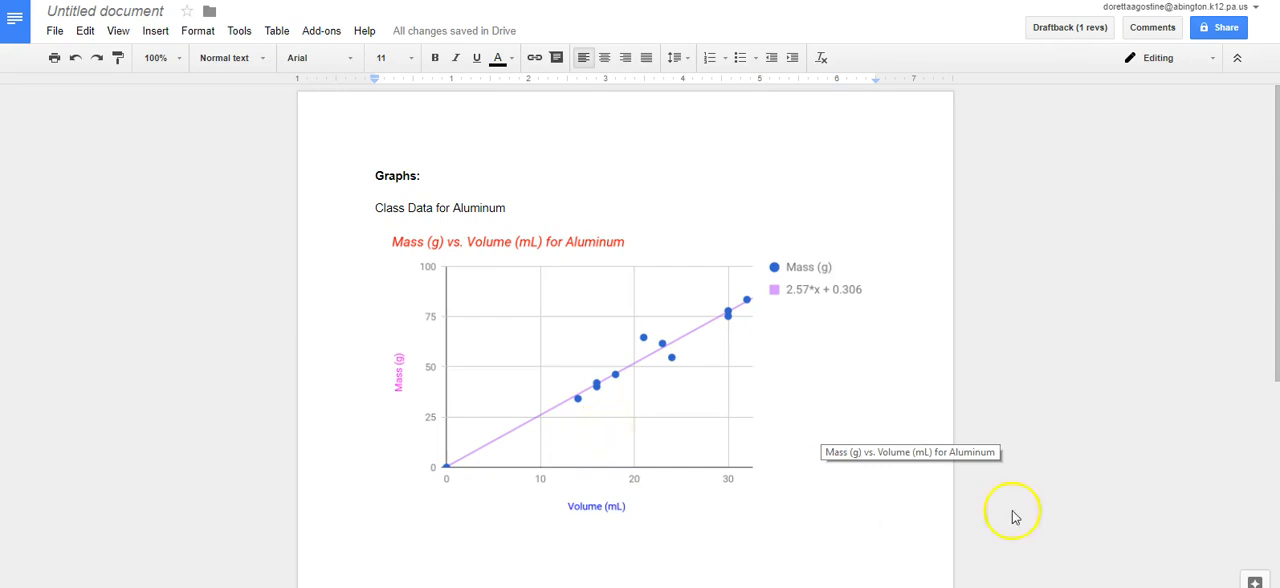
mouse_move(1100, 490)
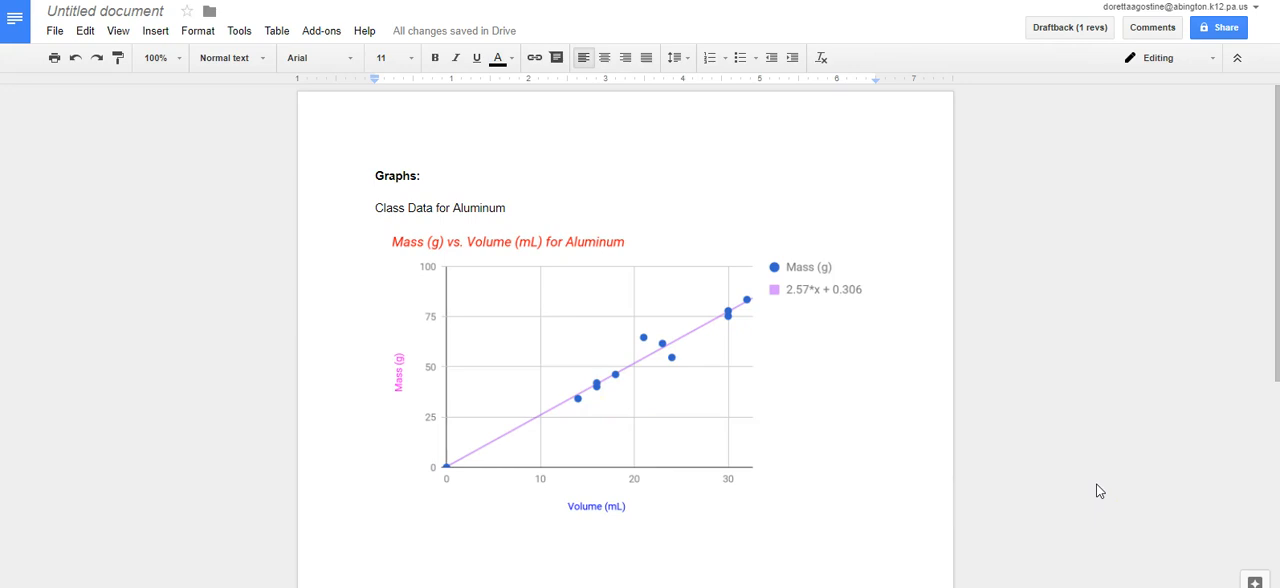
mouse_move(888, 178)
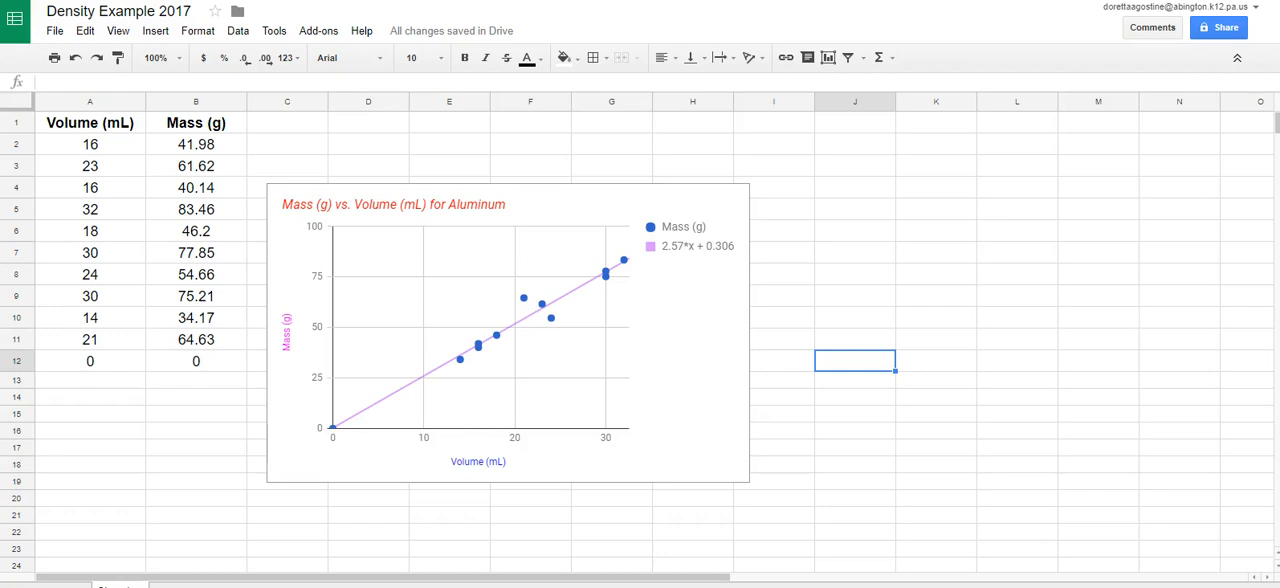
mouse_move(970, 221)
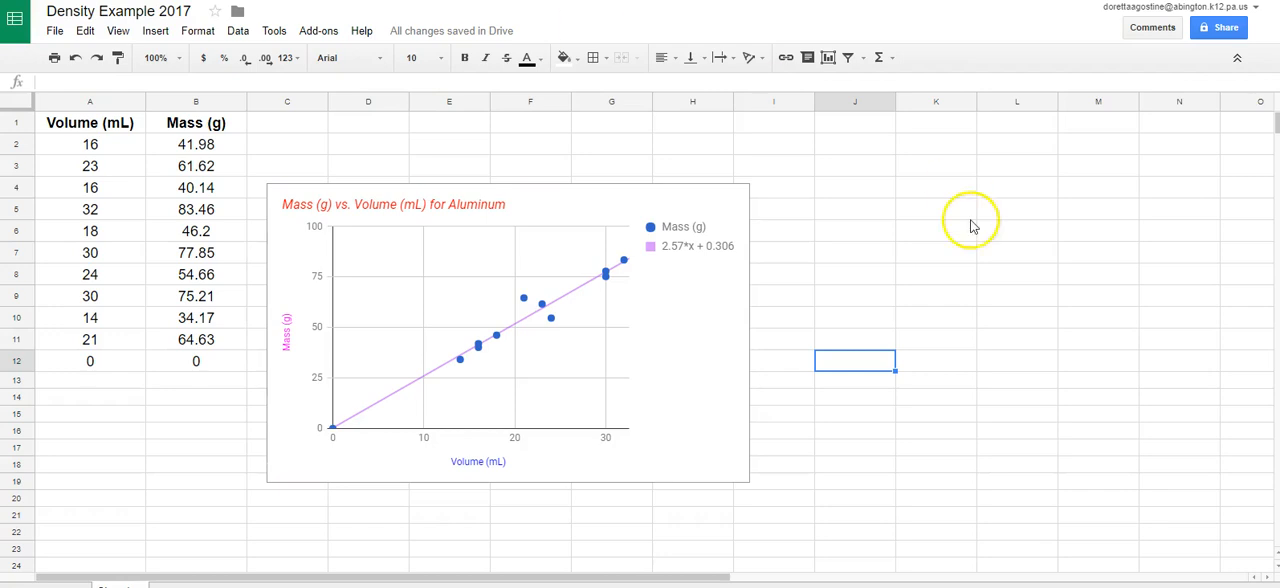
mouse_move(900, 252)
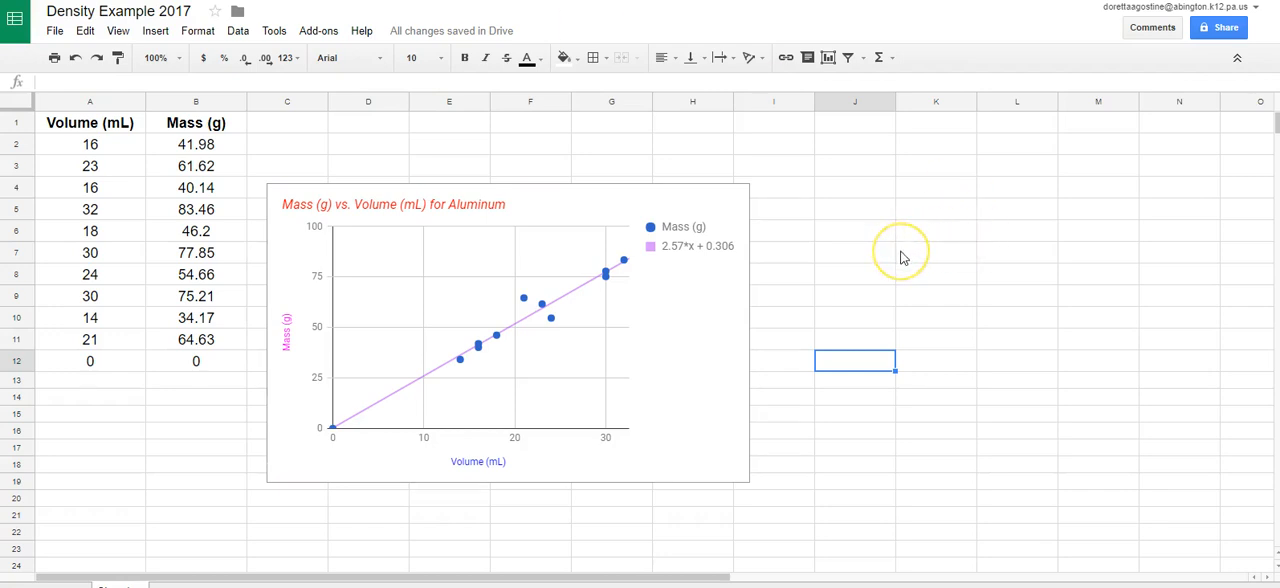
mouse_move(904, 258)
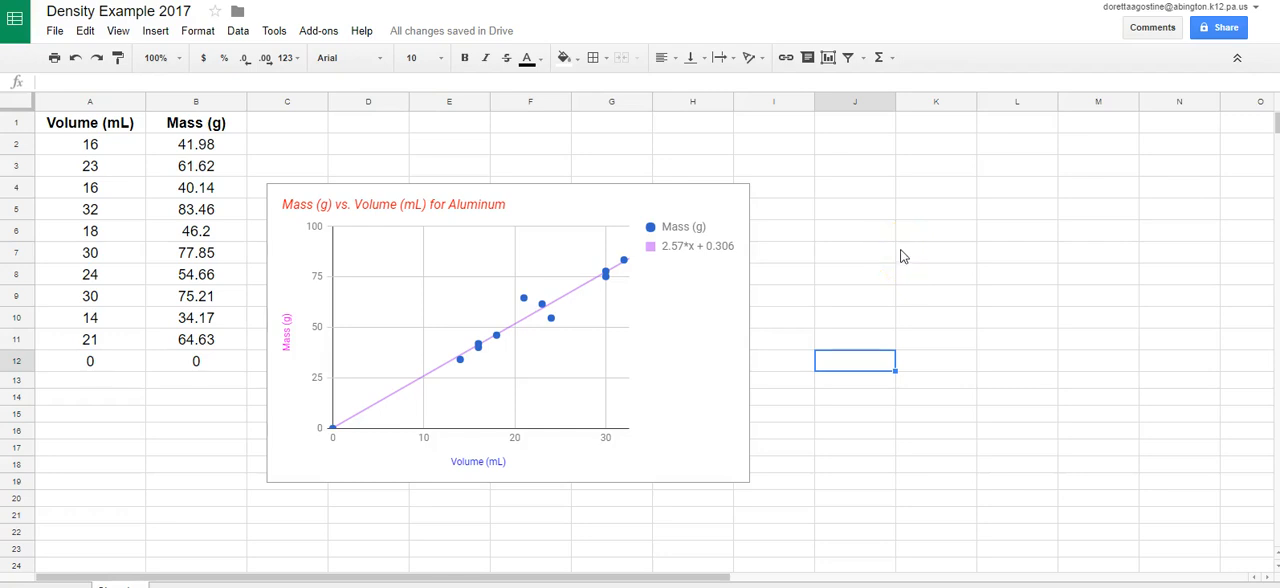
mouse_move(828, 267)
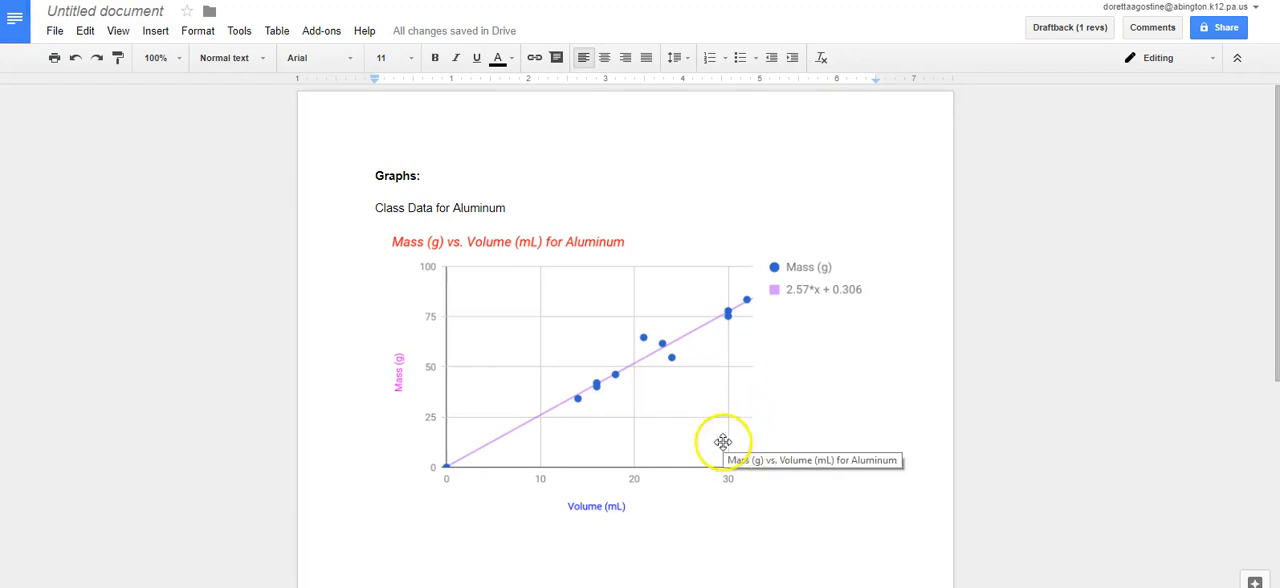
mouse_move(838, 480)
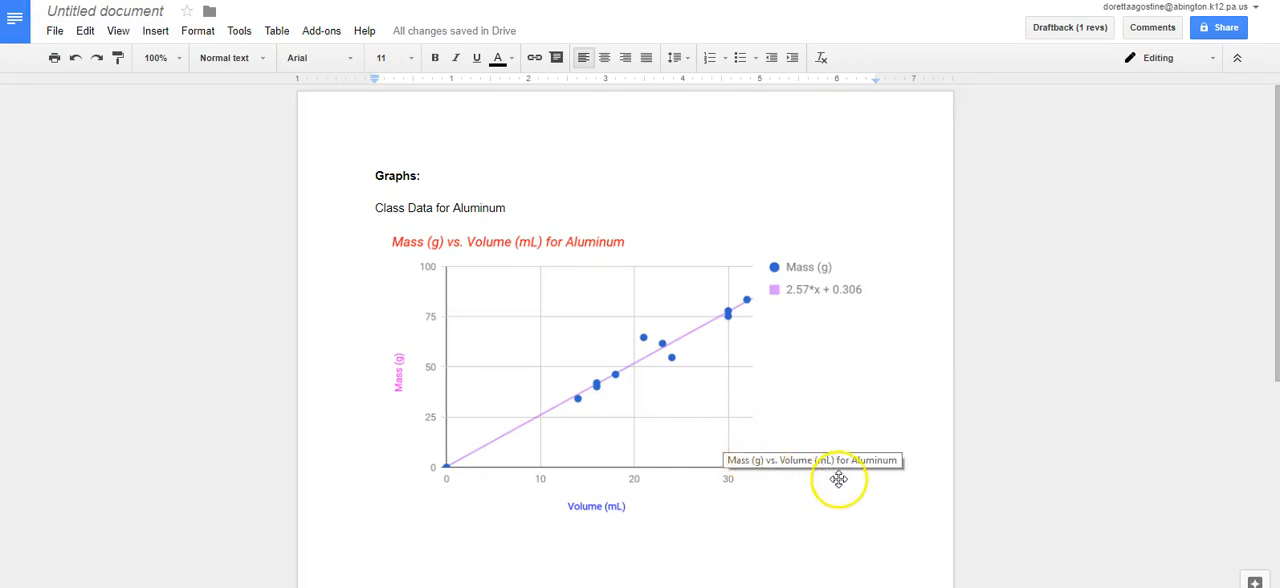